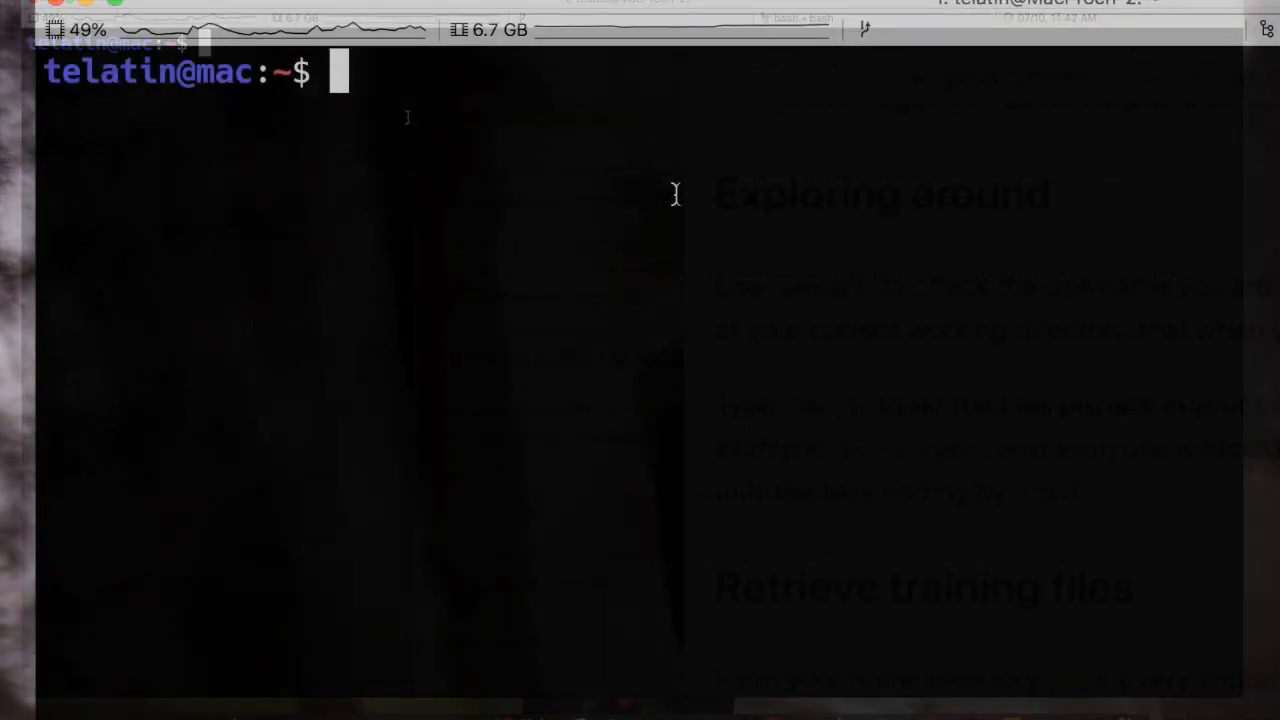
type("s")
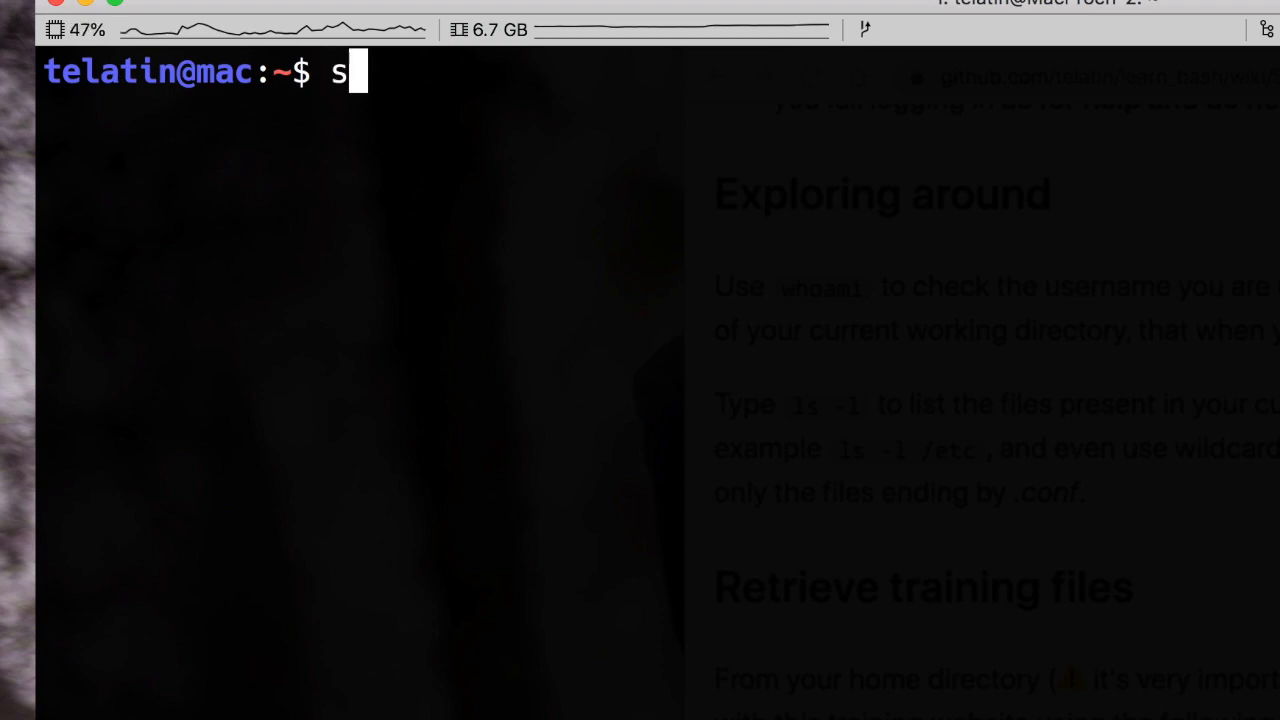
type("sh clim")
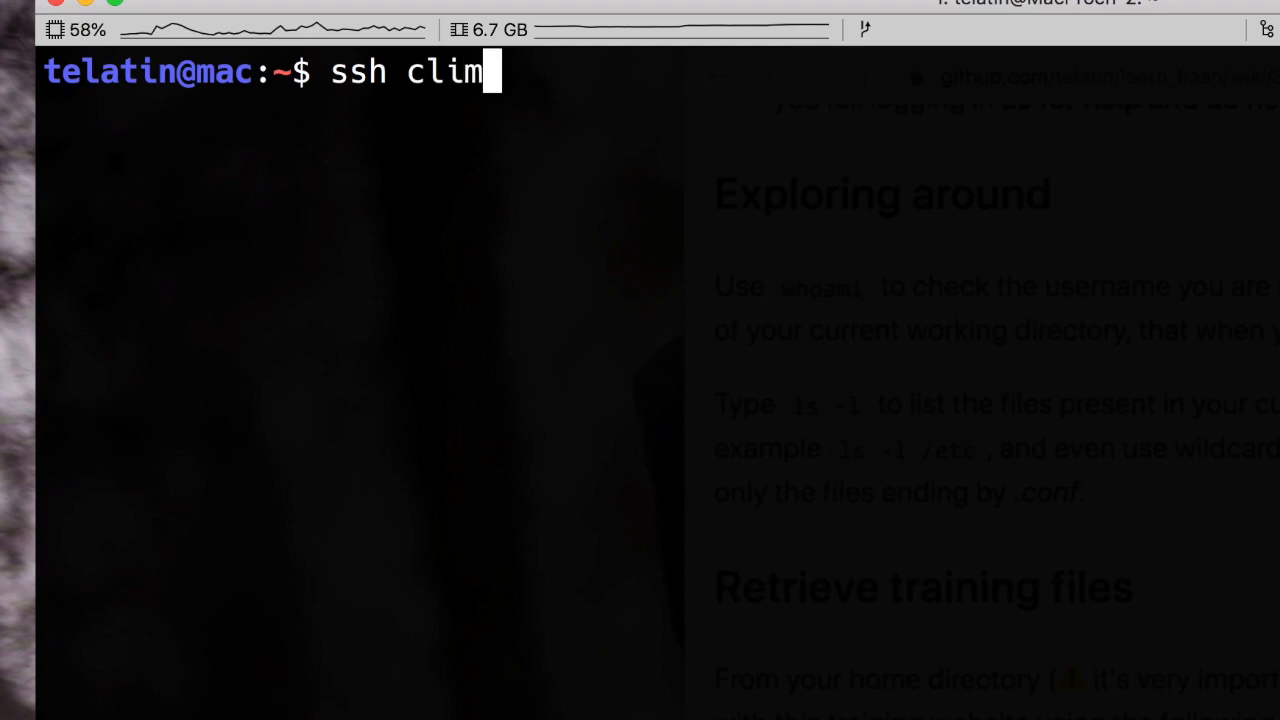
type("b30")
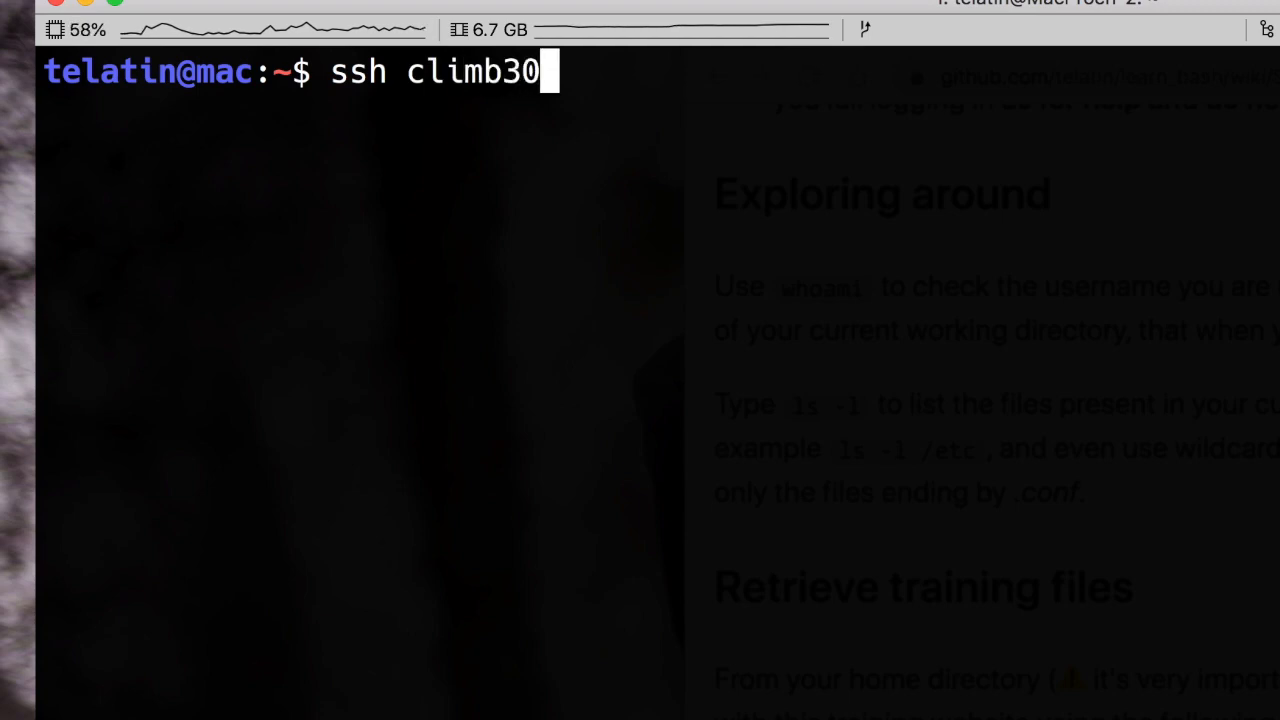
type("@")
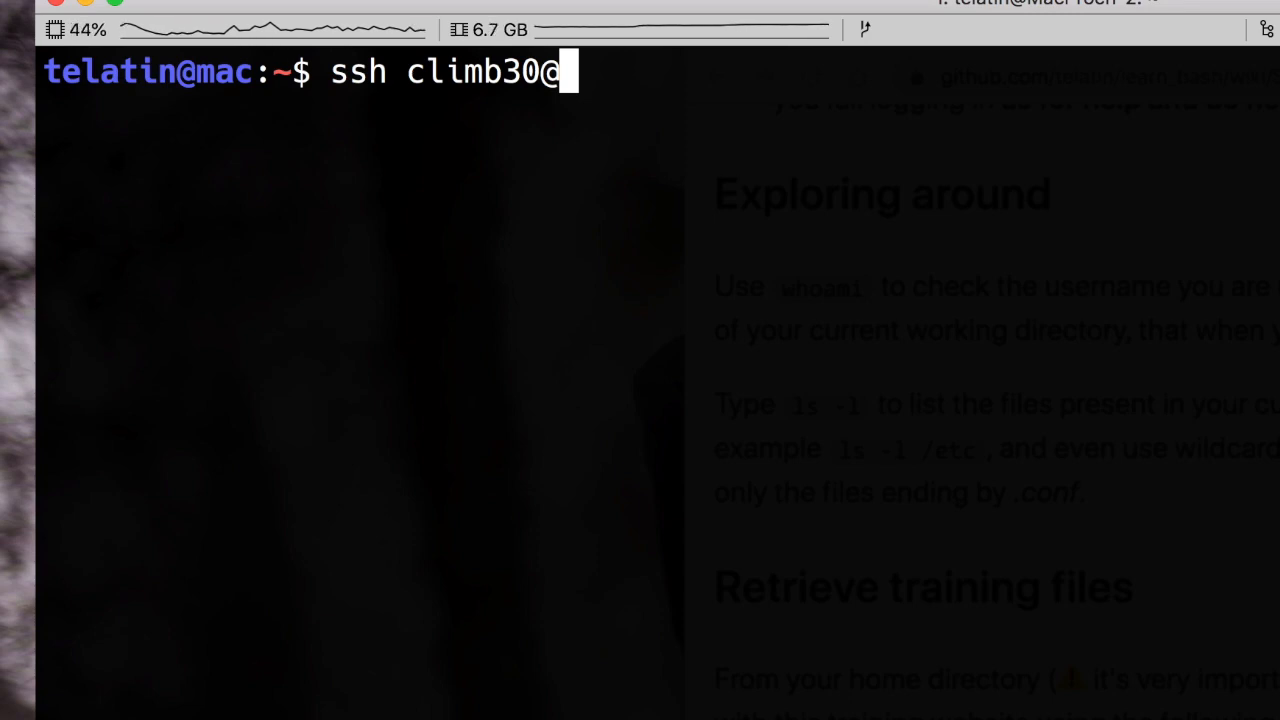
type("c")
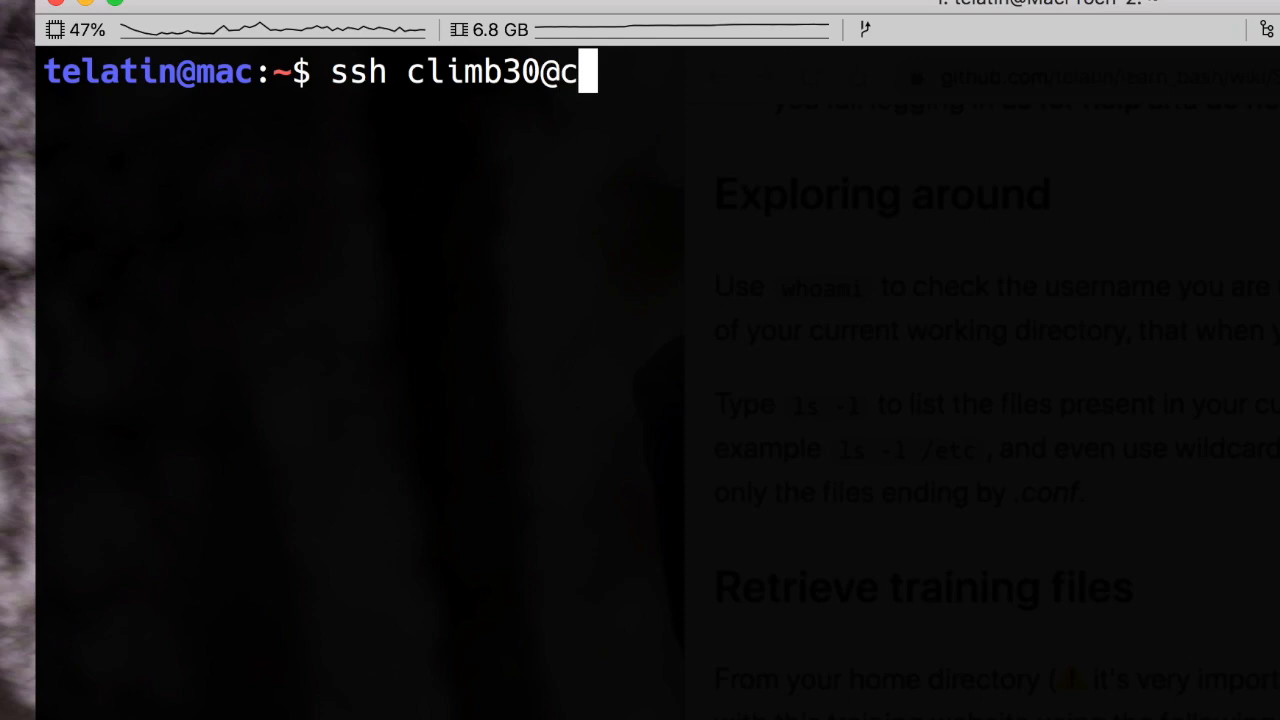
type("limb.seq.space")
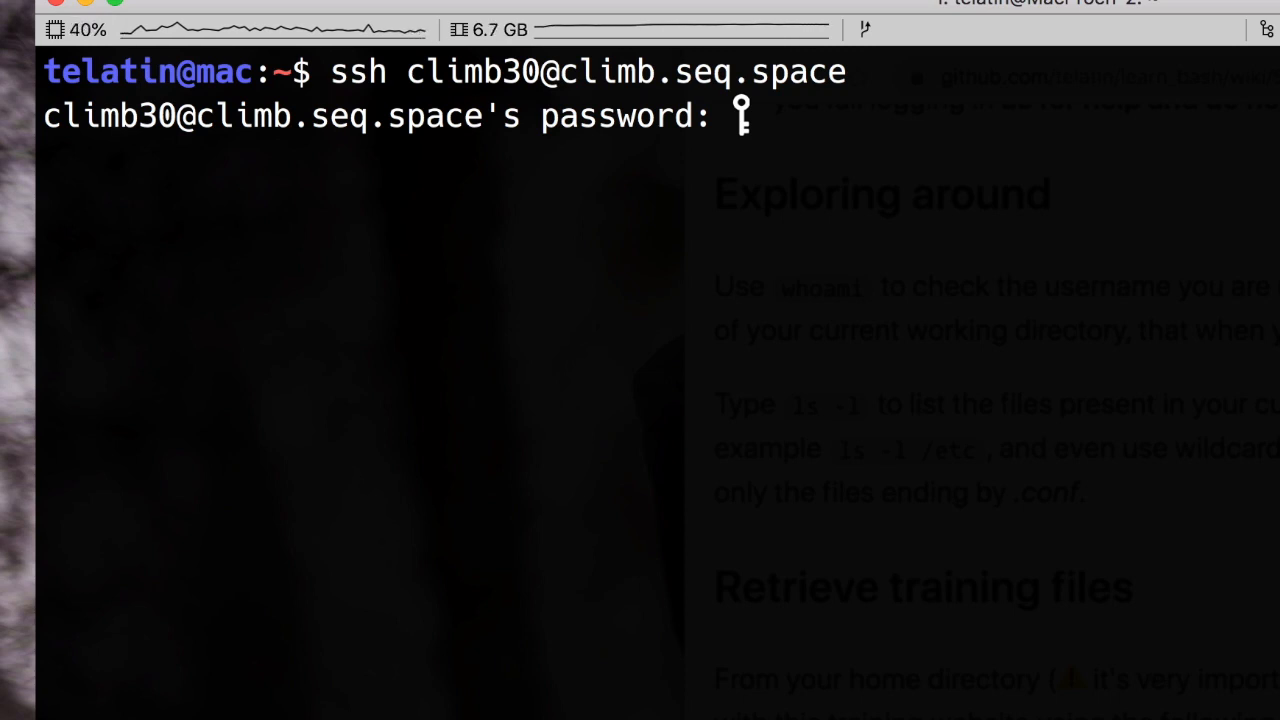
key("Enter")
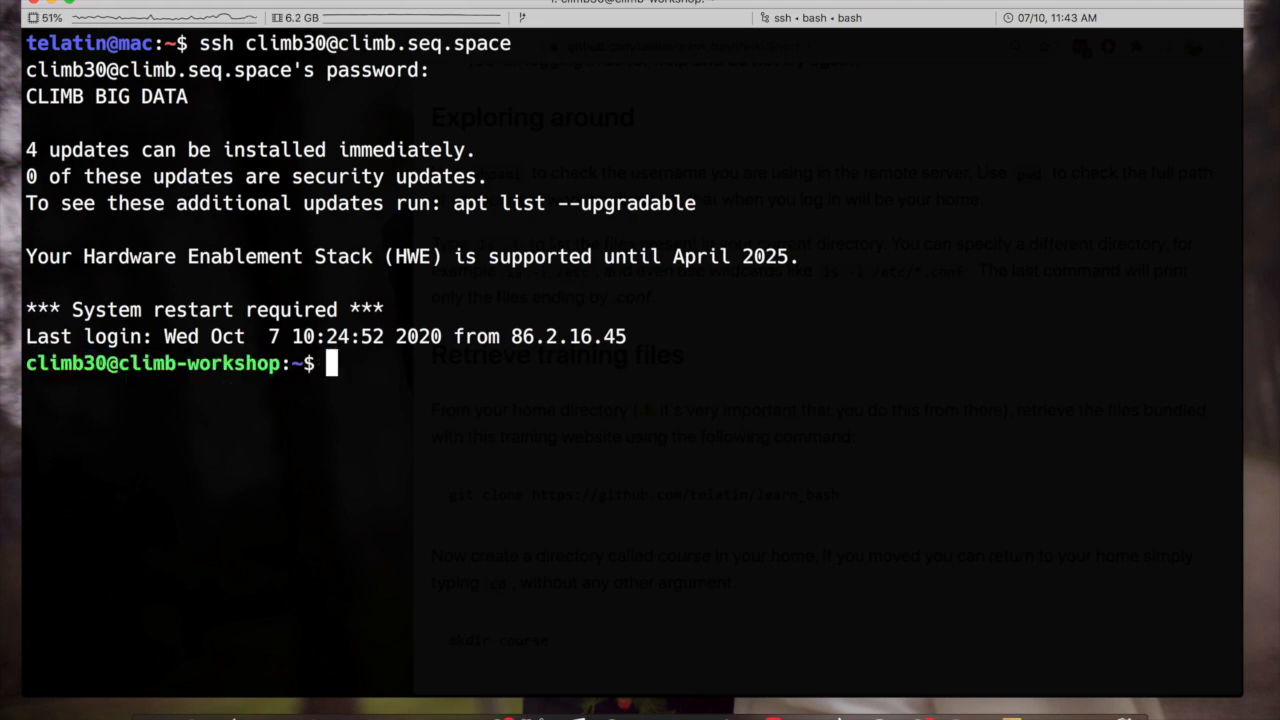
Run whoami, pwd and ls -l to check the user, home path and empty home listing
type("whoami")
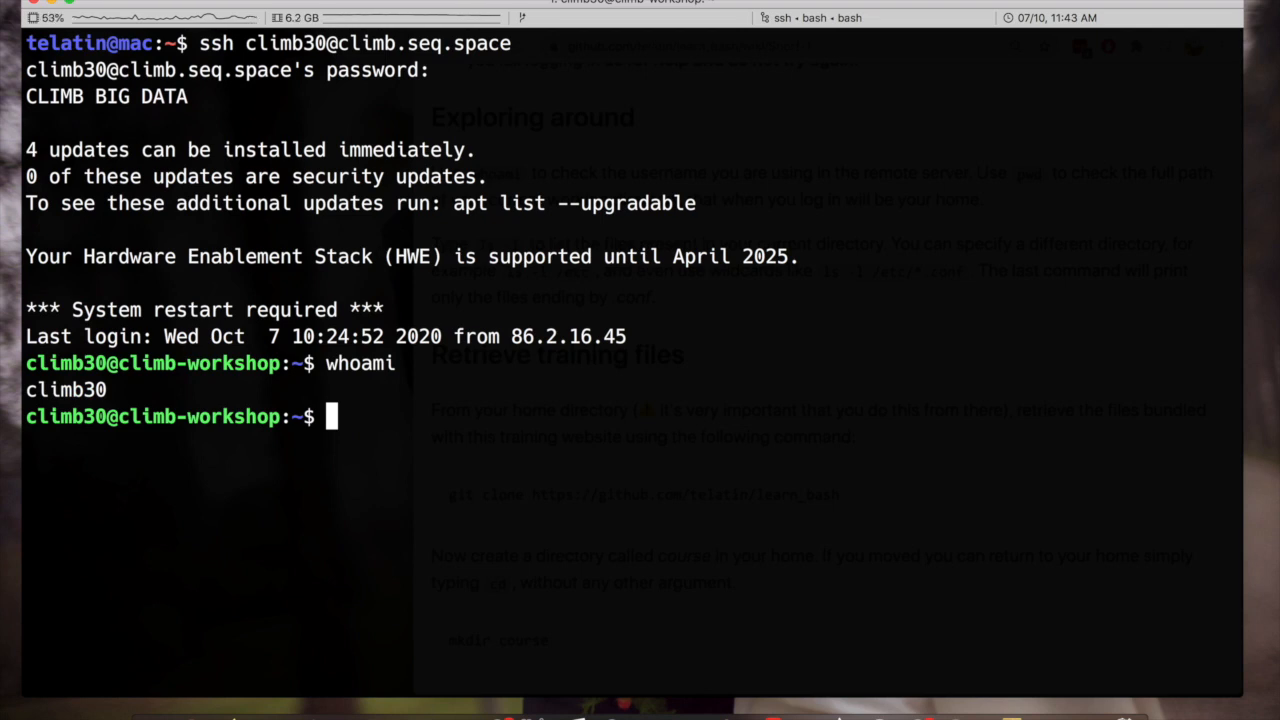
mouse_move(380, 478)
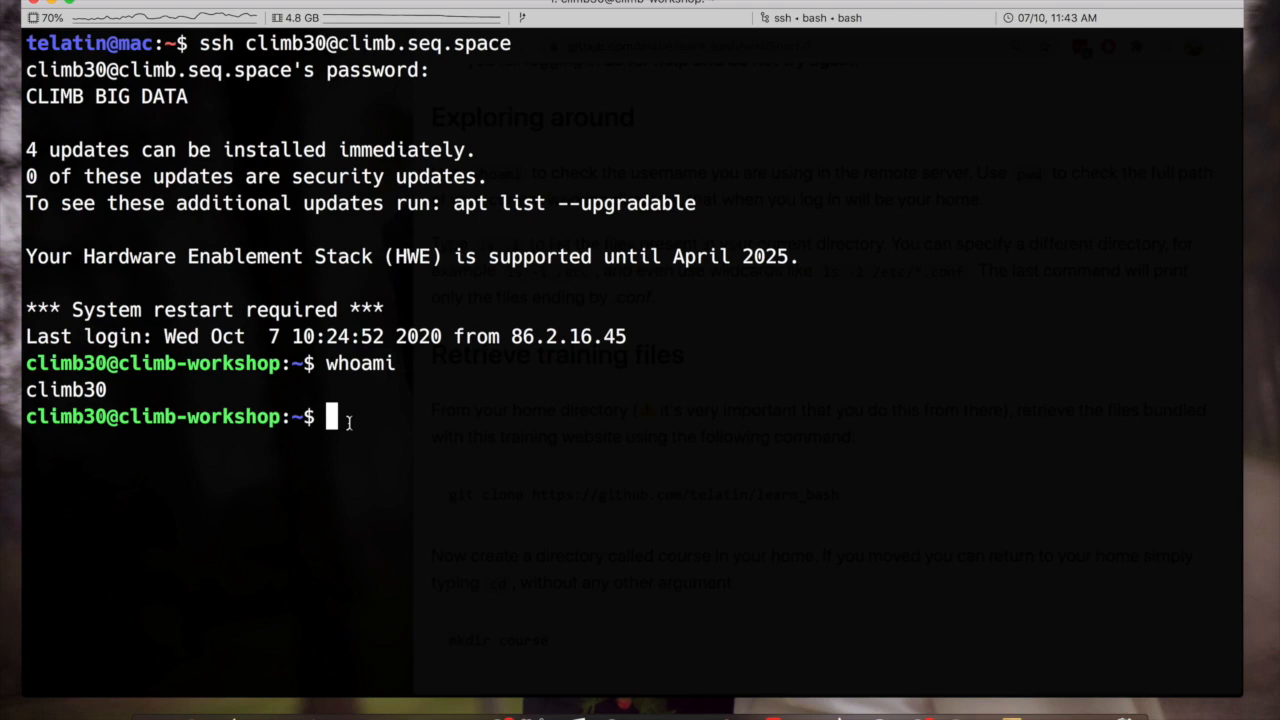
type("pwd")
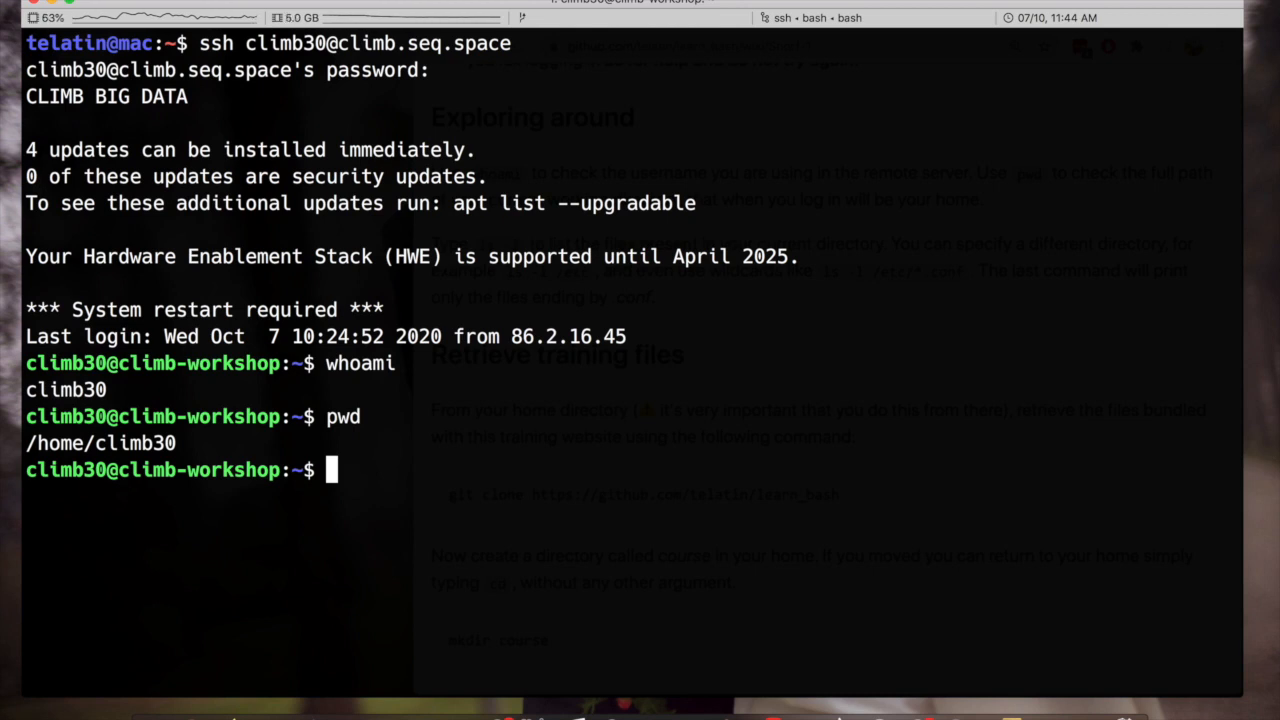
type("ls -l")
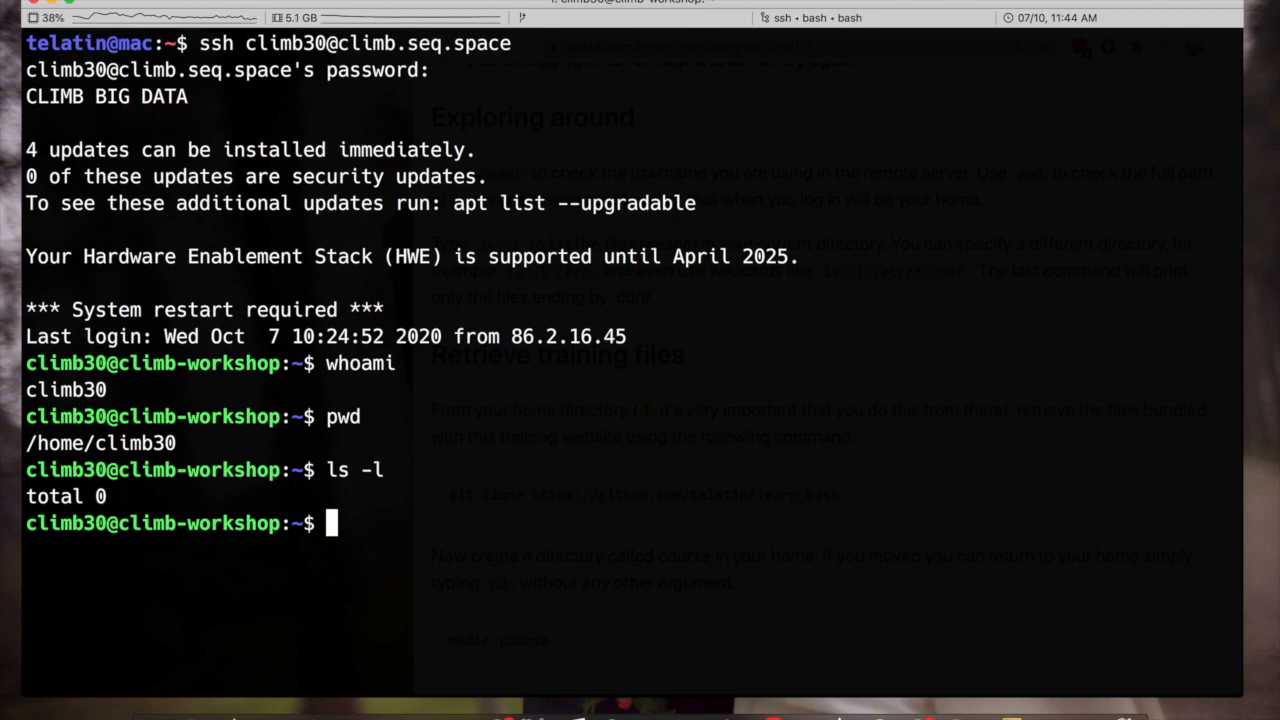
Create the course directory with mkdir and list its (empty) contents
type("m")
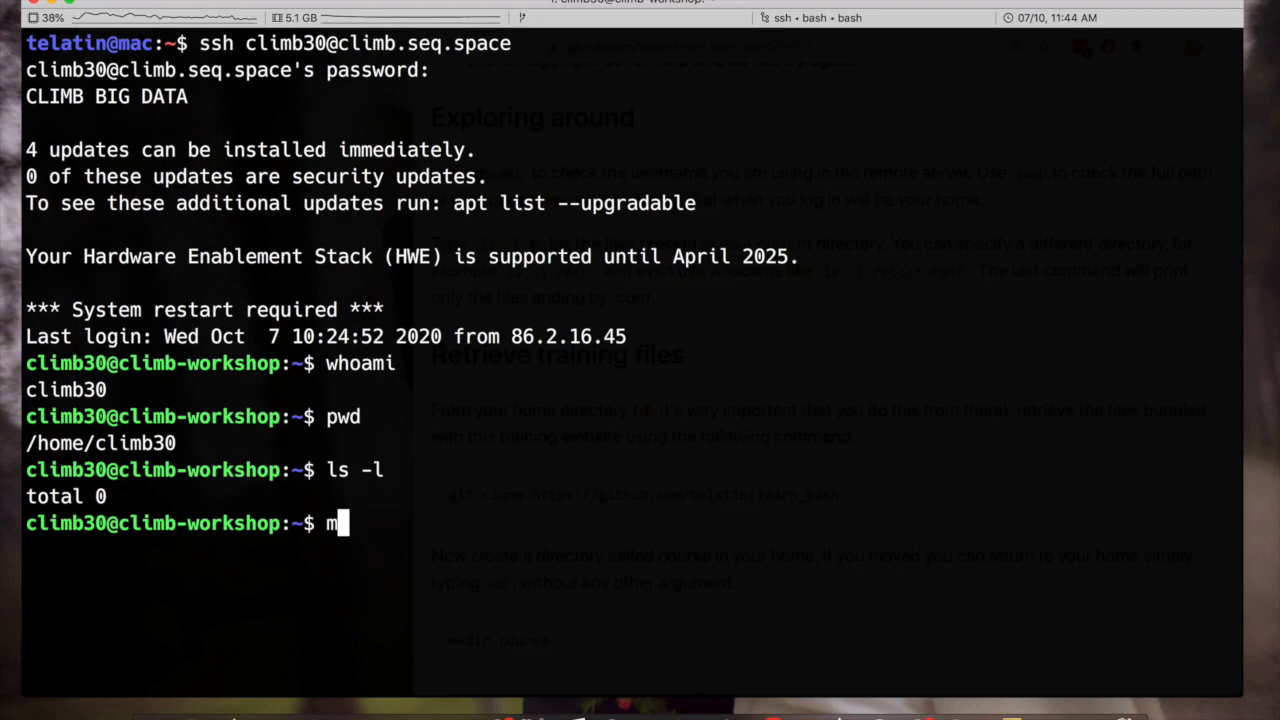
type("kdir course")
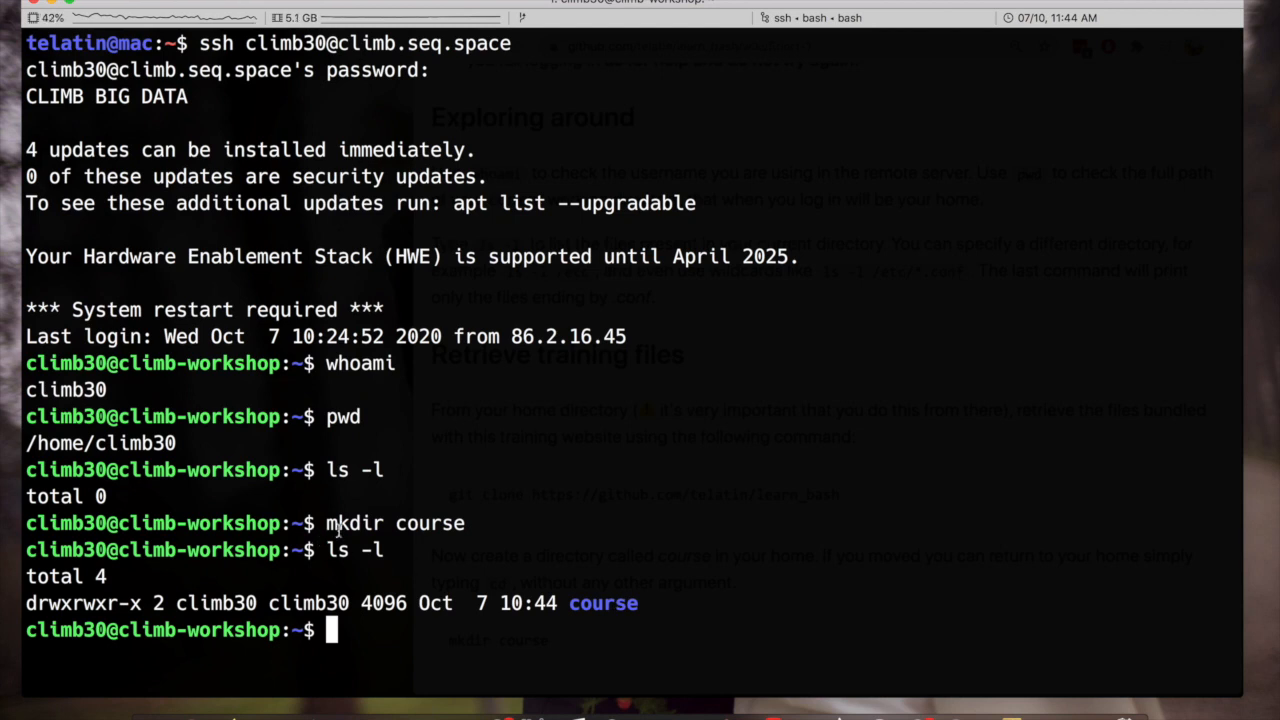
double_click(340, 550)
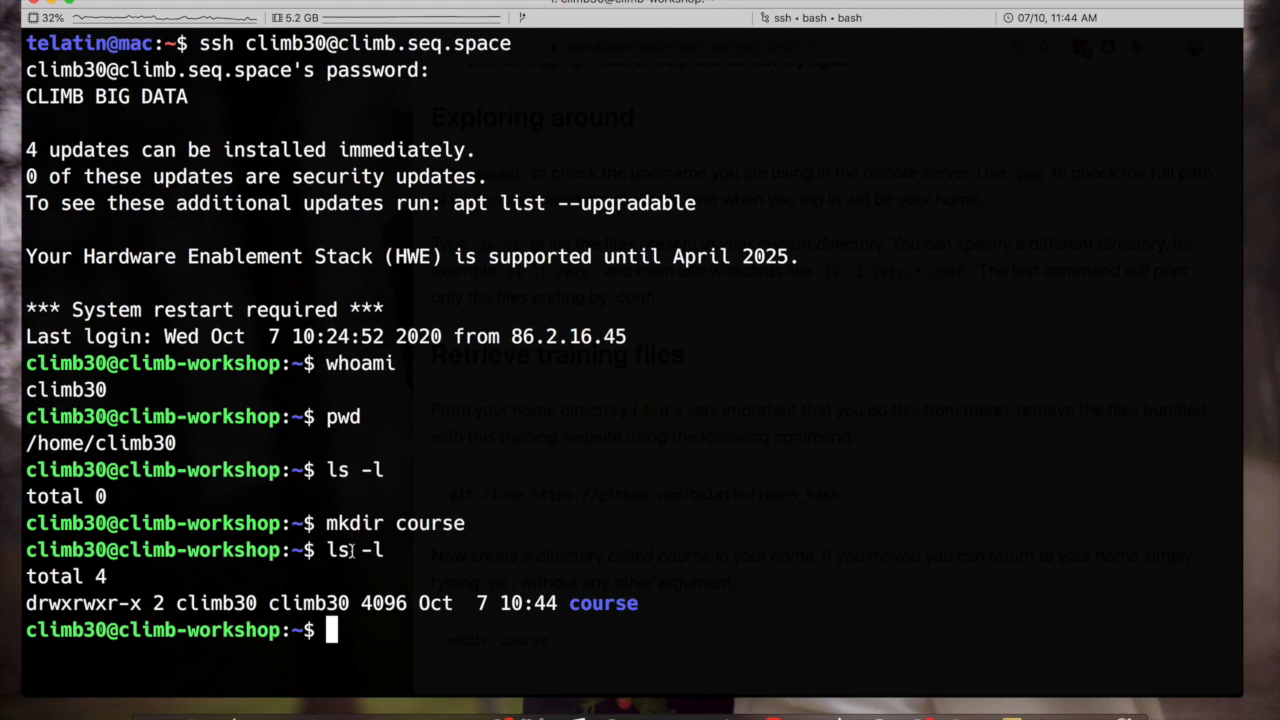
type("ls")
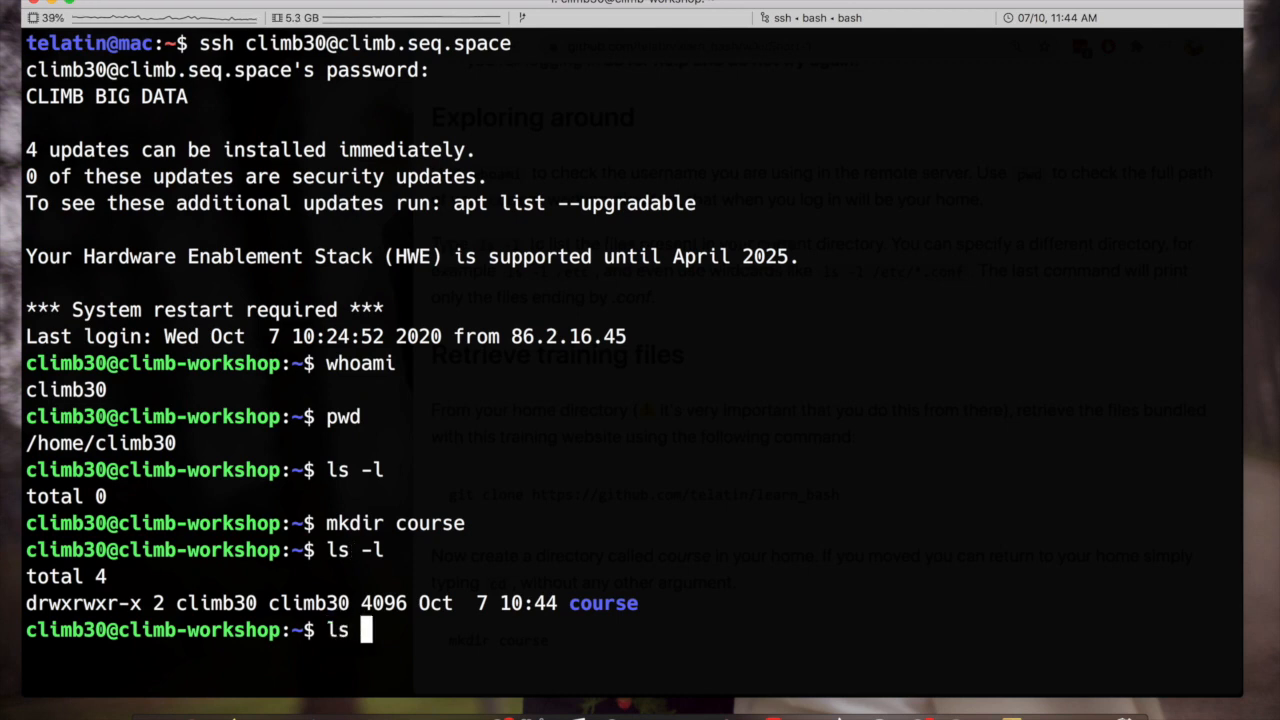
type("course/")
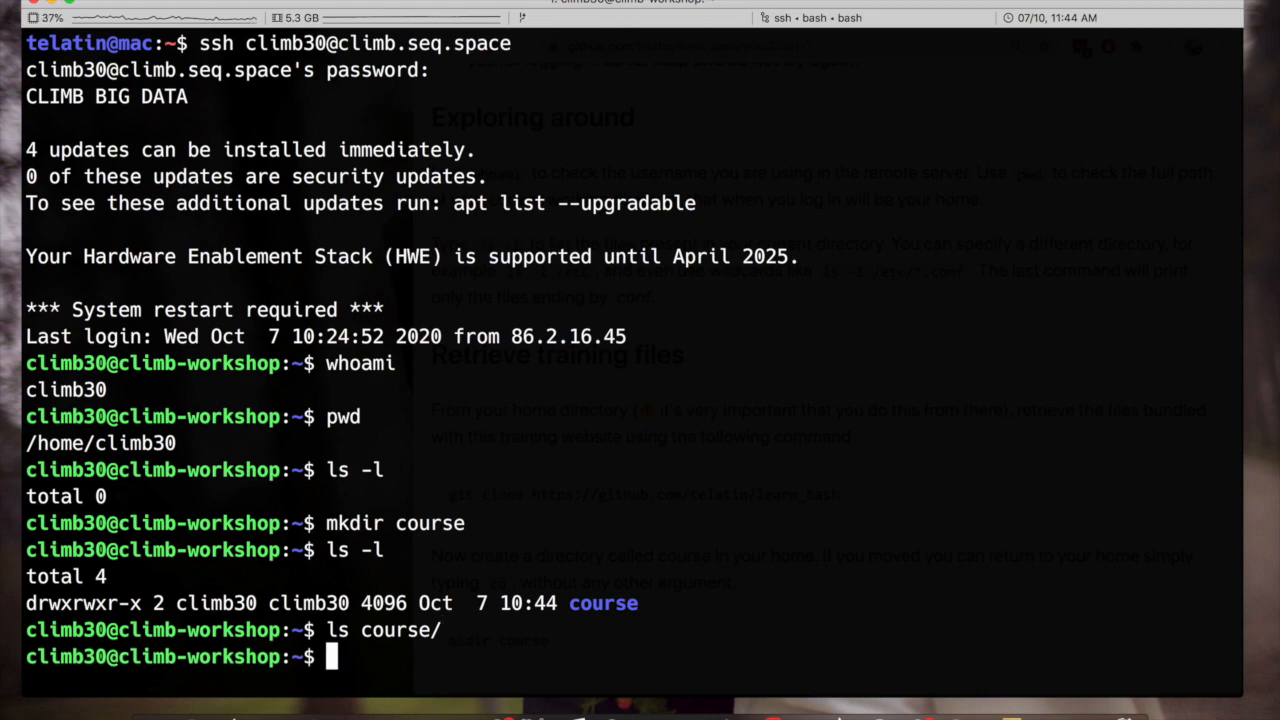
List the contents of the /tmp directory
type("ls")
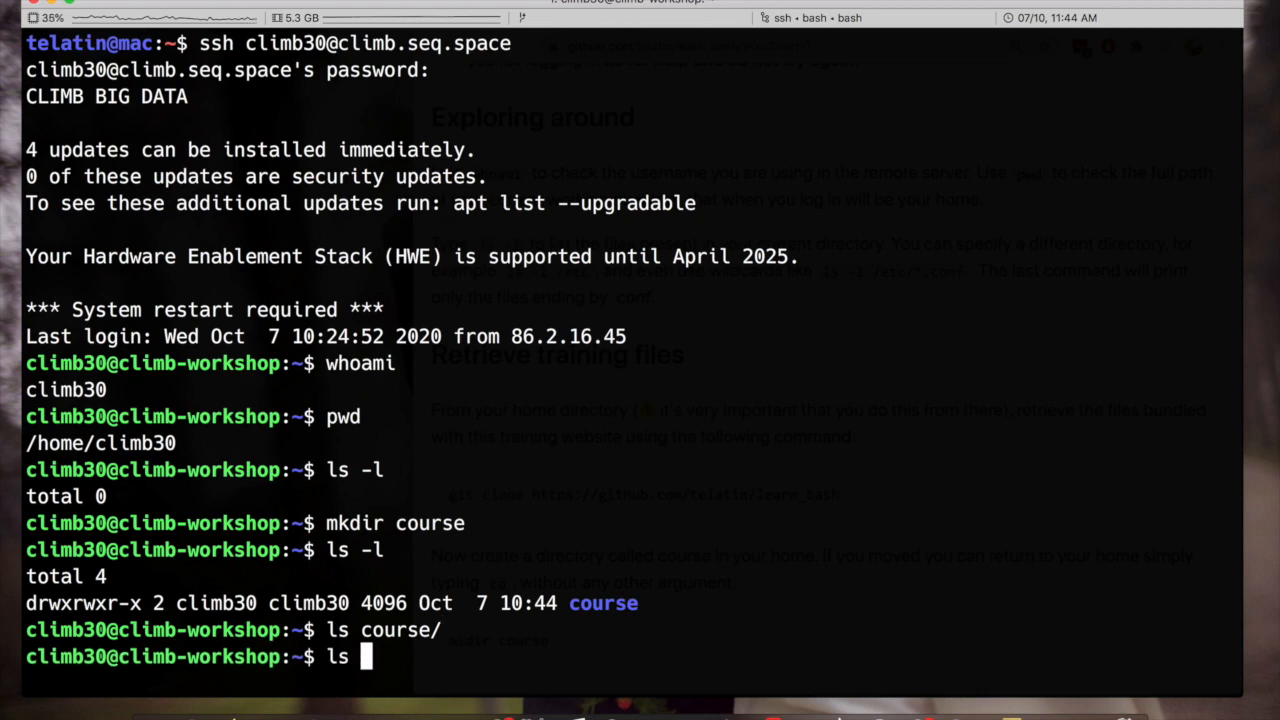
type("/tmp")
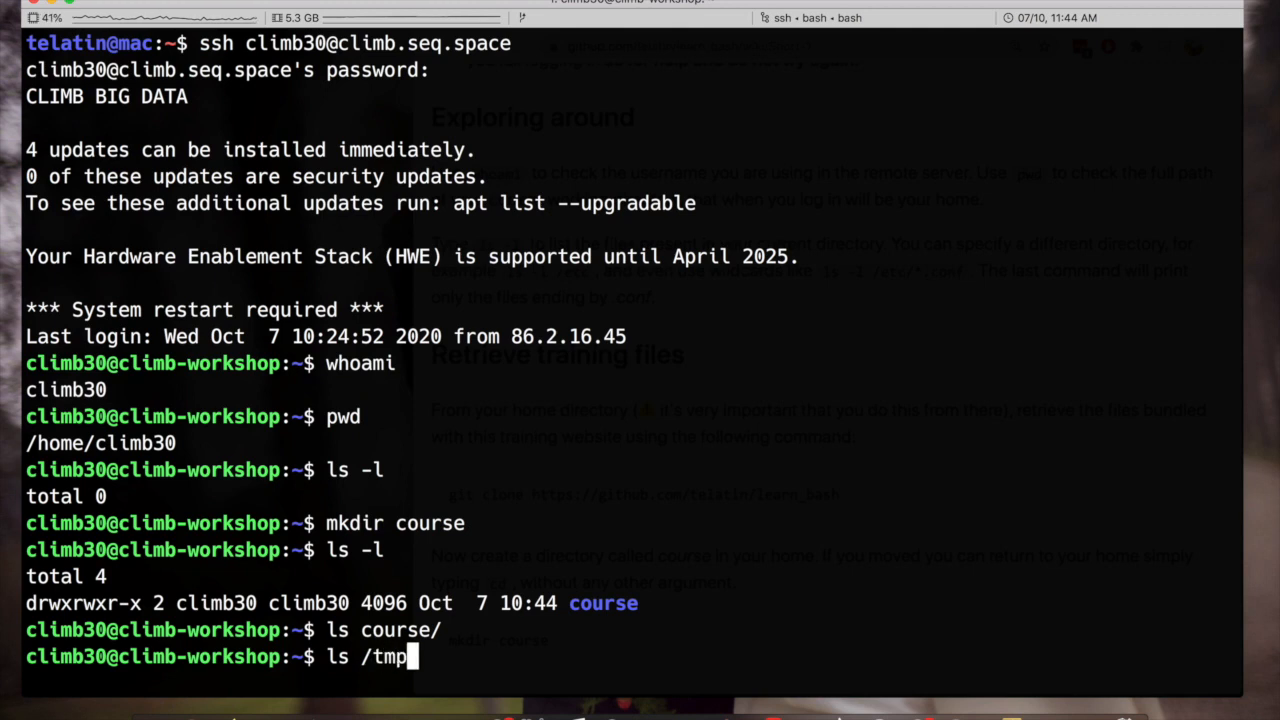
key("Return")
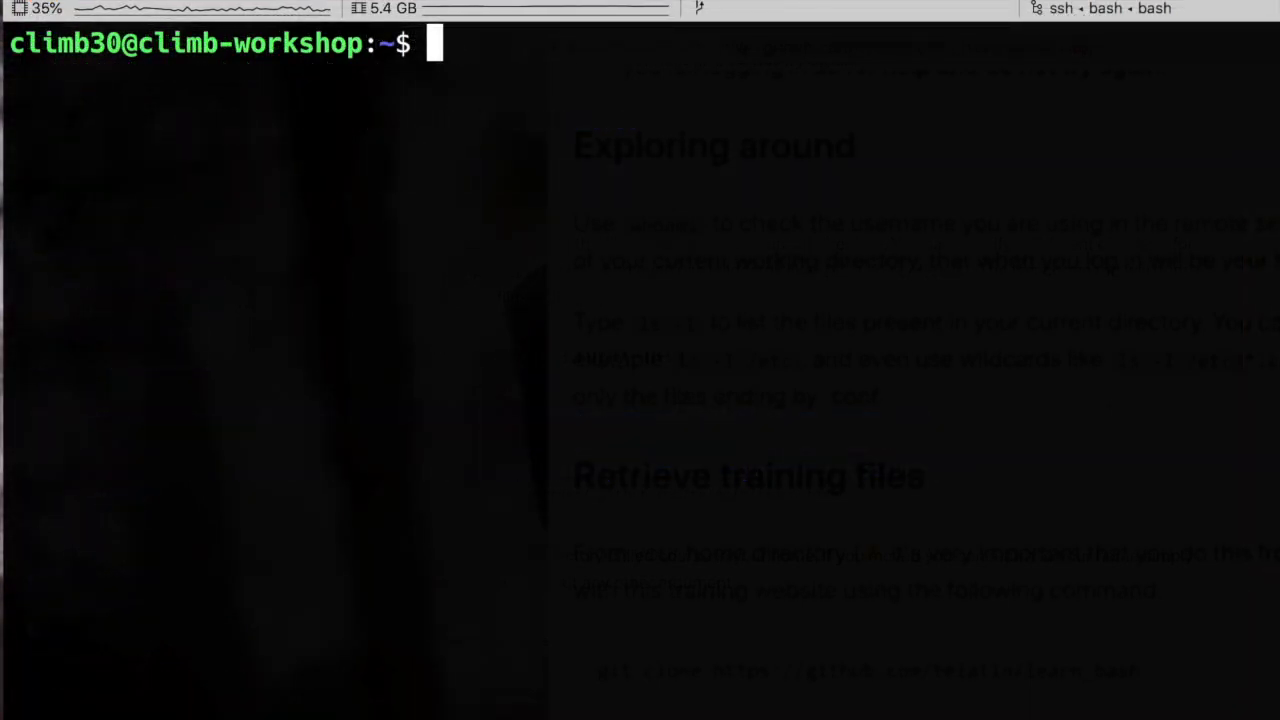
type("git c")
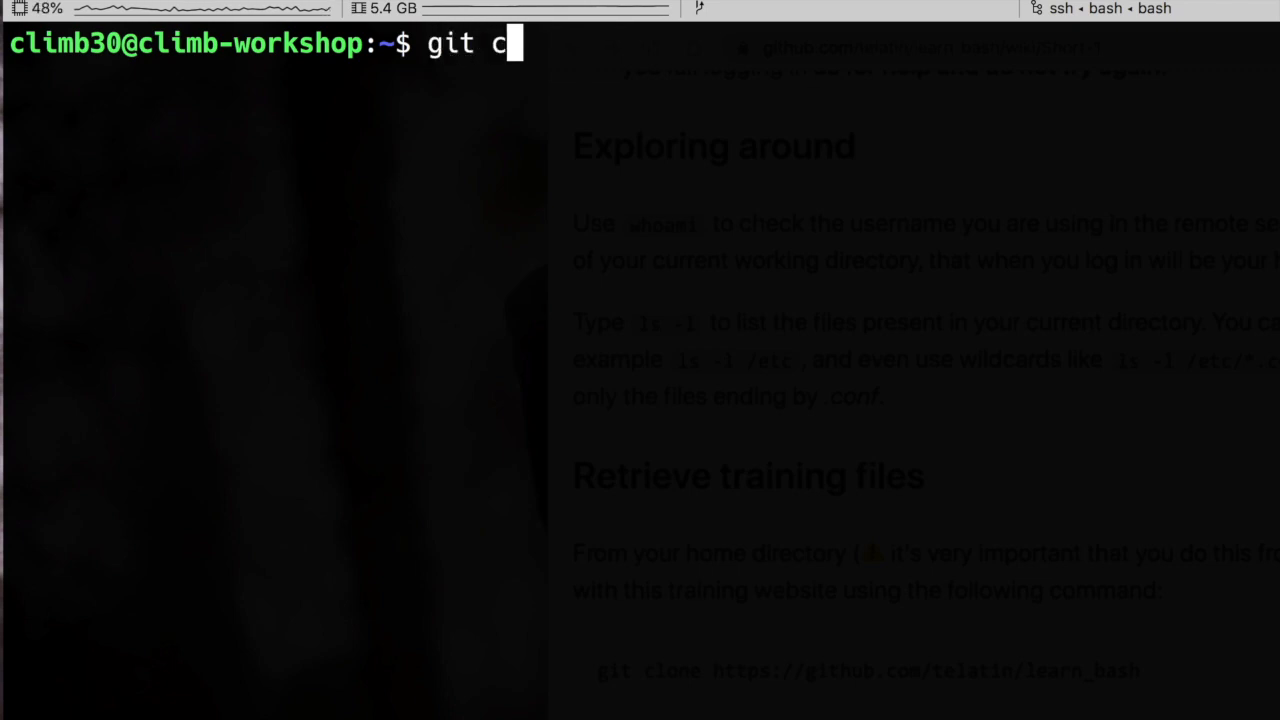
type("lone htt")
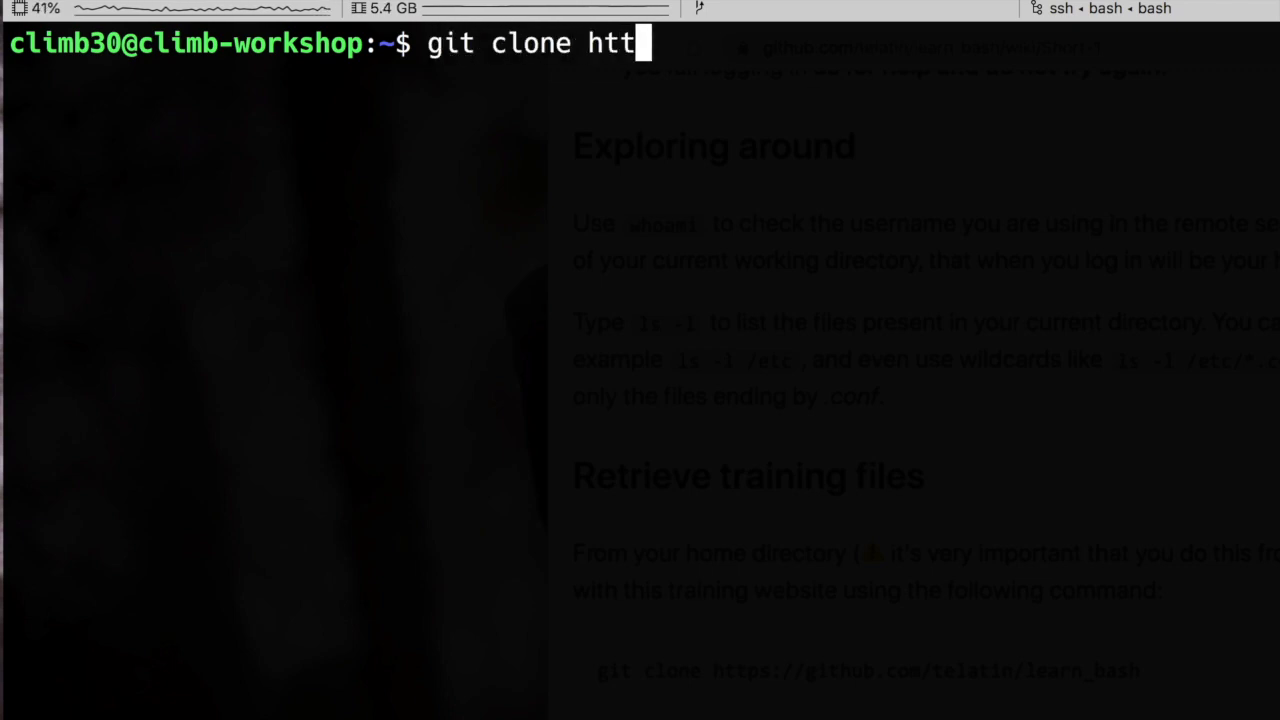
type("ps://")
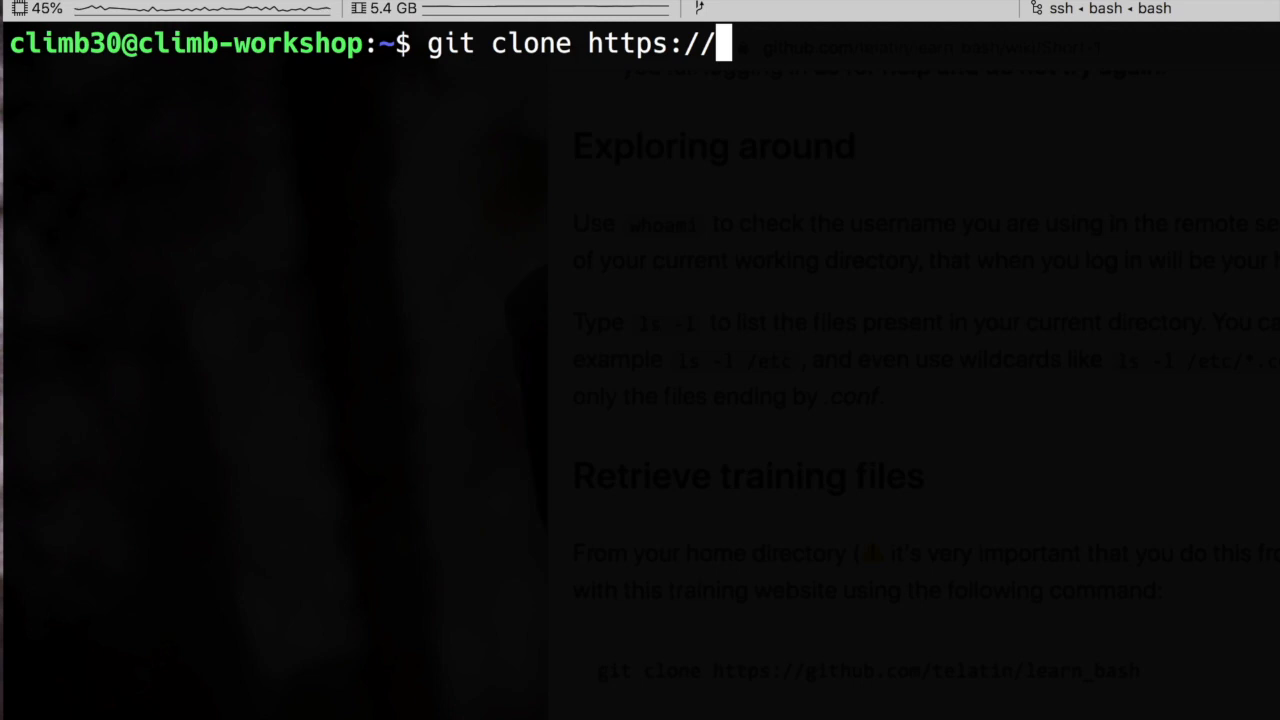
type("githu")
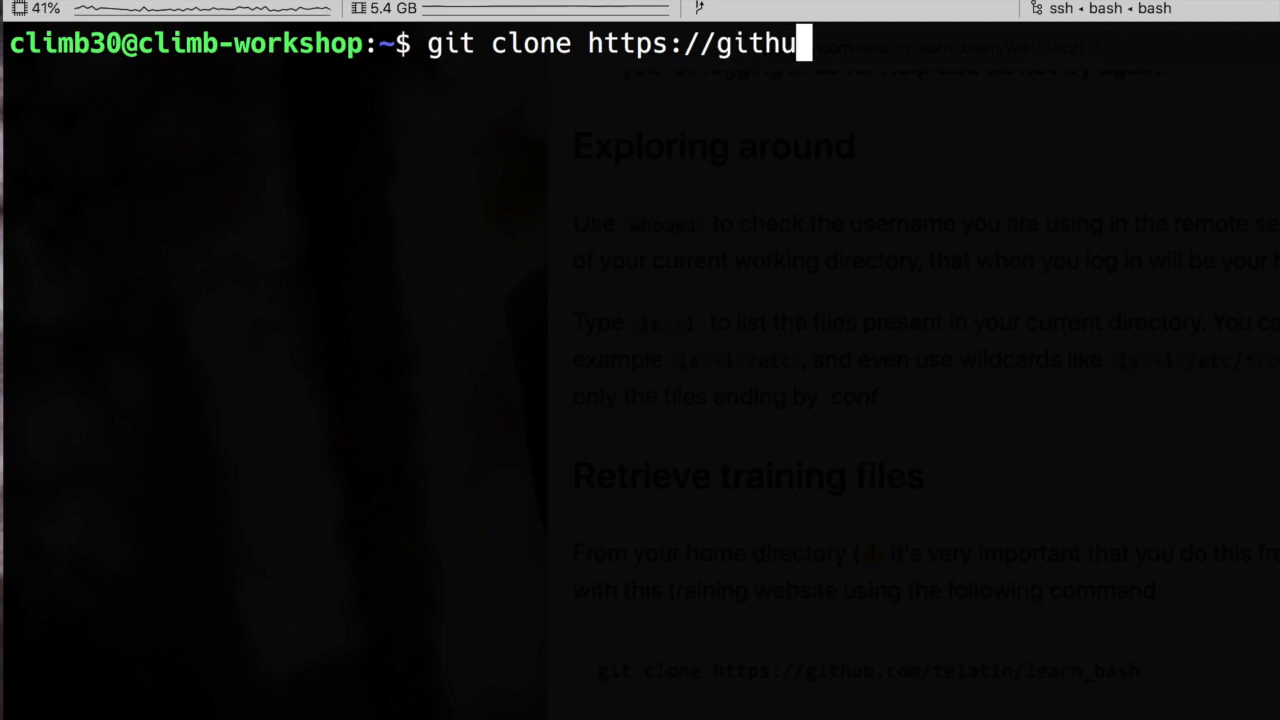
type("b.com/telatin")
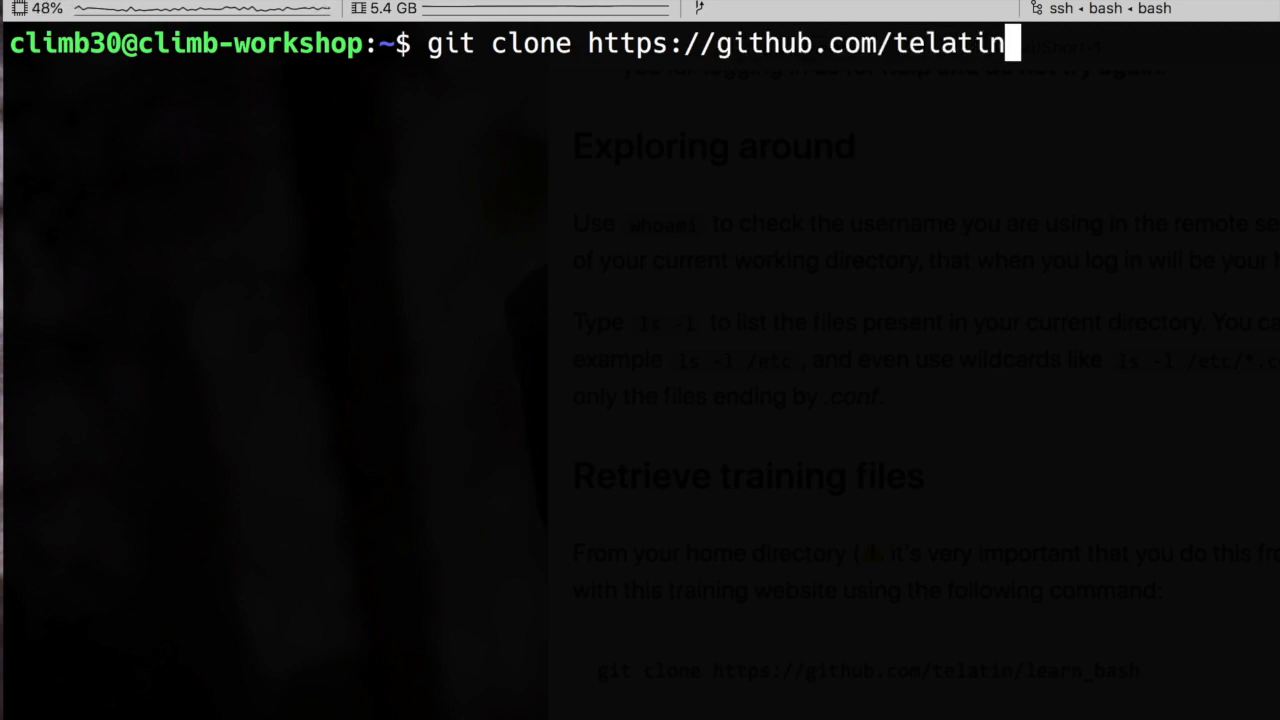
type("/learn_b")
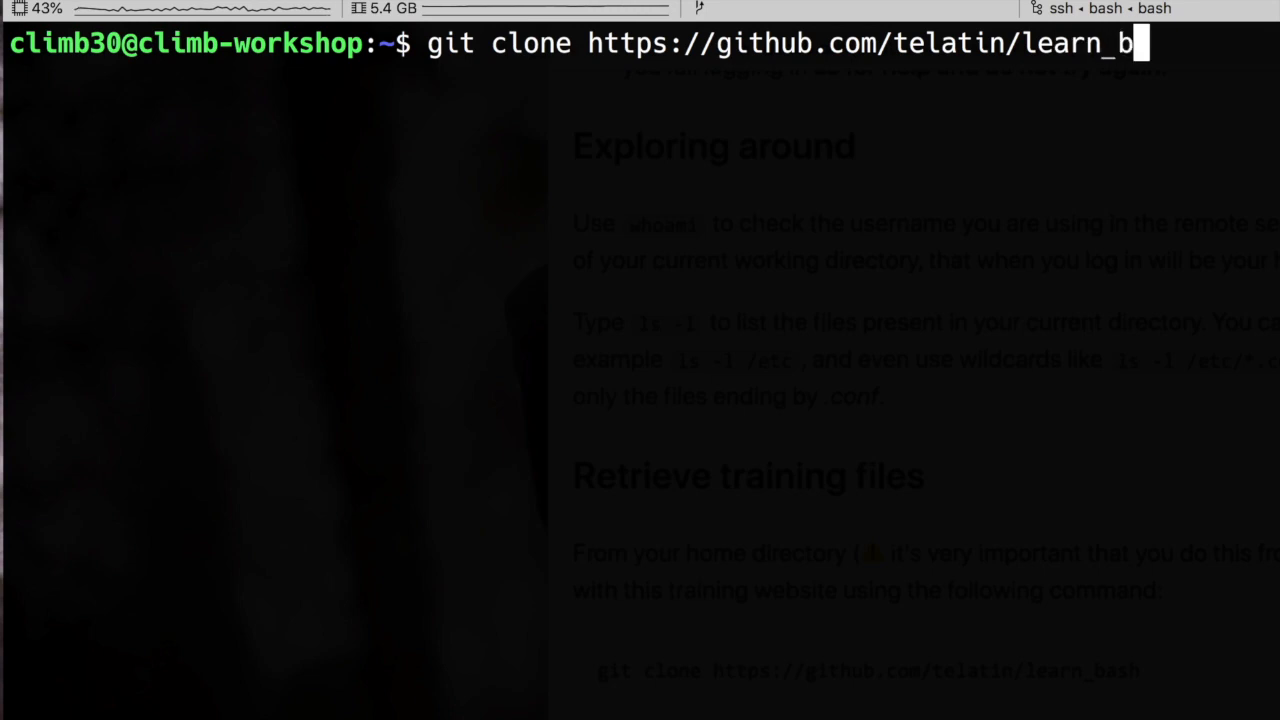
type("ash")
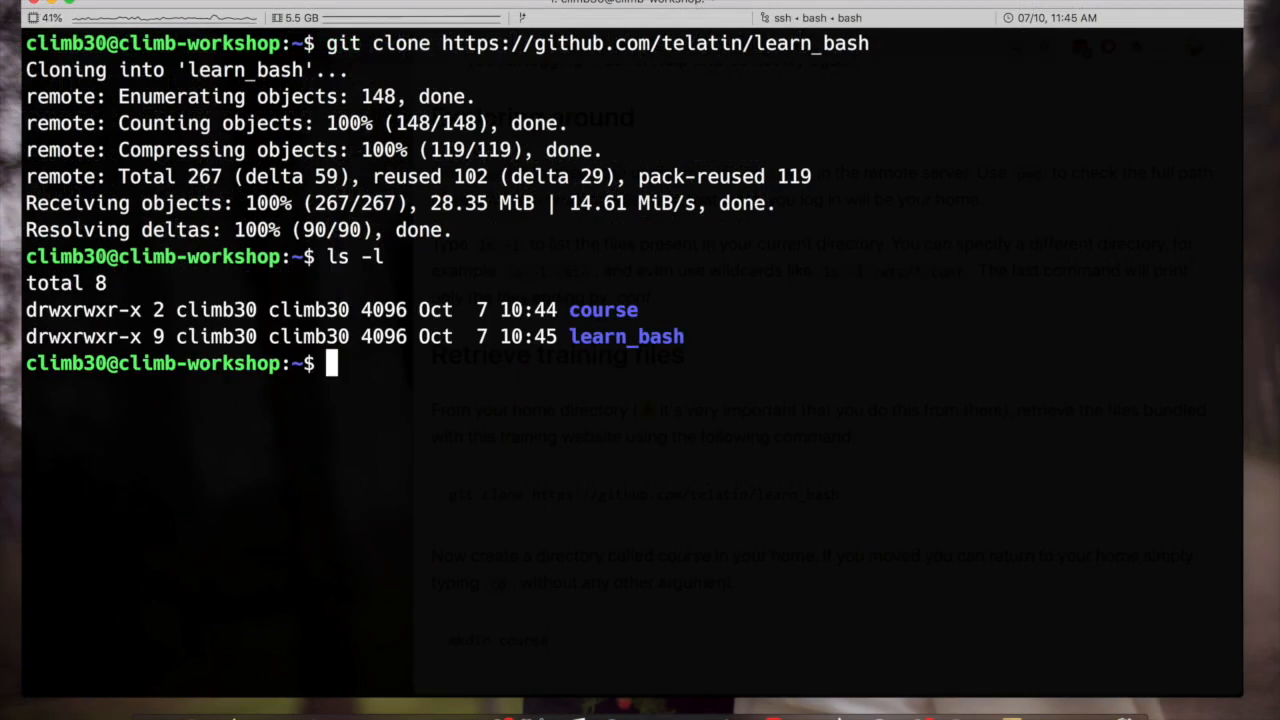
Move into learn_bash and list its contents in long format
type("cd")
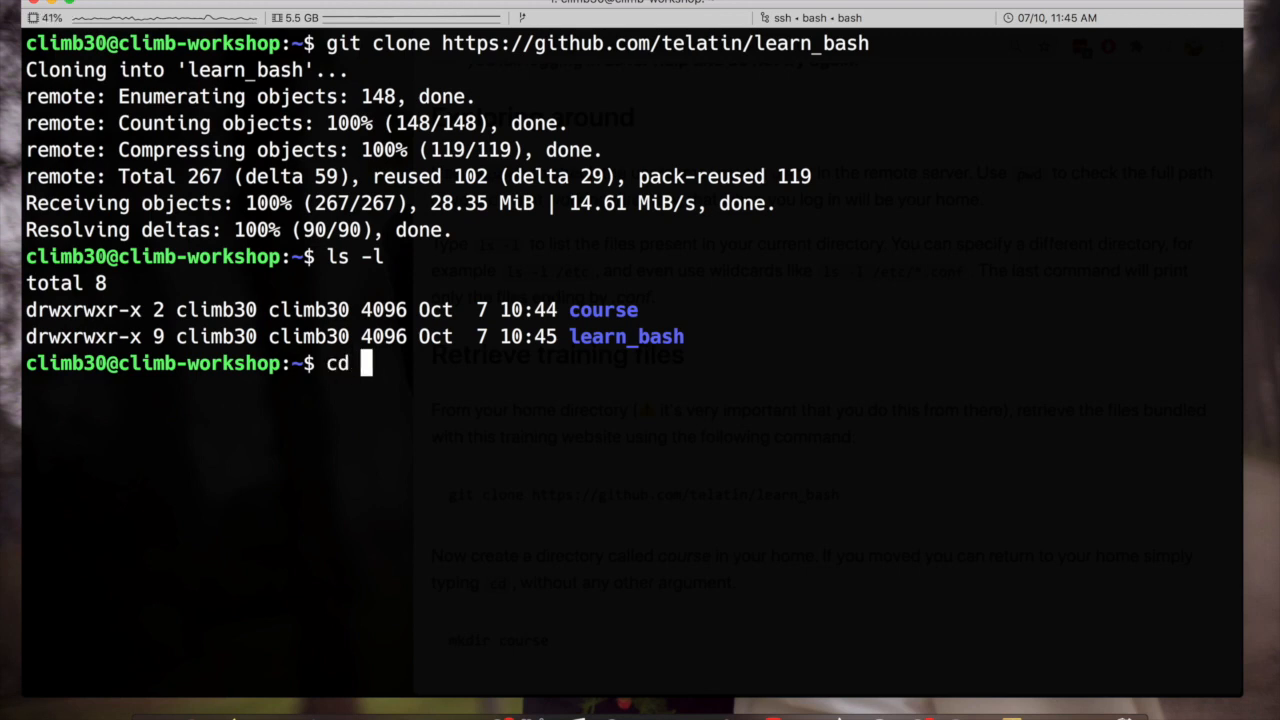
type("learn_bash/")
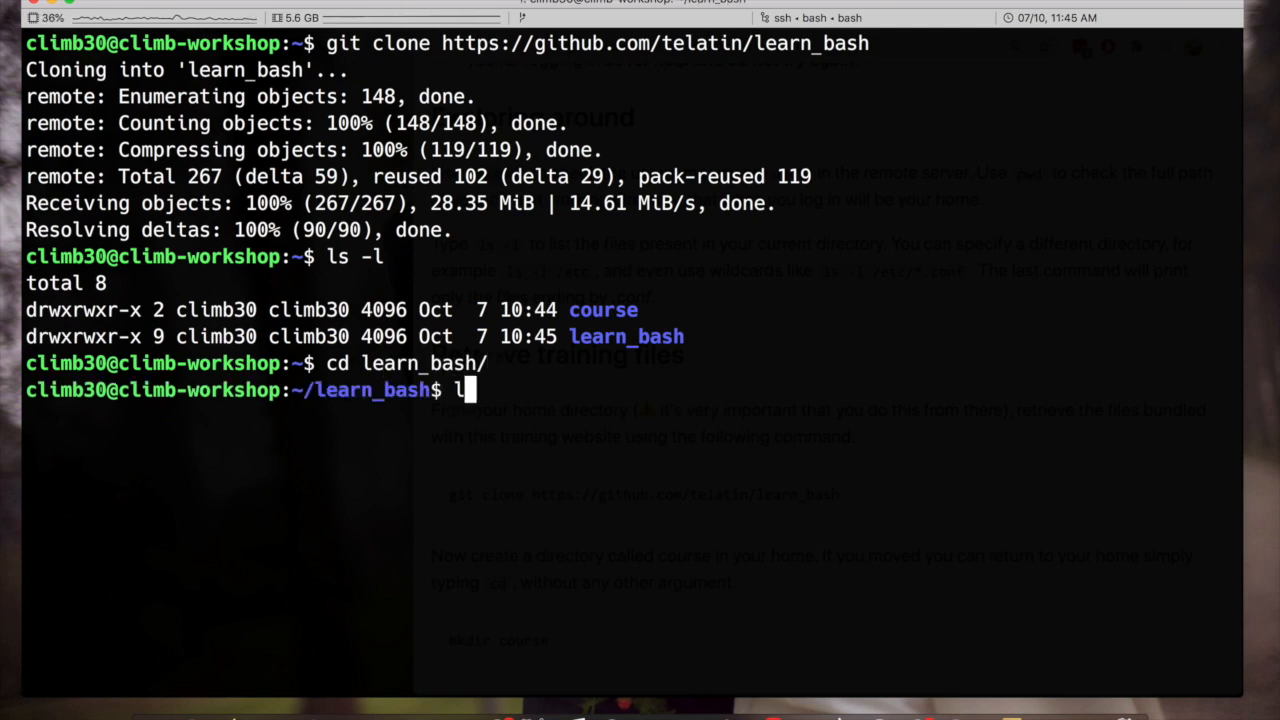
type("s -l")
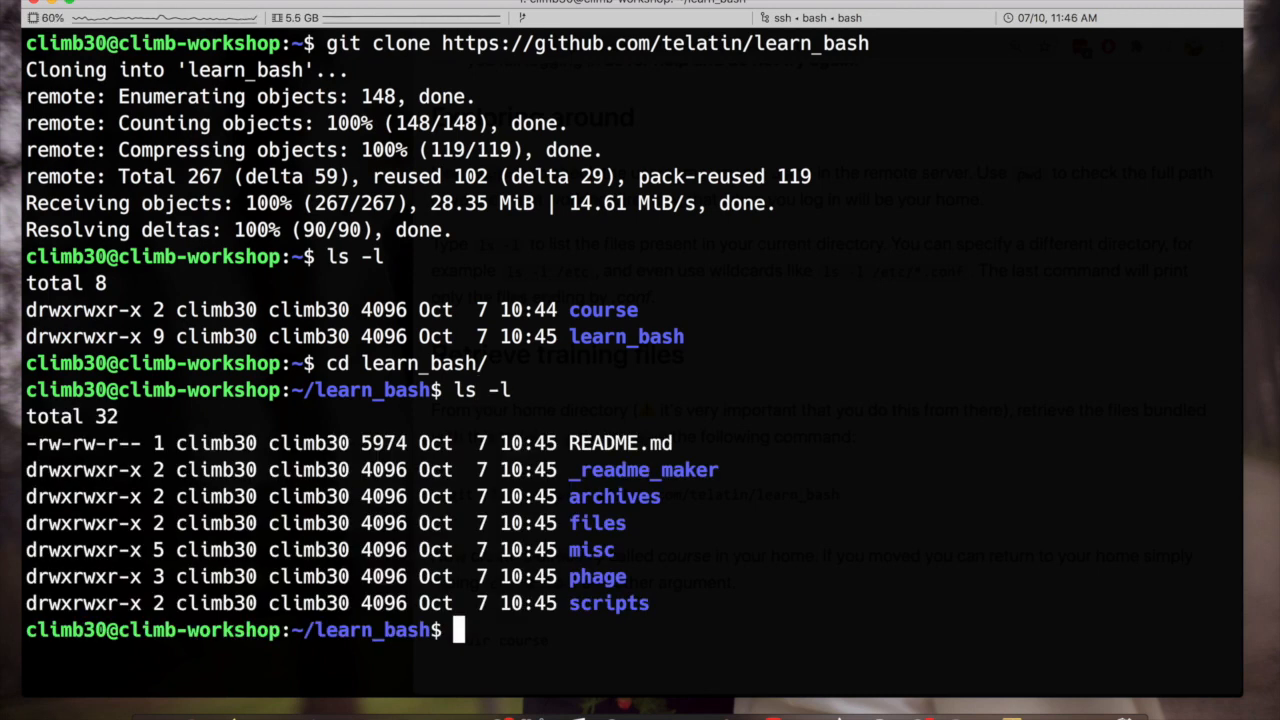
List the phage folder, then phage/reads in long format showing its compressed read files
type("ls -l phage/")
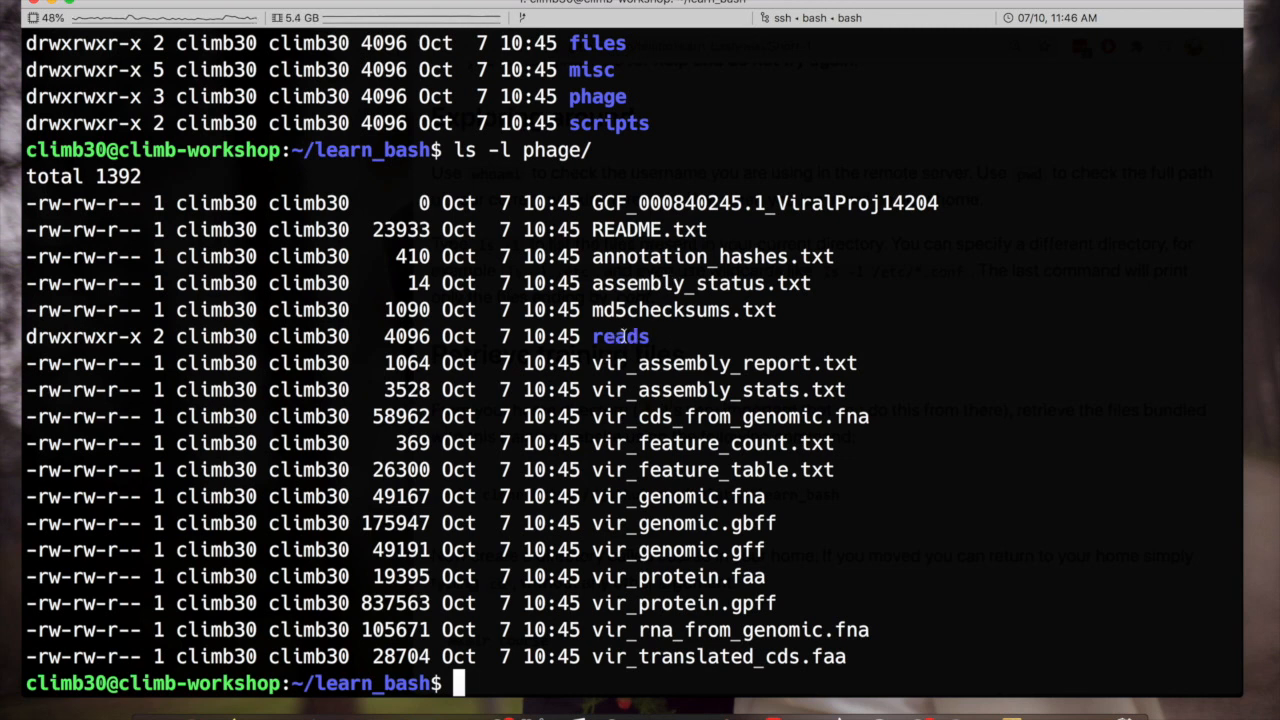
double_click(620, 336)
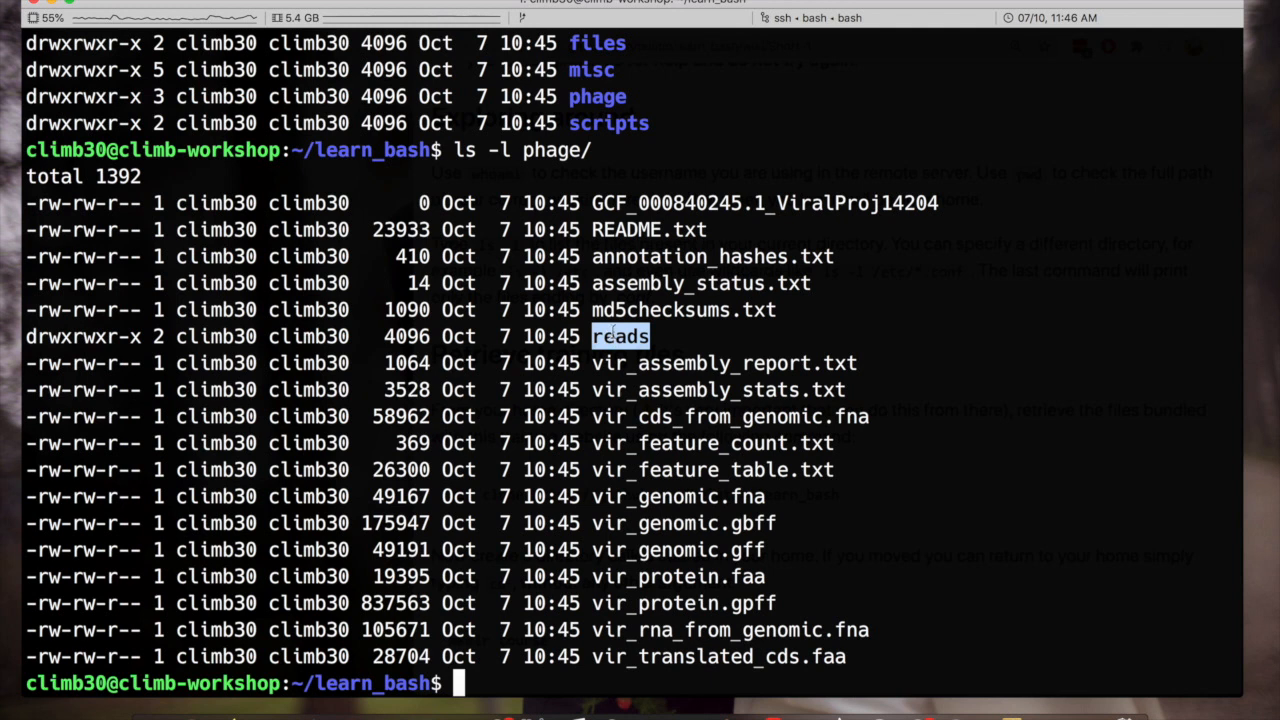
type("l")
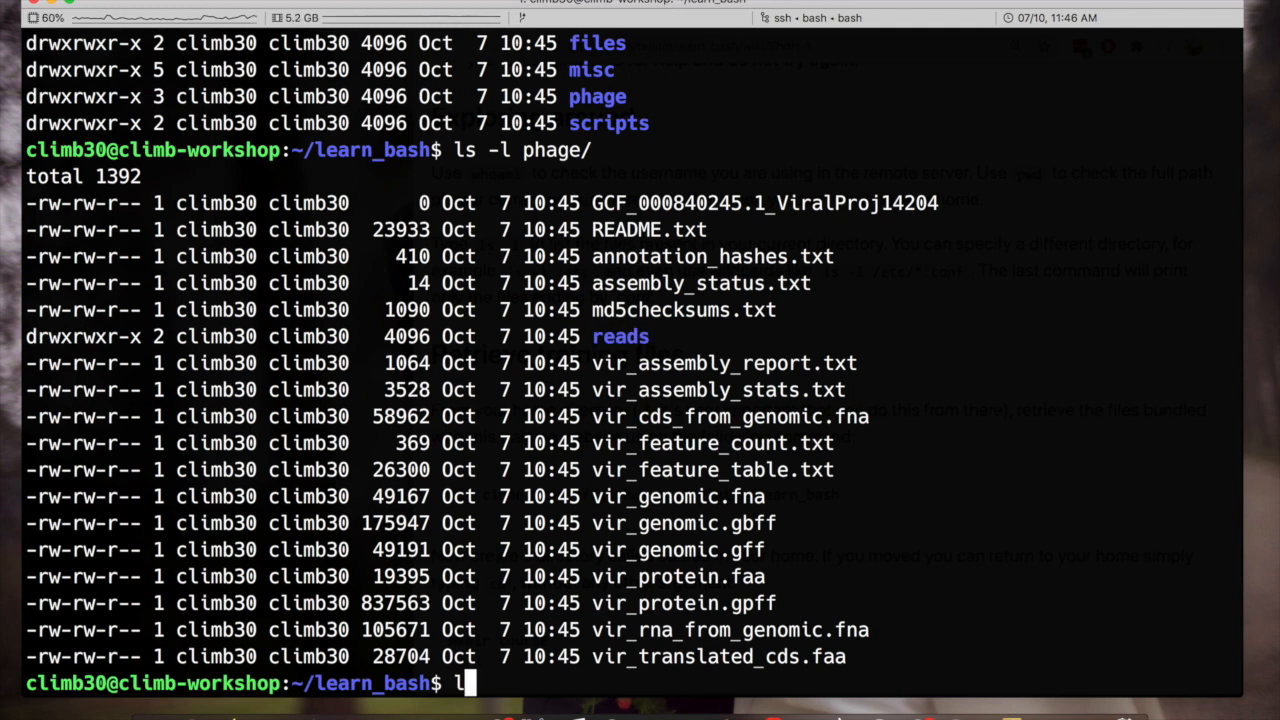
type("s -l")
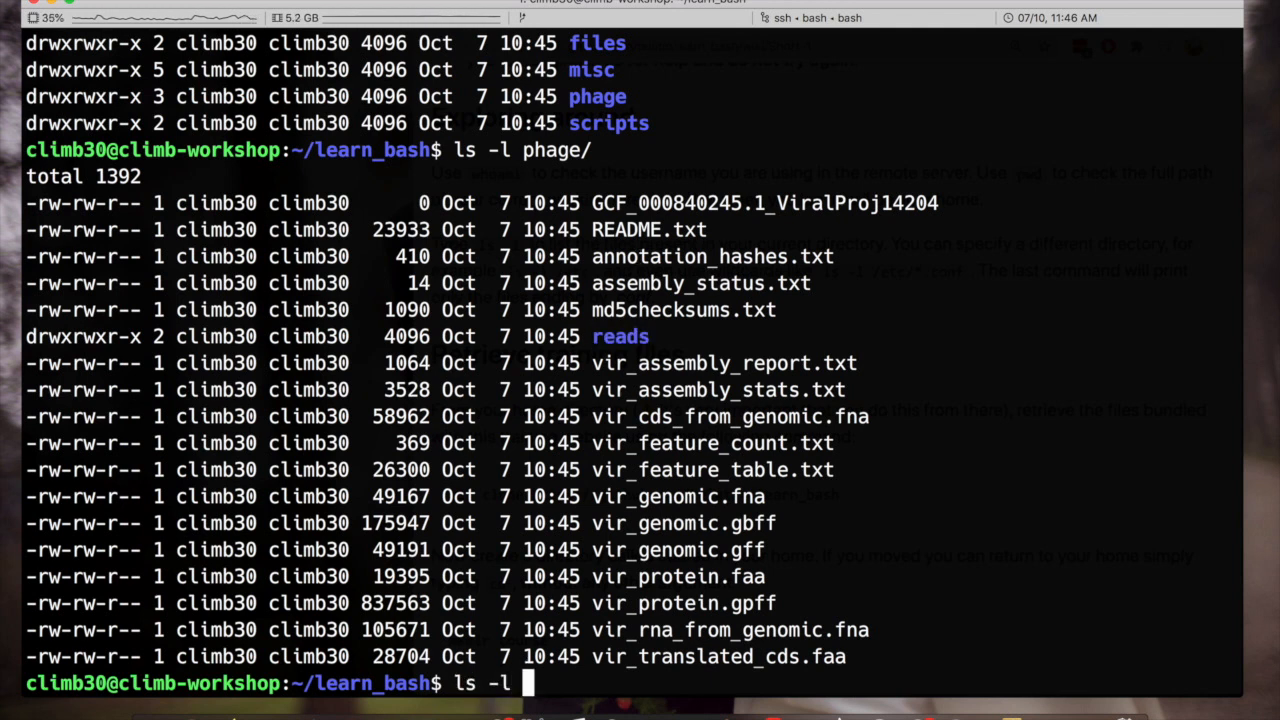
type("phage/reads/")
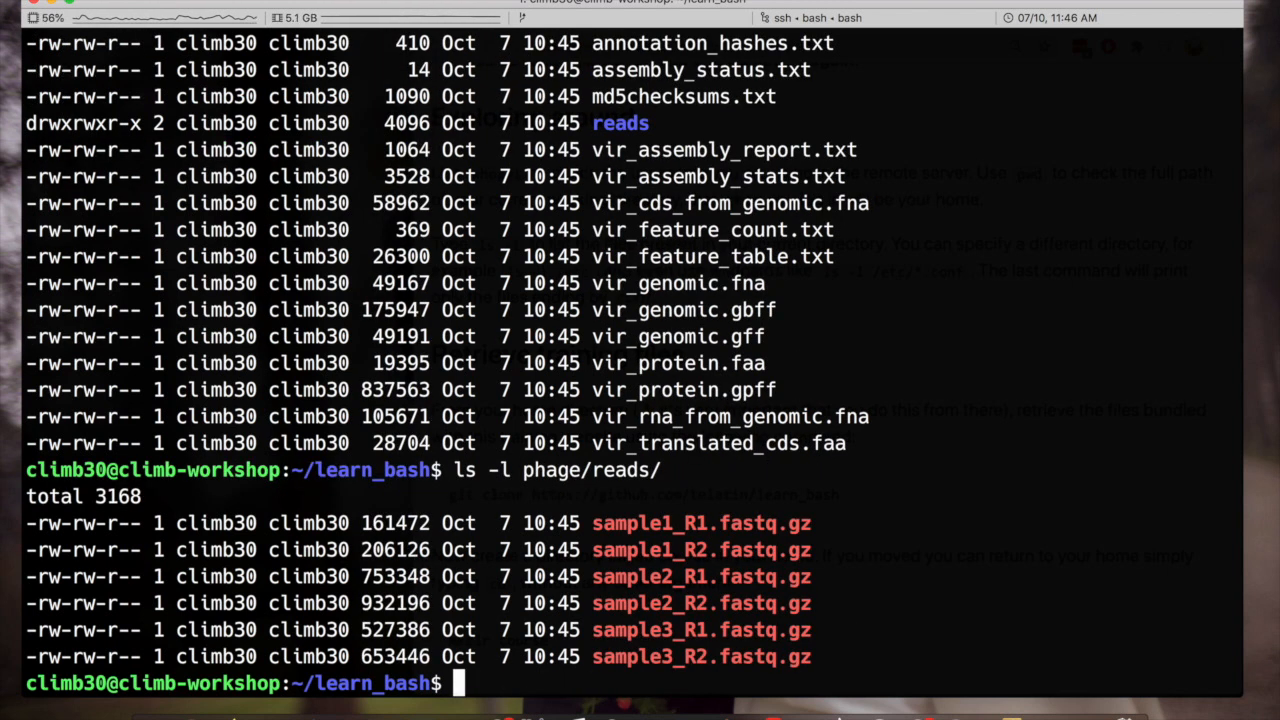
type("ls phage/reads/ files/")
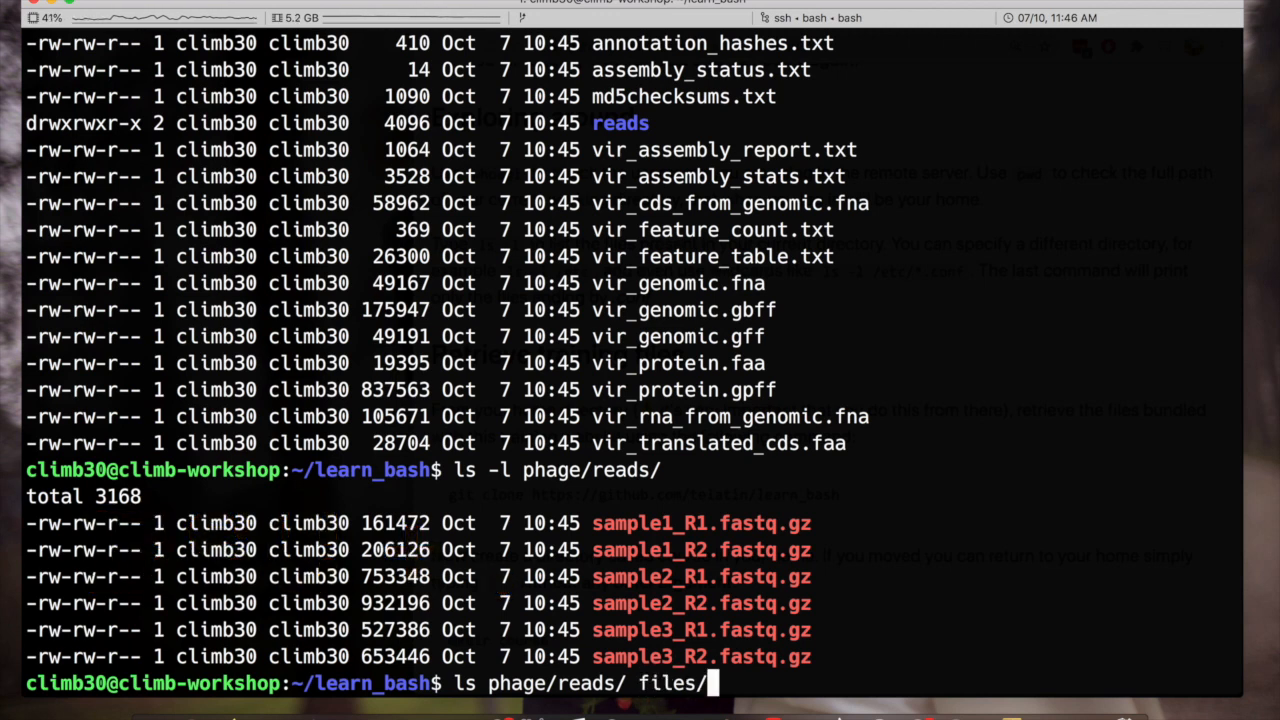
List phage/reads/ and files/ together, plainly and then in long format
key("Return")
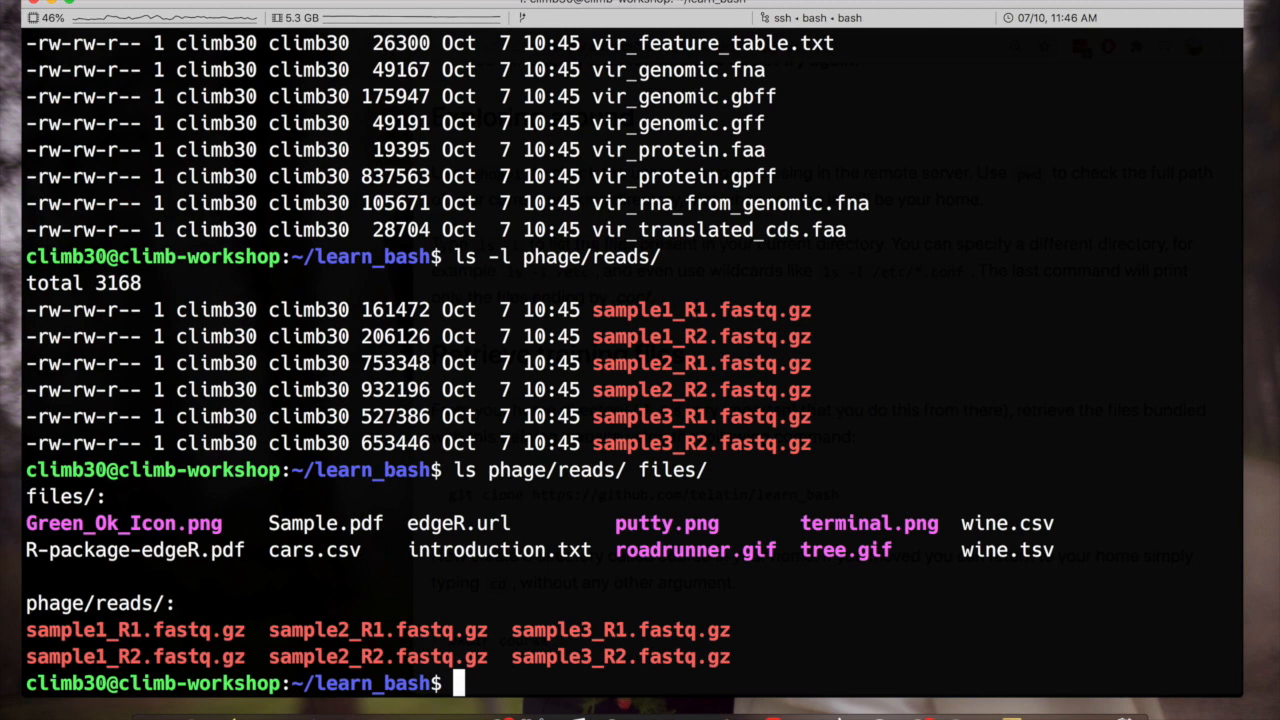
mouse_move(124, 504)
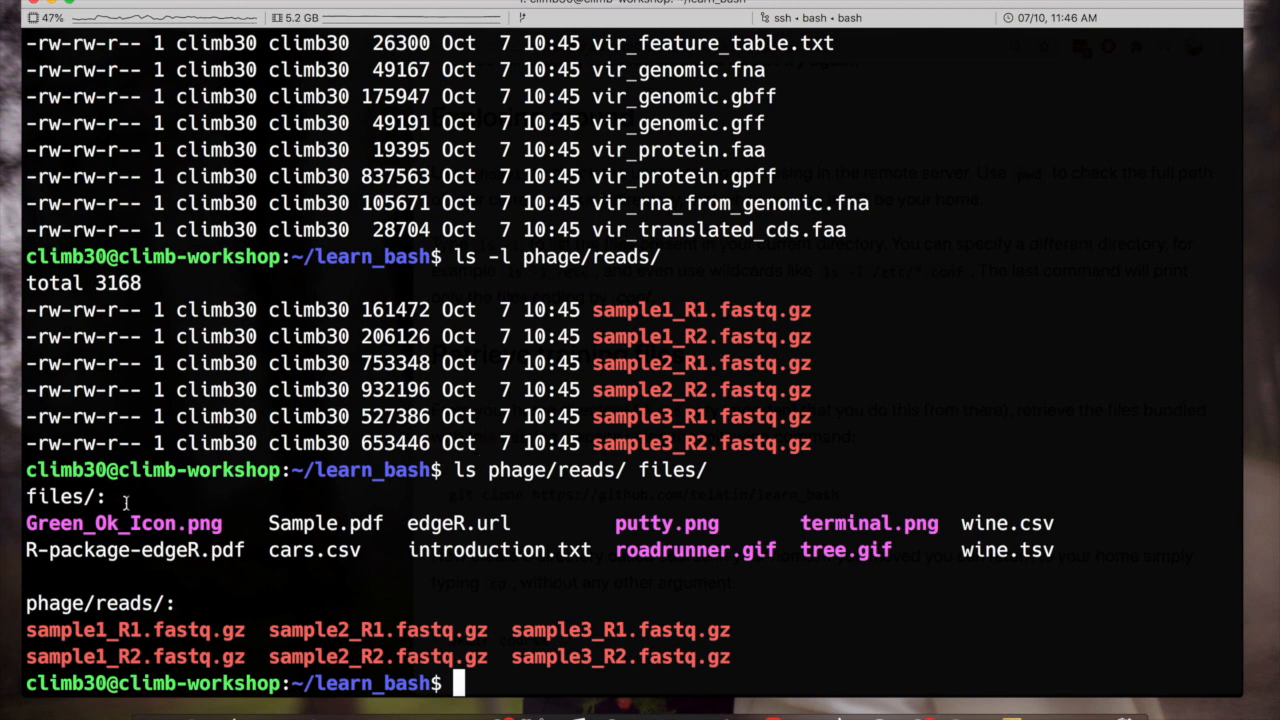
double_click(64, 496)
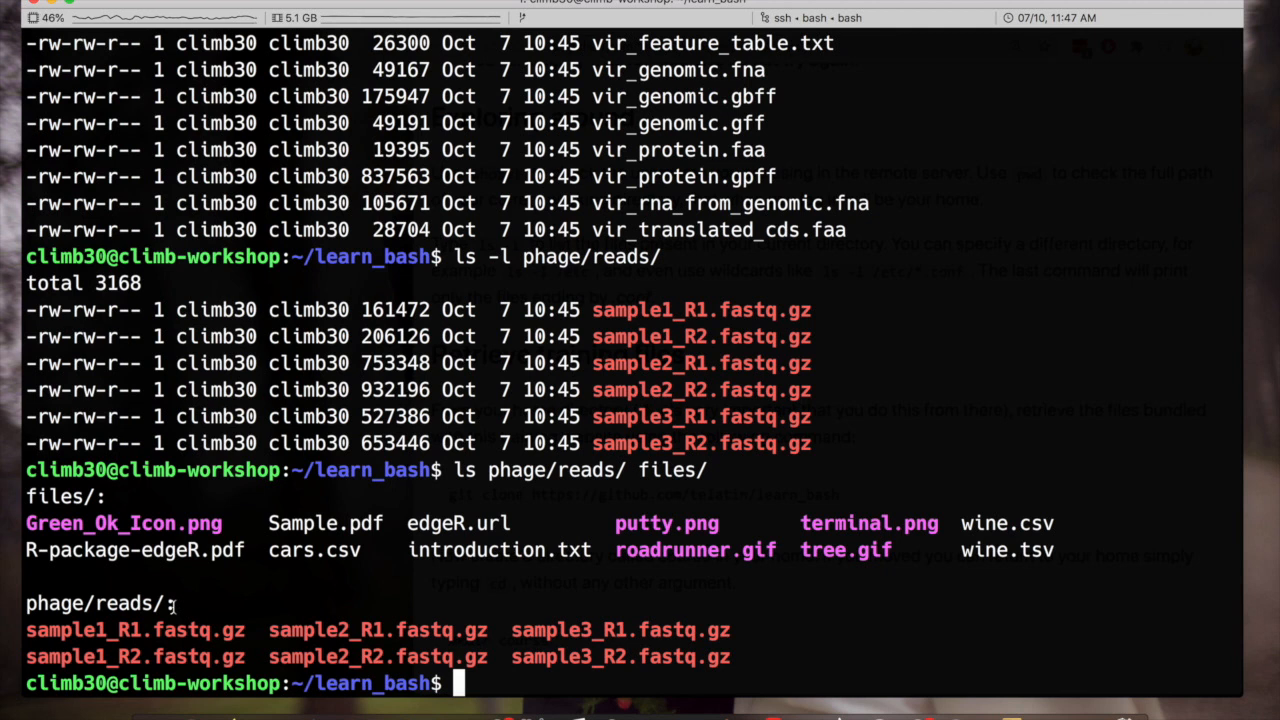
type("ls -l p")
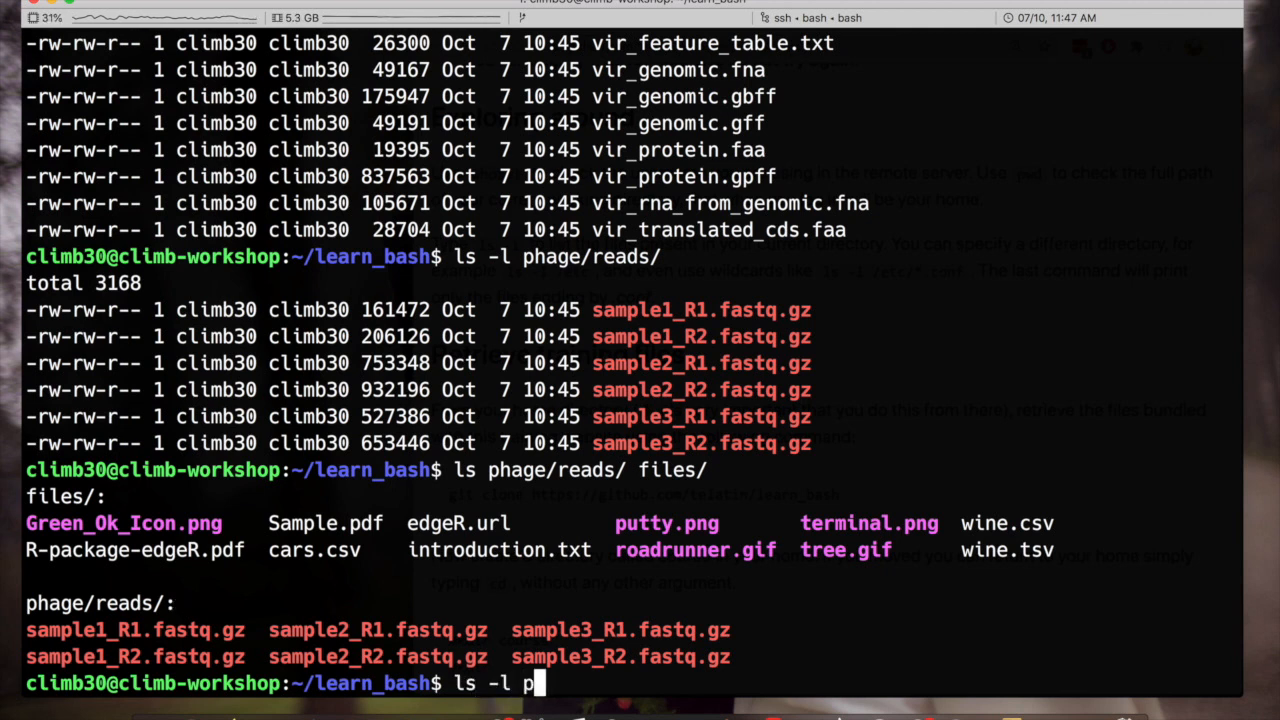
type("hage/reads/ files/")
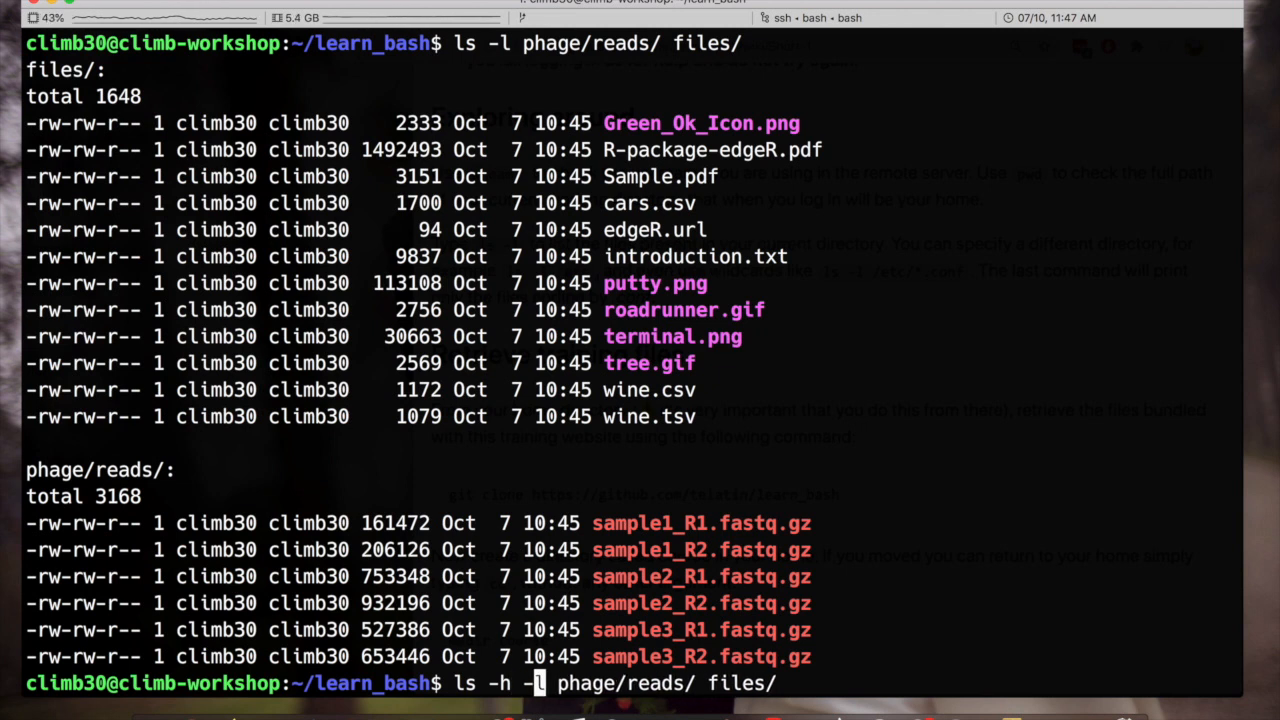
Relist both folders with human-readable sizes via ls -h -l and the combined ls -hl
key("Return")
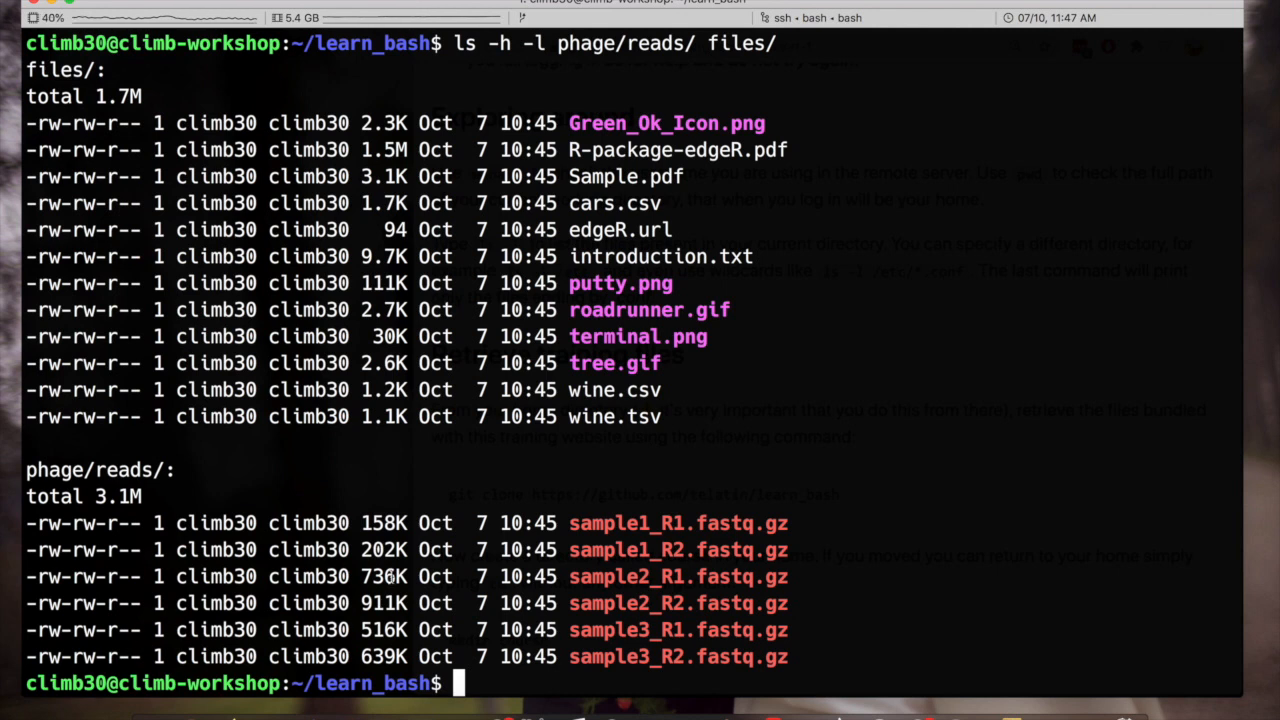
mouse_move(408, 148)
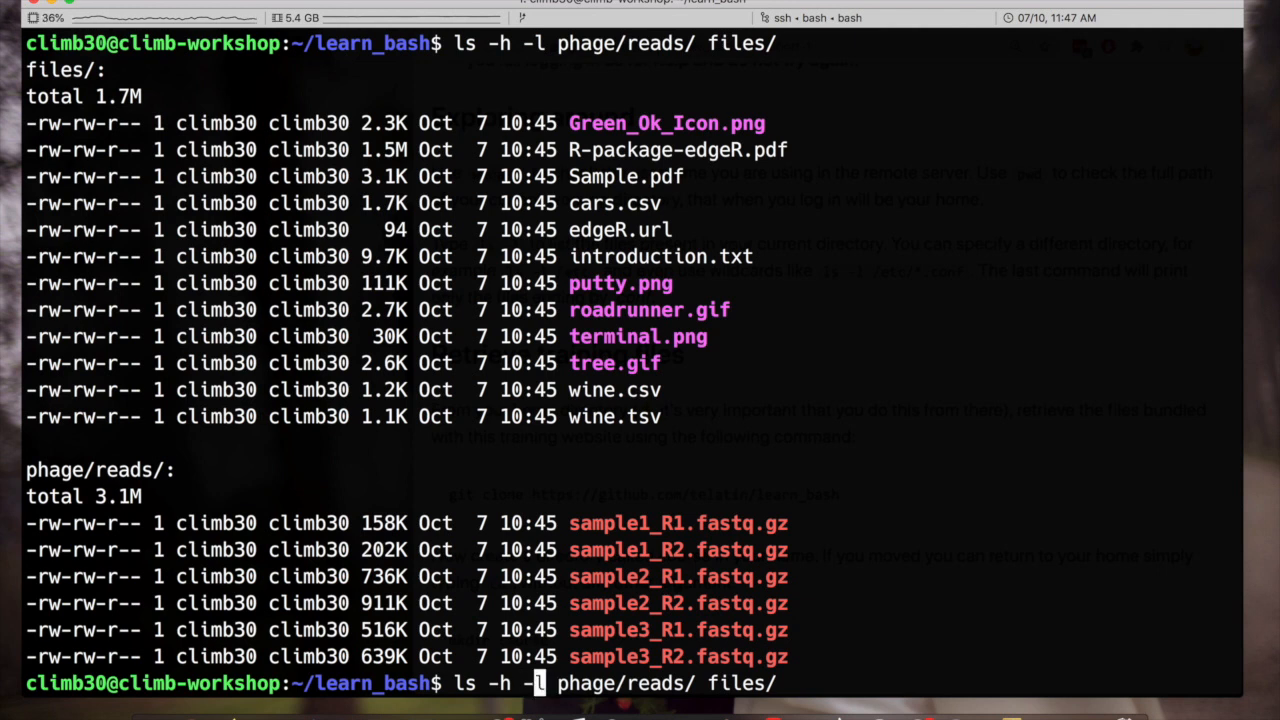
key("BackSpace")
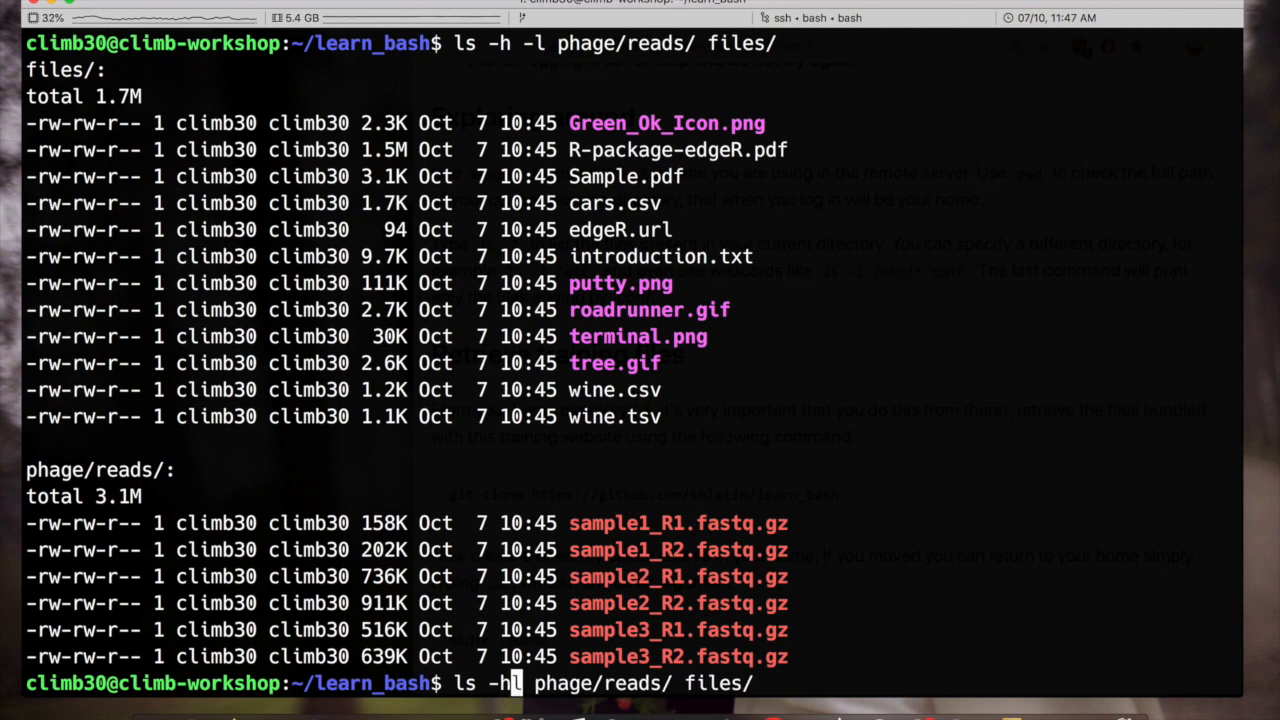
type("l")
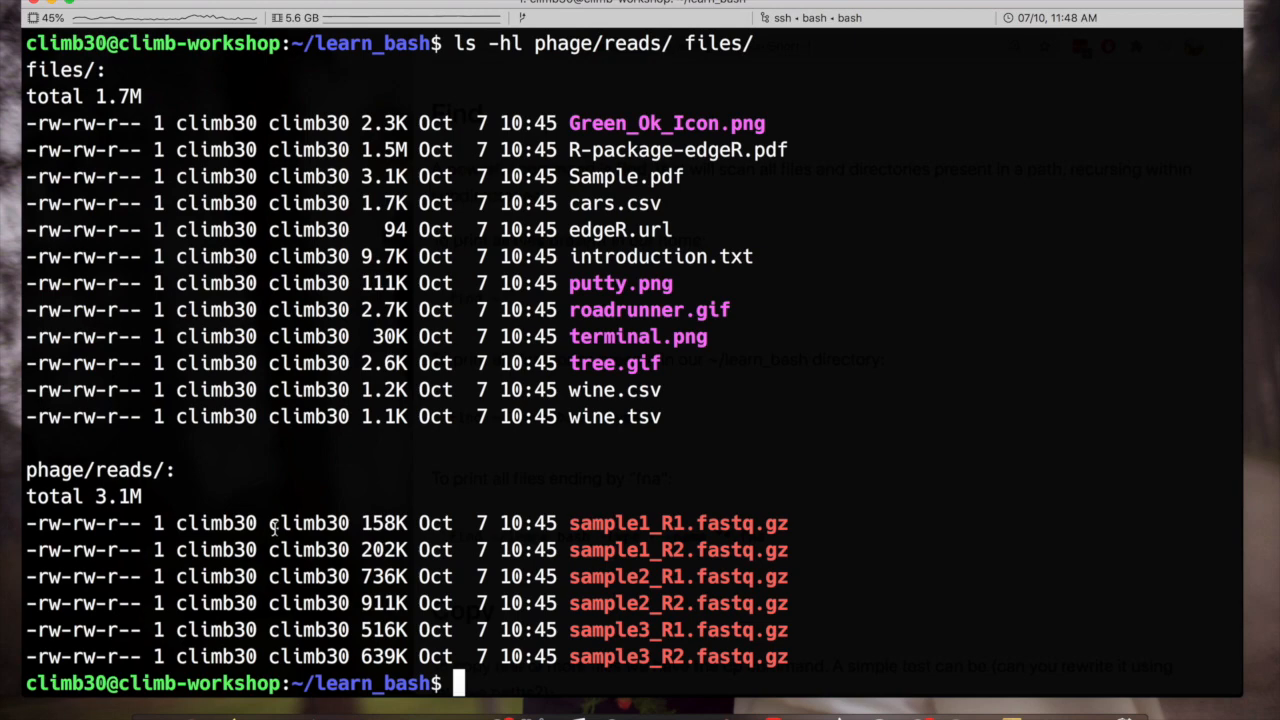
type("cd")
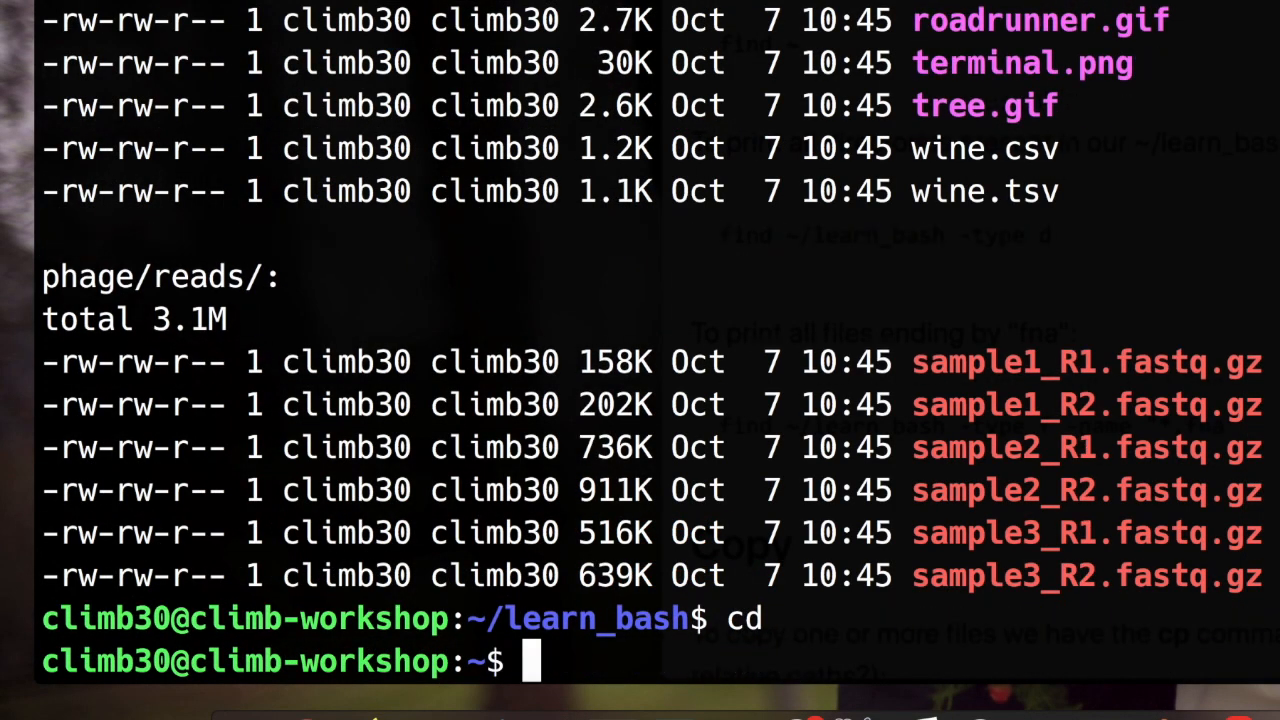
Run find ~ to list everything under home, then find ~ -type d for directories only
type("fi")
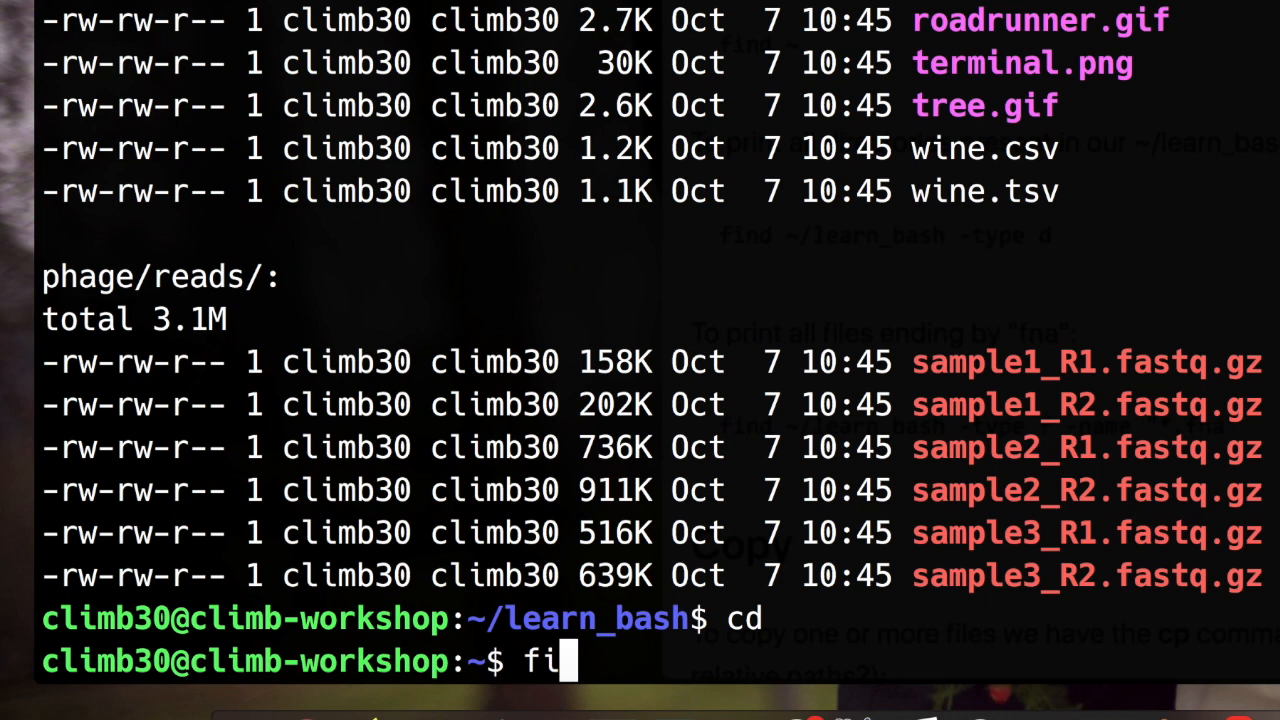
type("nd")
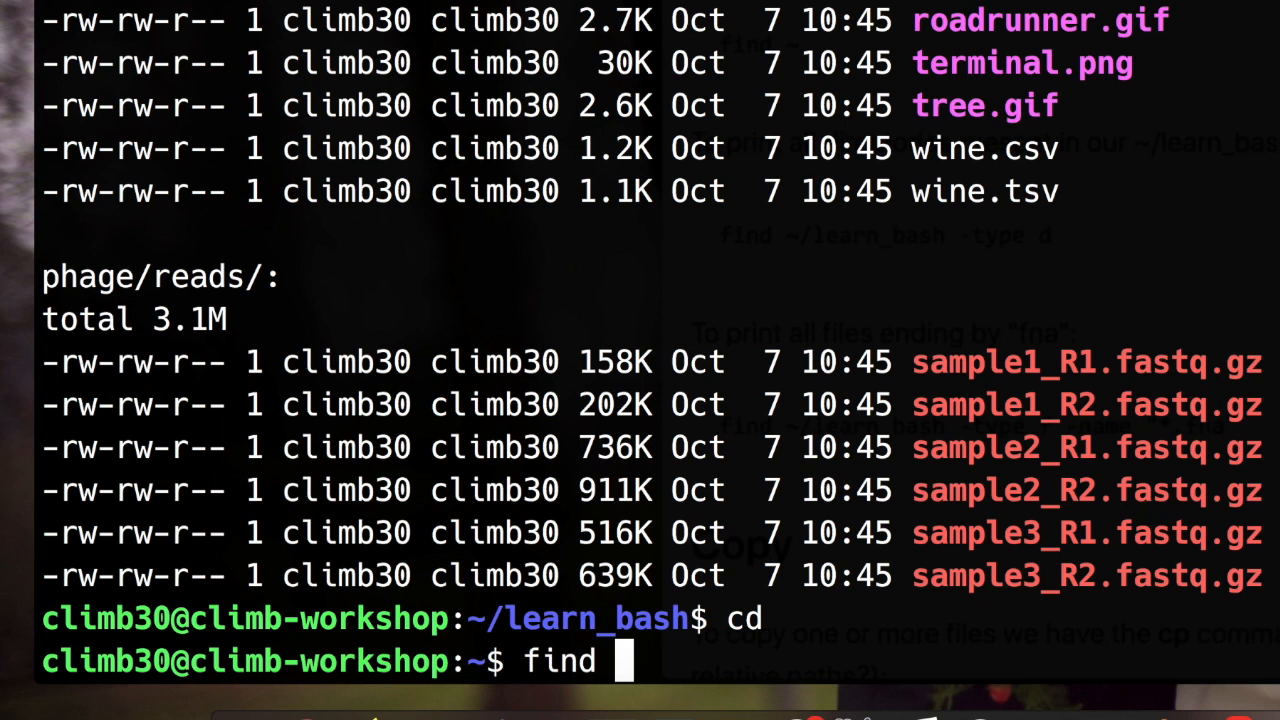
type("~")
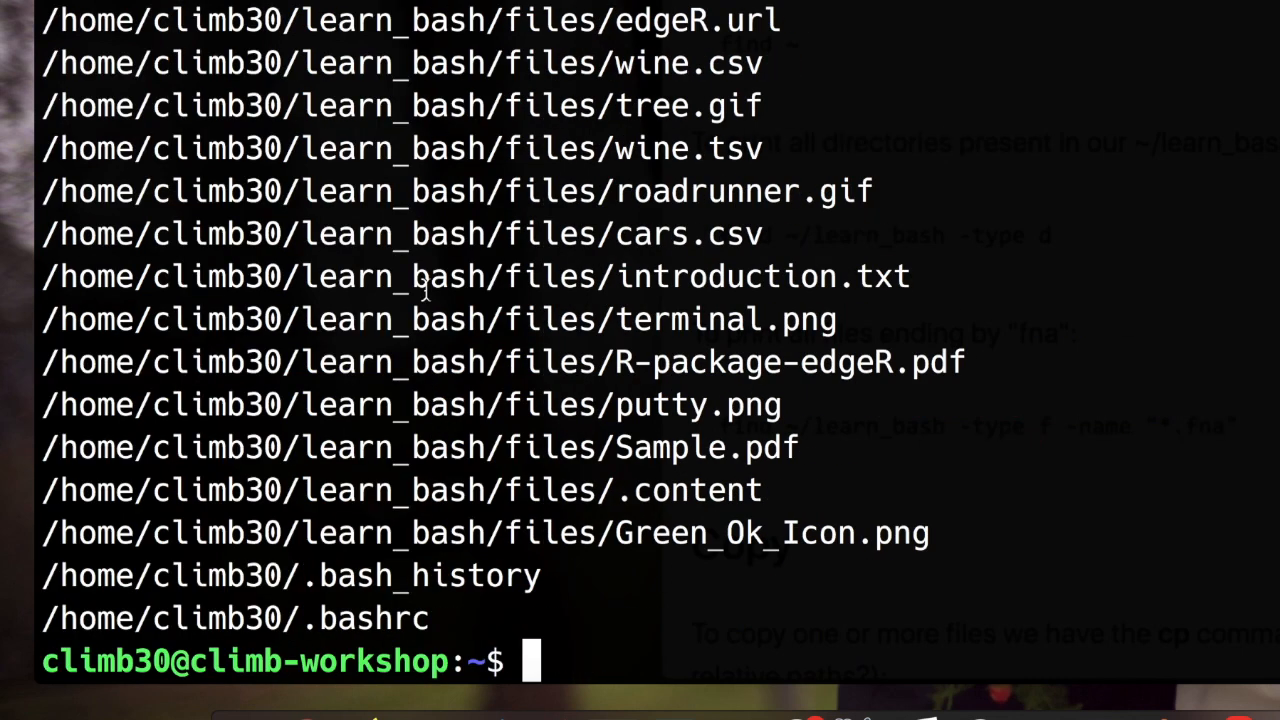
type("find ~ -")
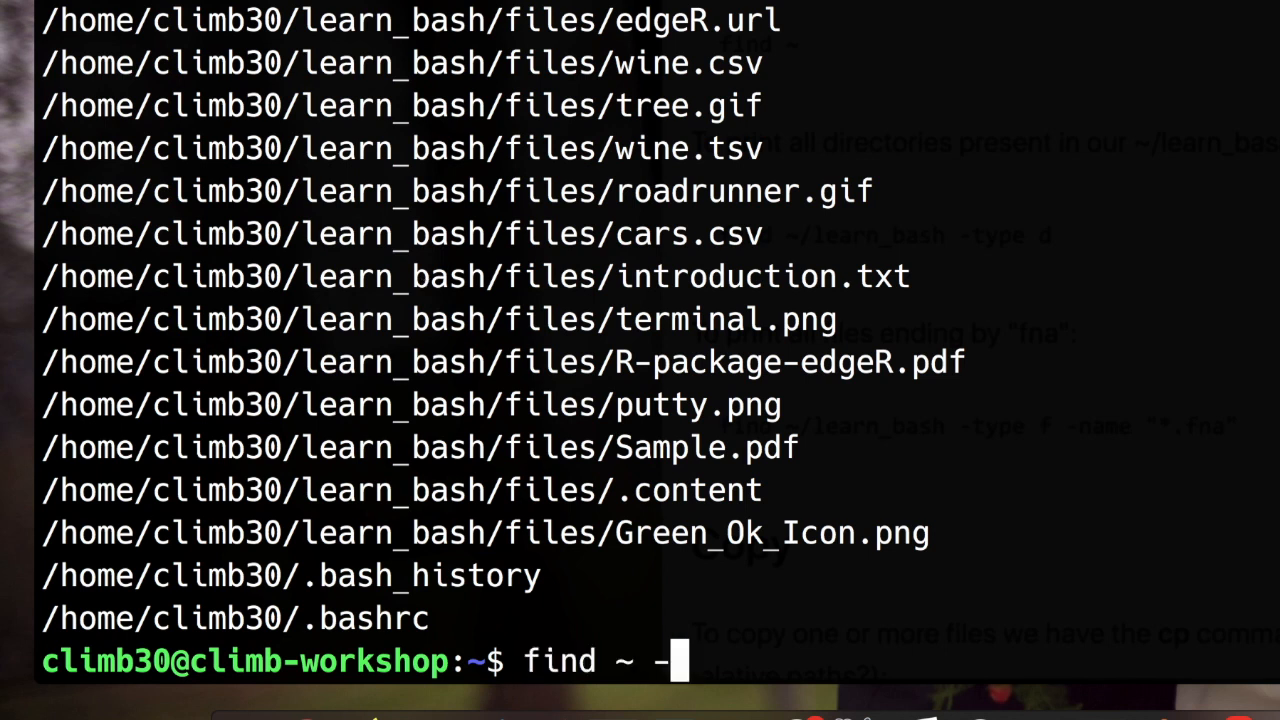
type("type")
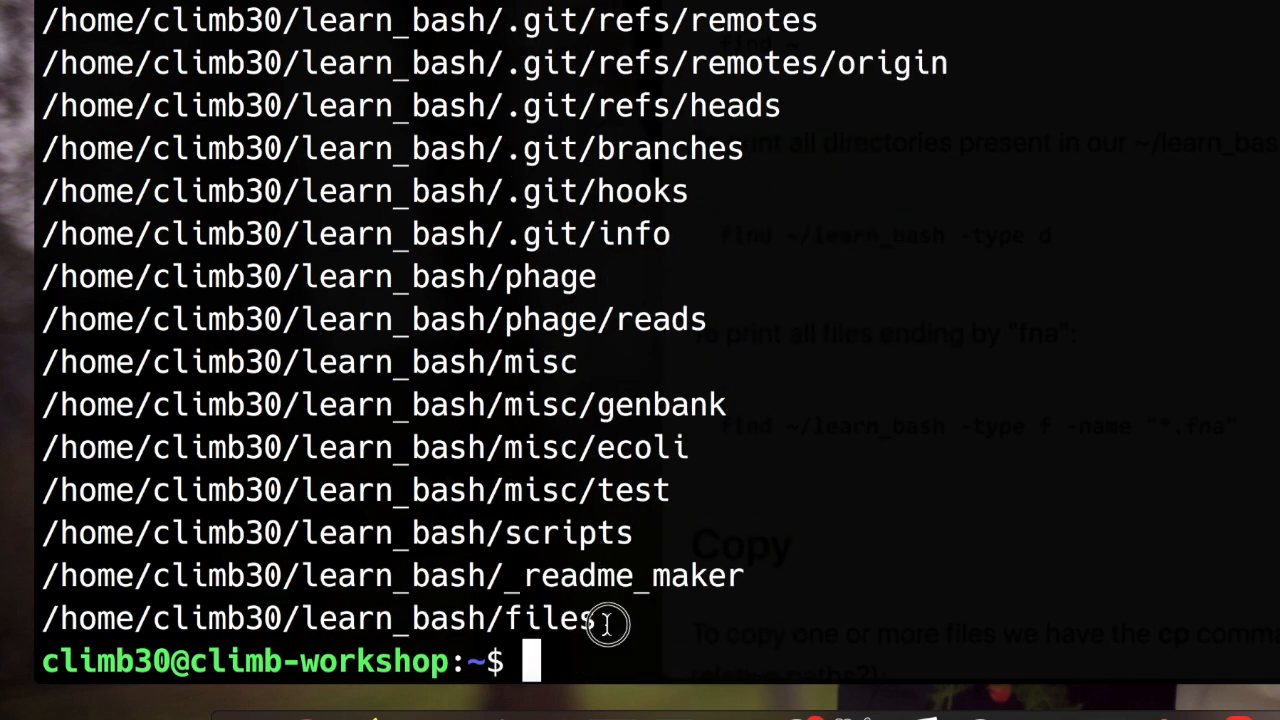
type("find ~ -type d")
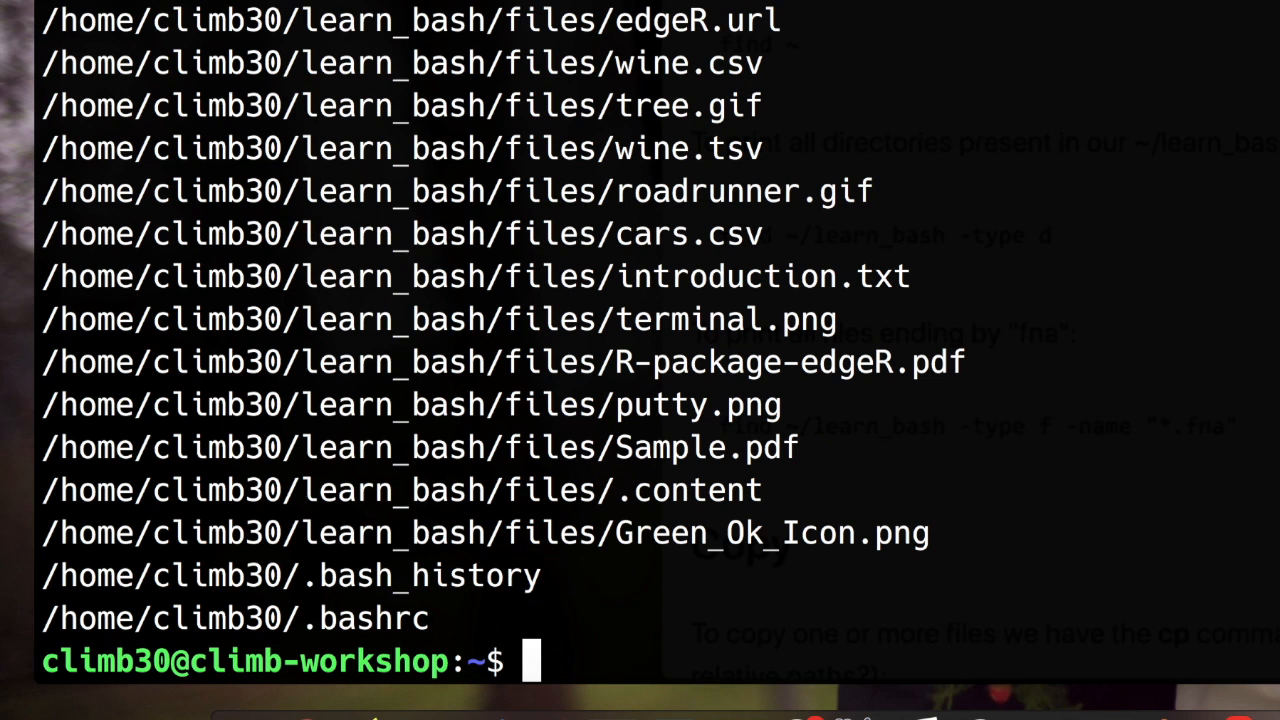
Search home for regular files named *txt with find ~ -type f -name
type("find ~ -type f")
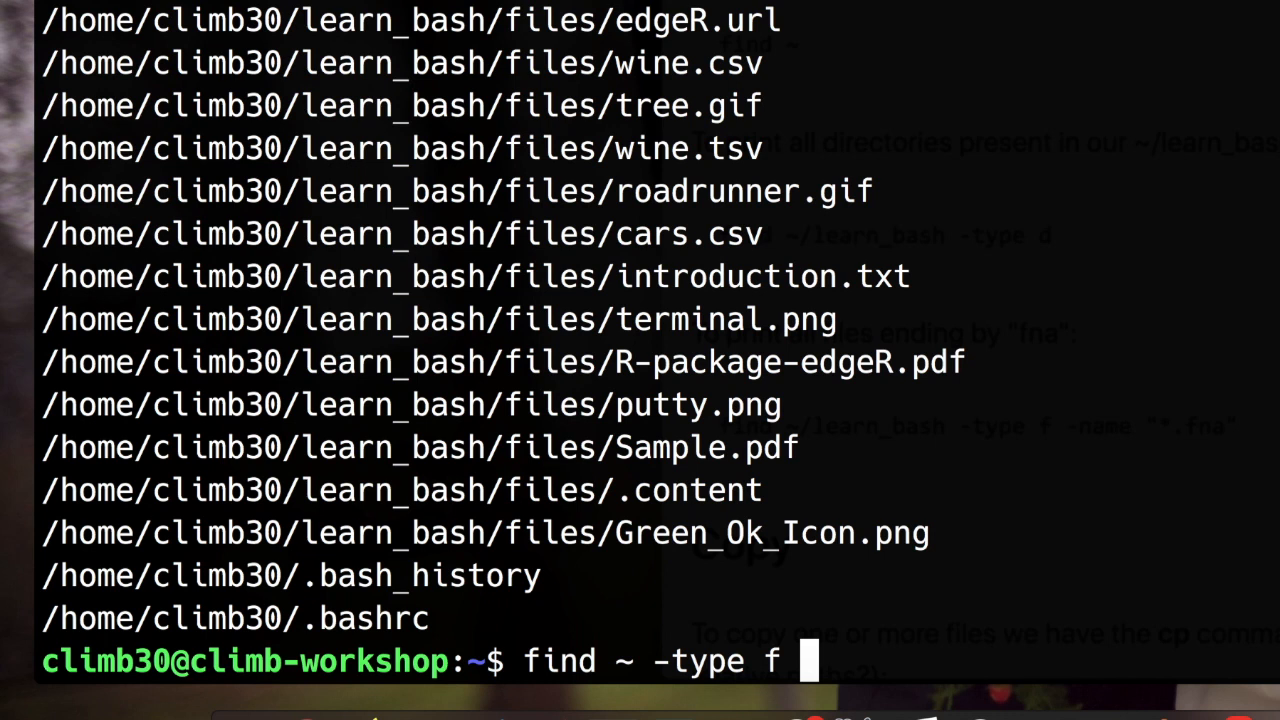
type("-")
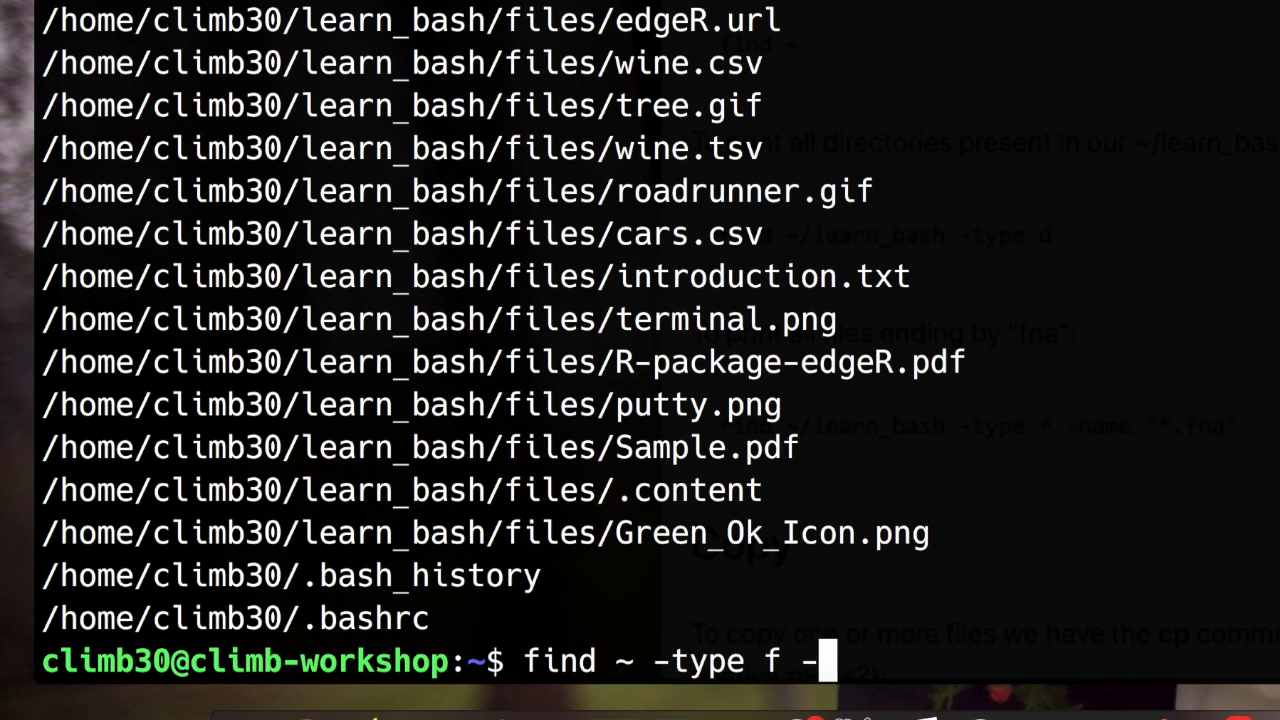
type("name \"")
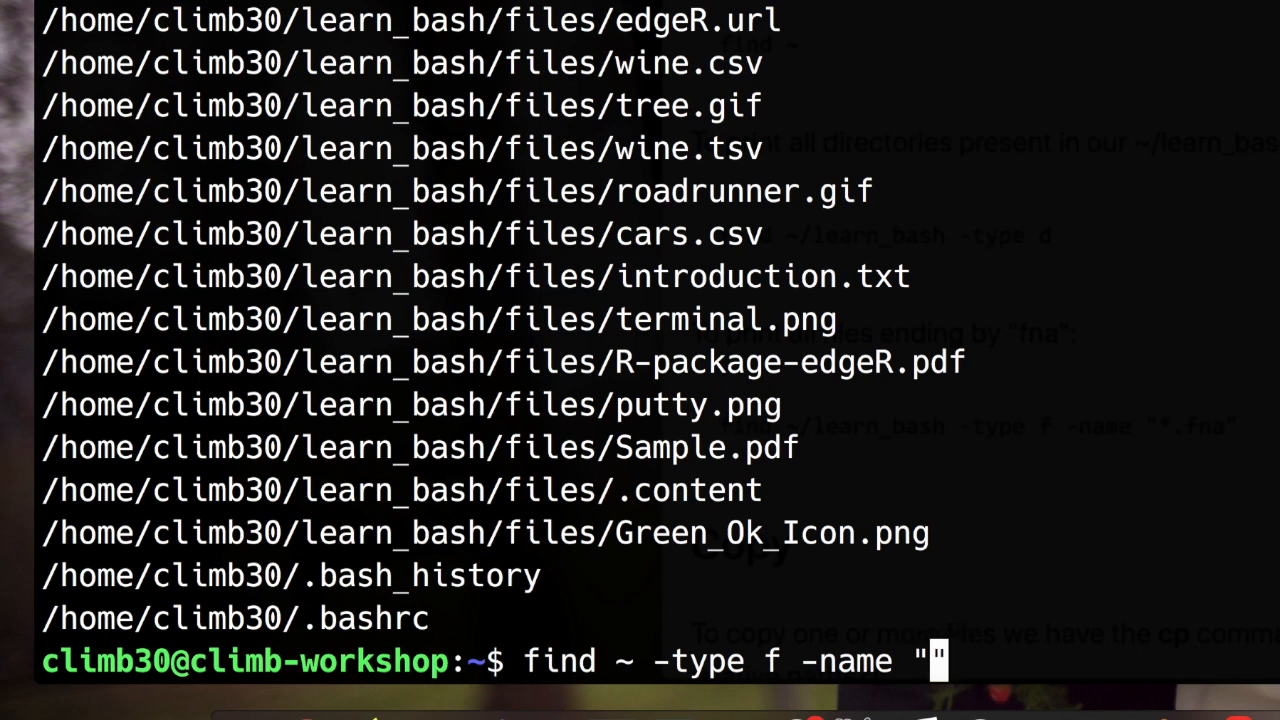
type("*")
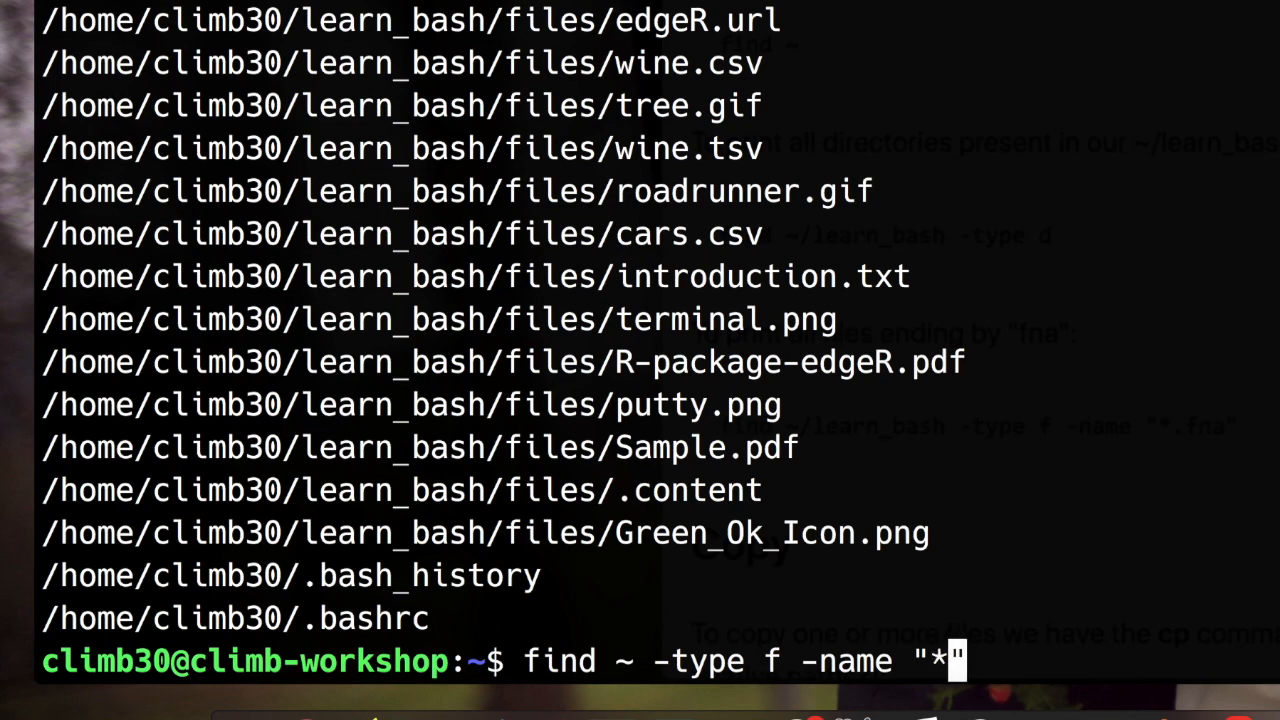
type("txt")
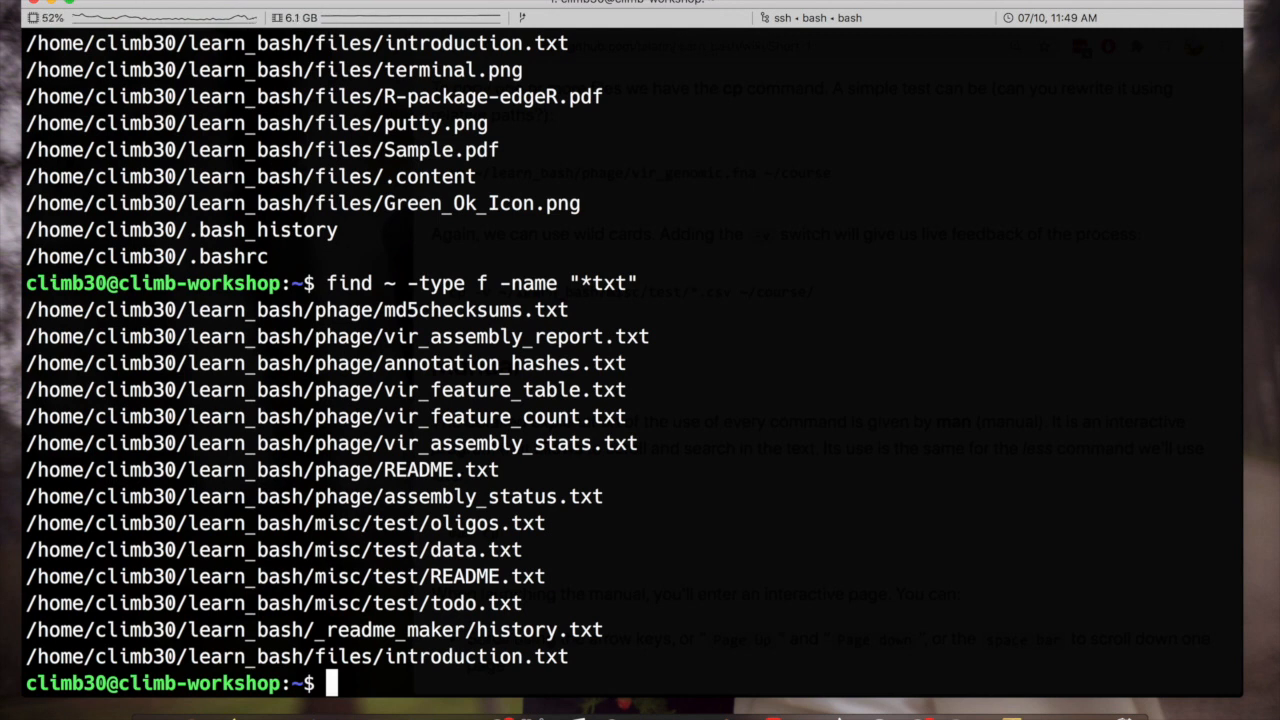
Sketch the cp SOURCE DESTINATION syntax as a reminder of the command's form
type("cp")
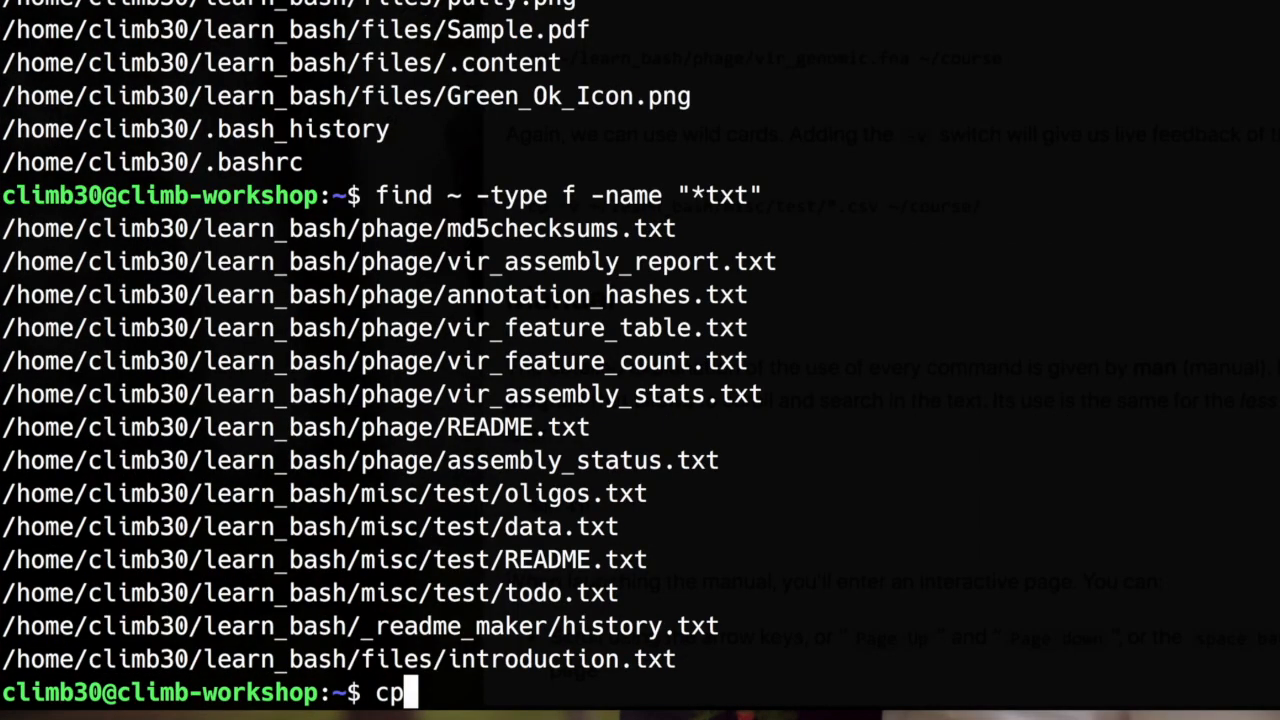
type("\" \"")
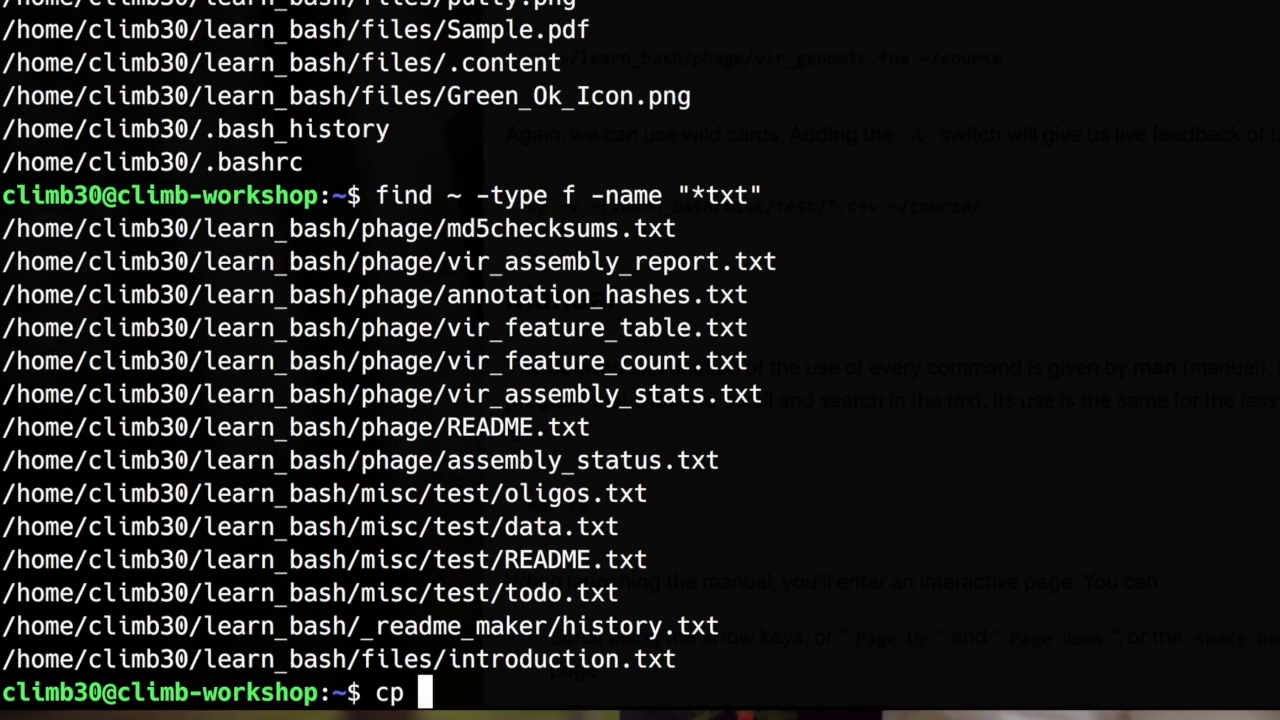
type("SOURCE")
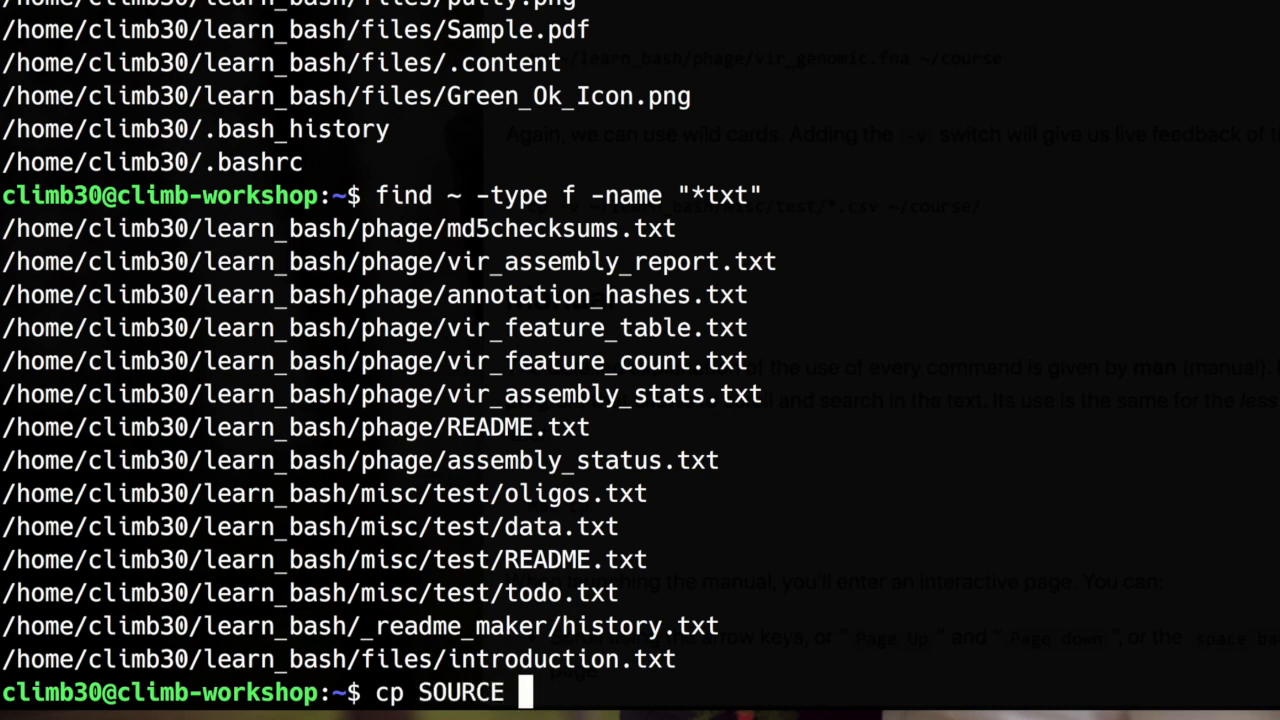
type("DESTINATION^C")
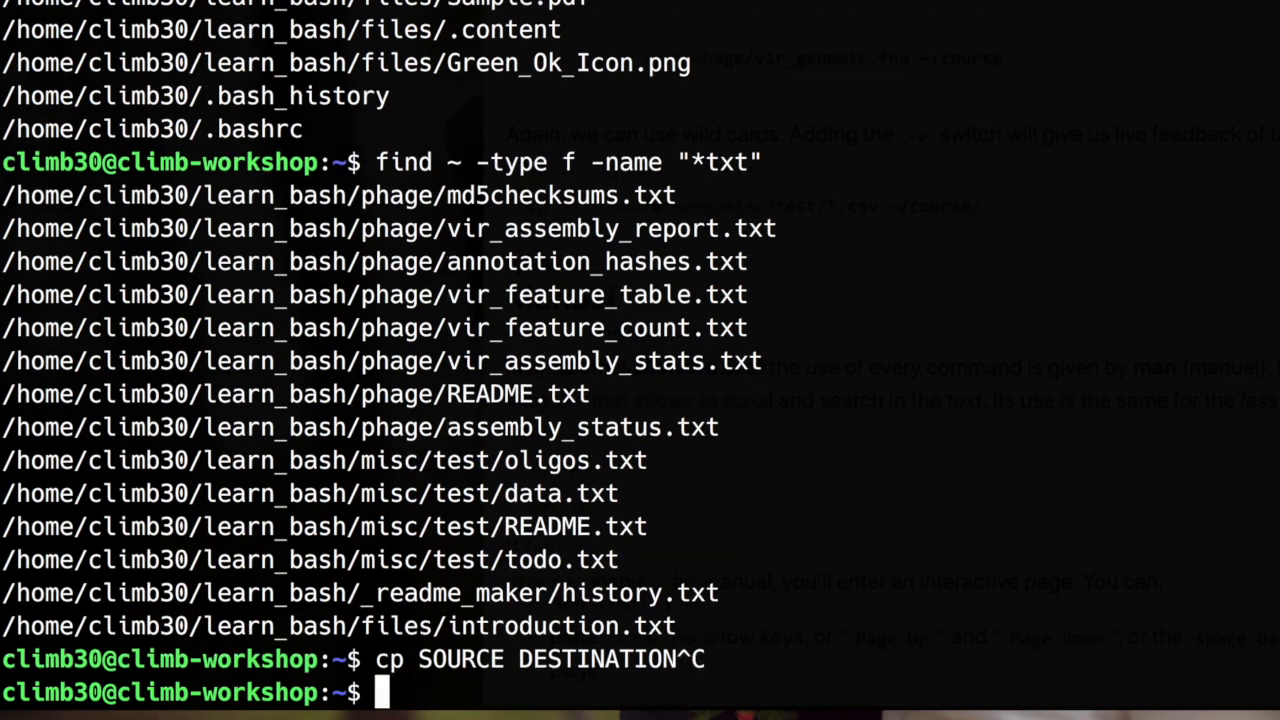
Copy learn_bash/phage/vir_genomic.fna into course/ and confirm with ls course/
type("cp")
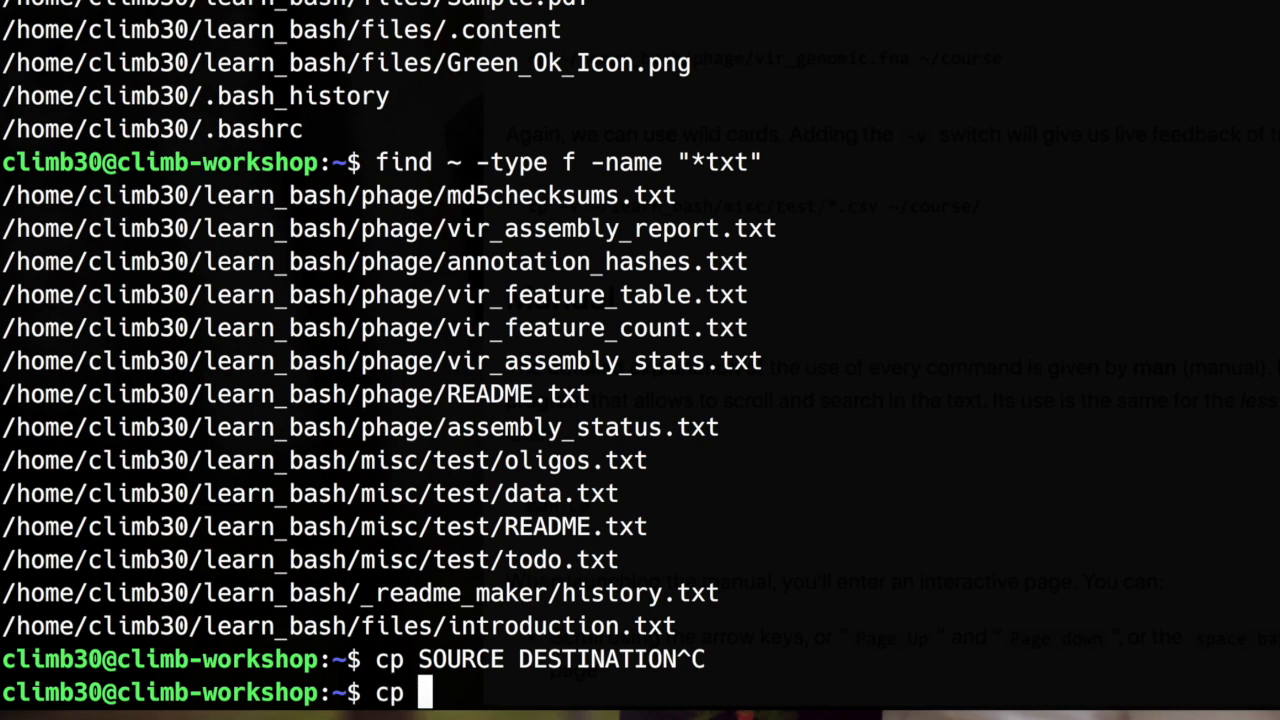
type("learn_bash/")
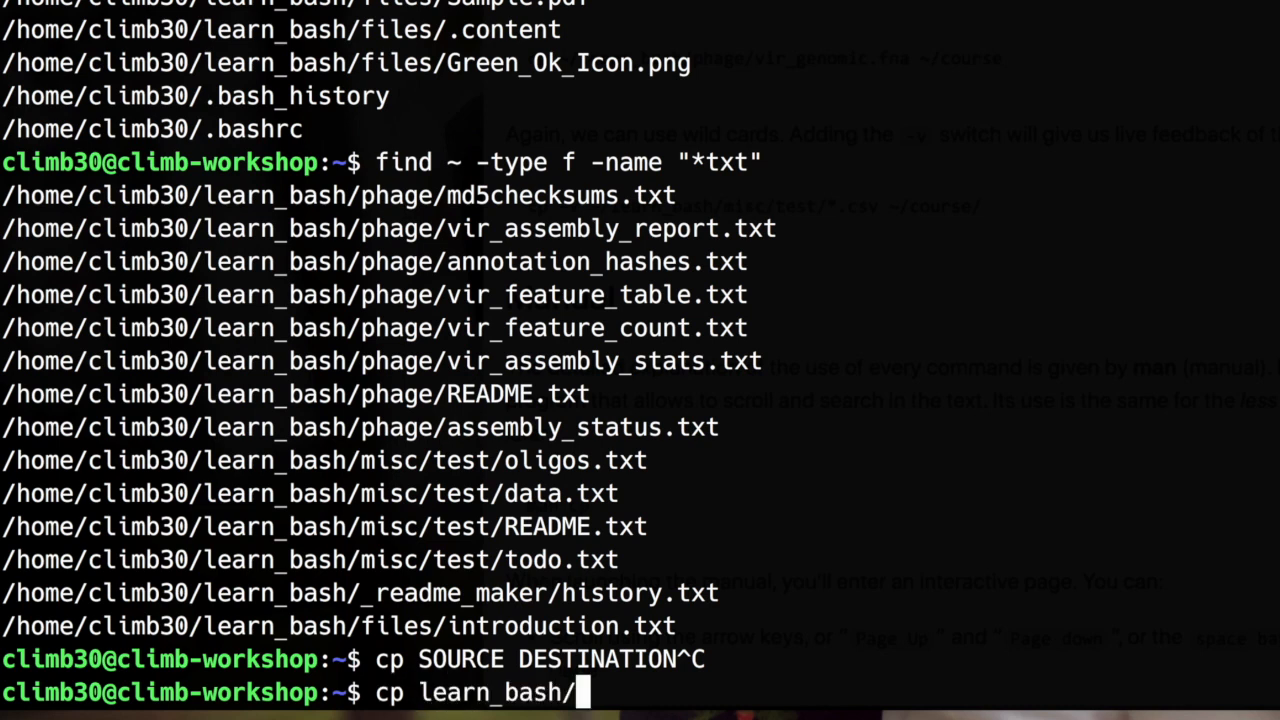
type("phage/vir_")
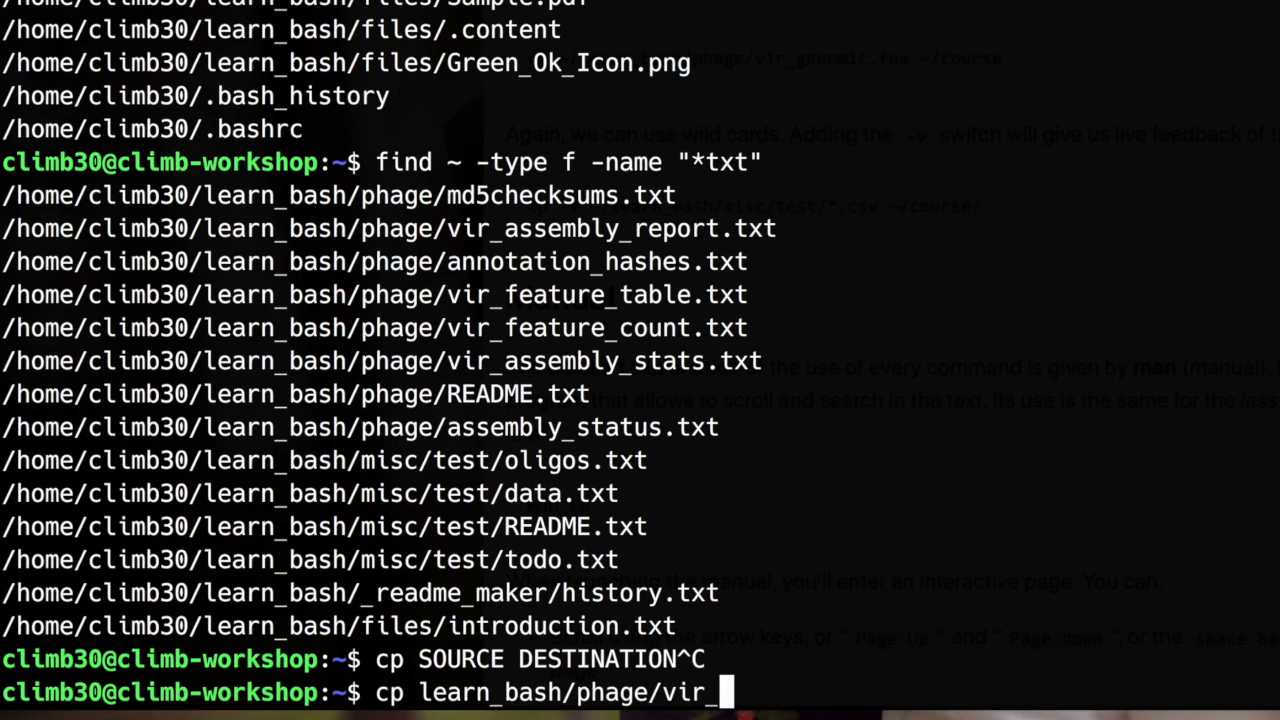
type("genomic.fna")
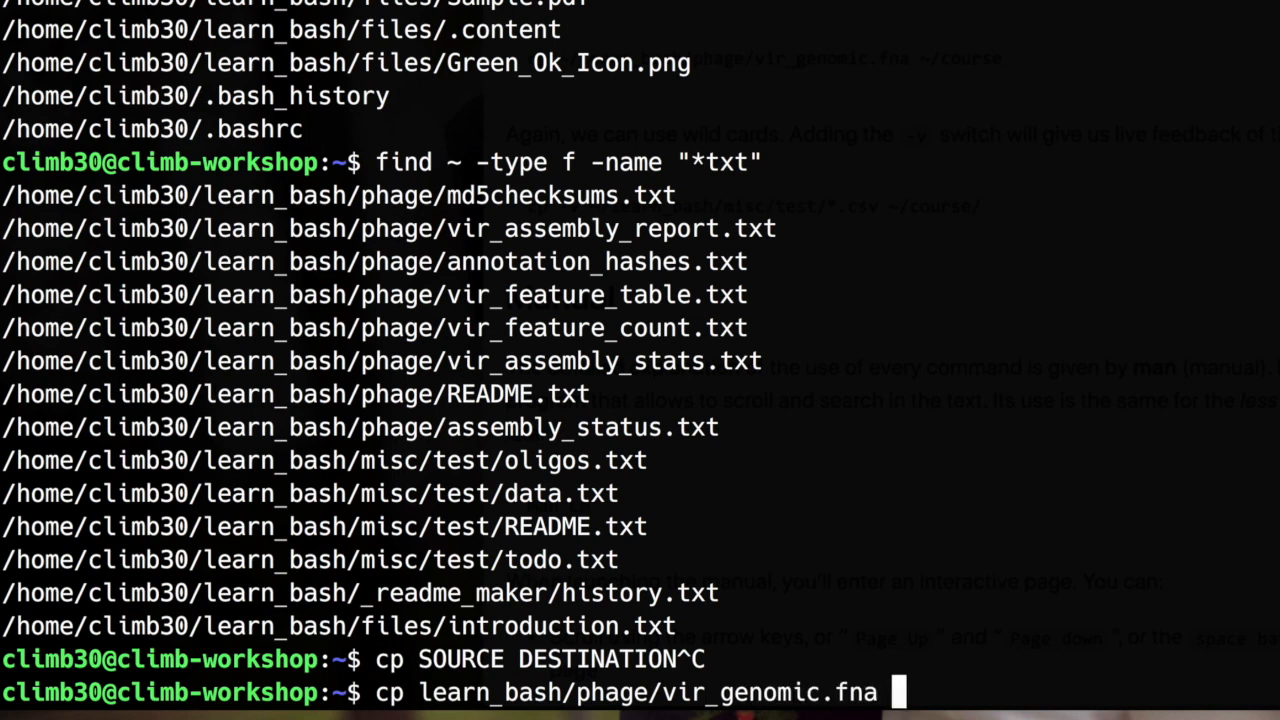
type("course/")
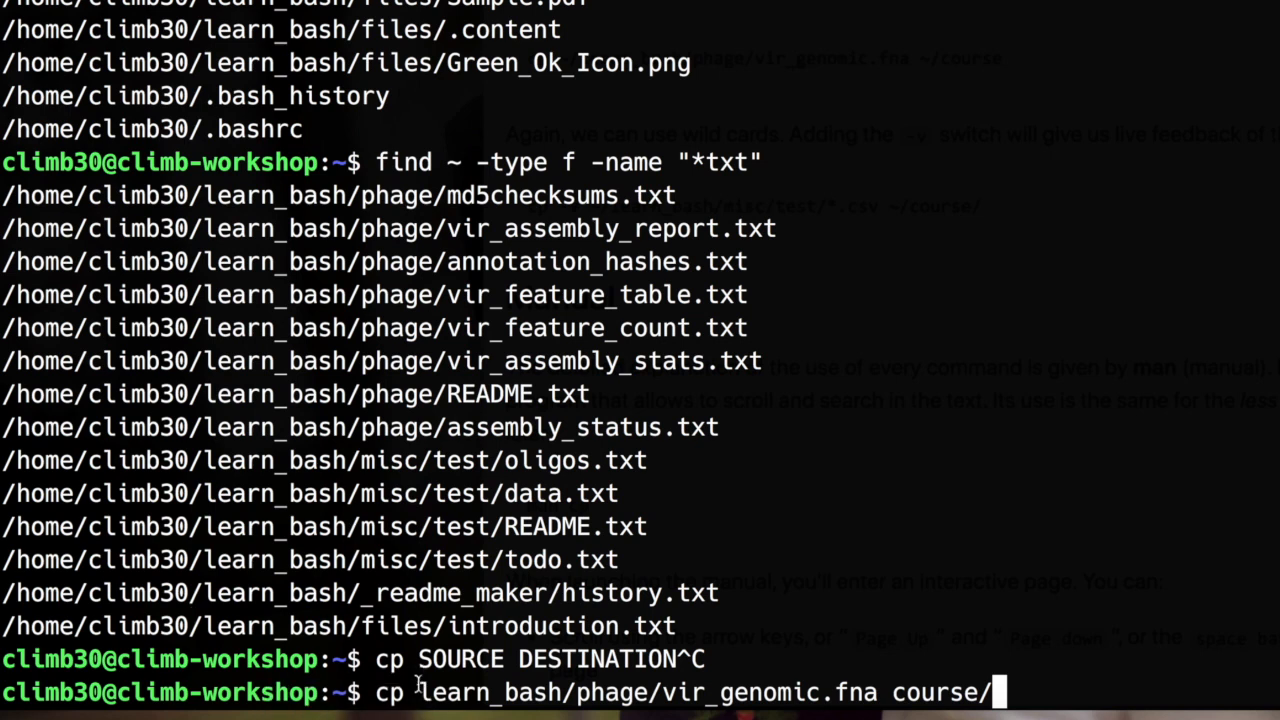
double_click(680, 692)
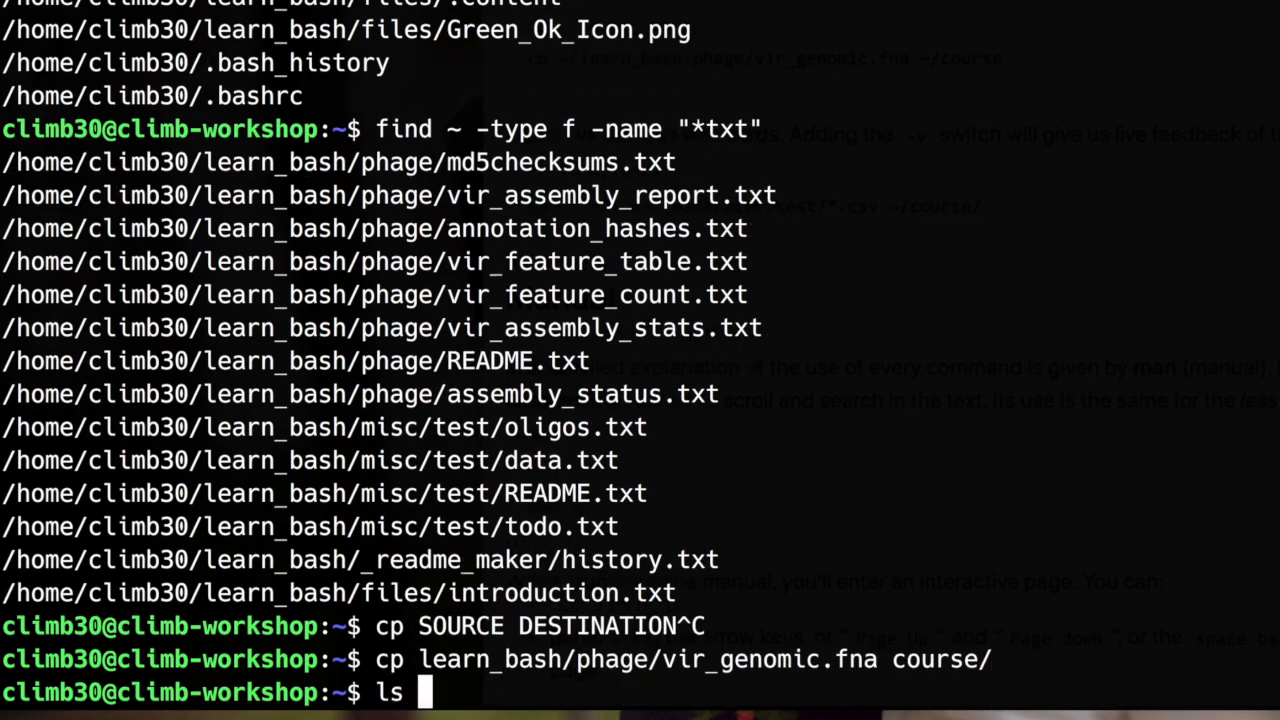
type("course/")
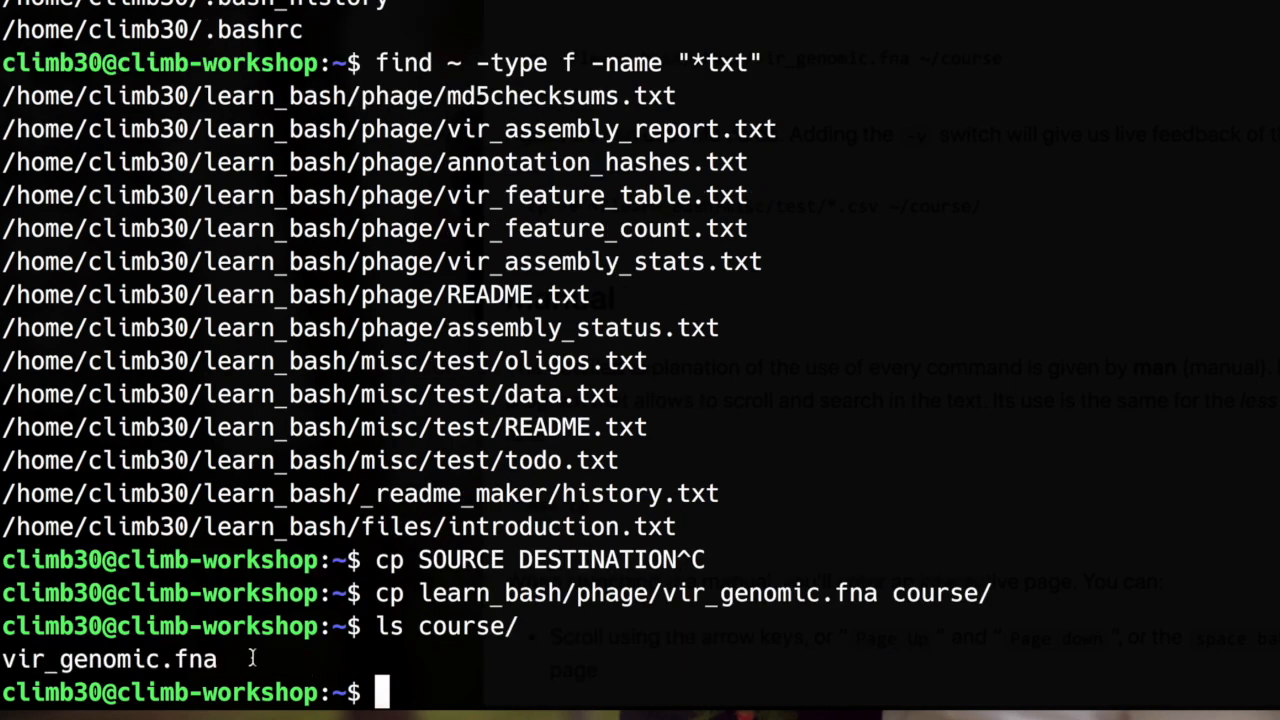
double_click(108, 660)
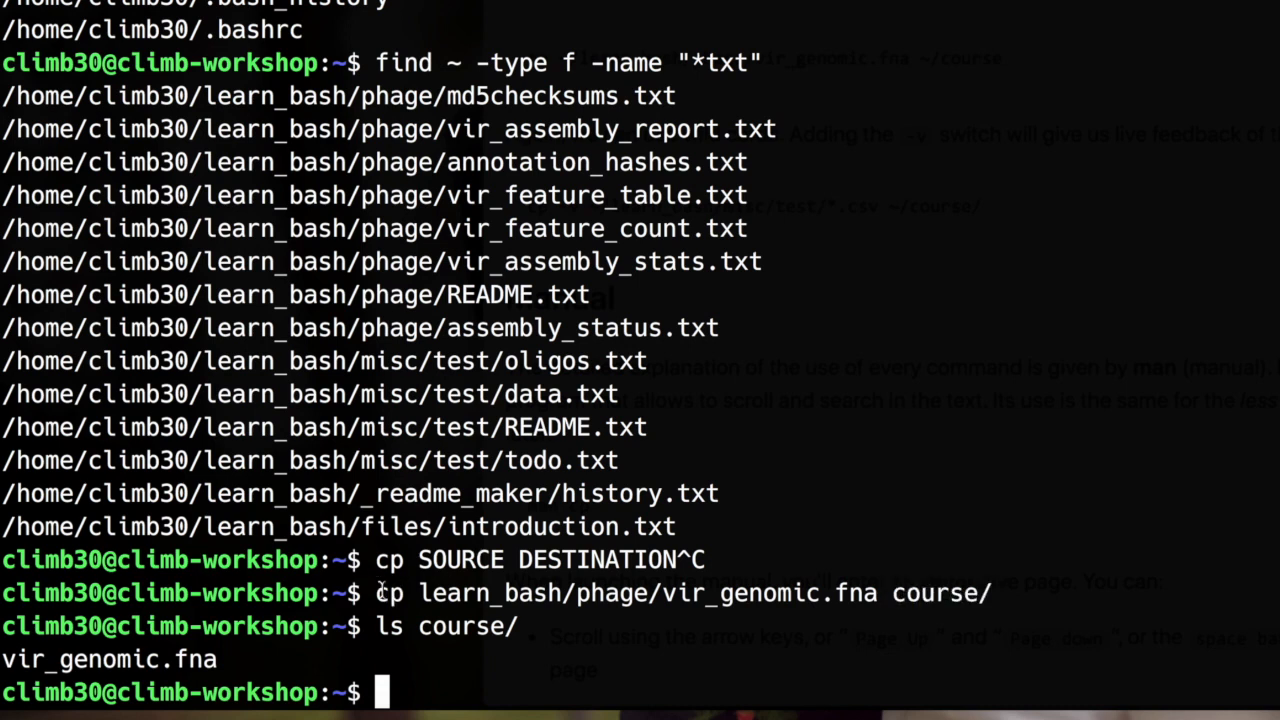
Copy vir_genomic.fna again into course/ as genome.fa and list course/ to confirm
type("cp learn_bash/phage/vir_genomic.fna course/")
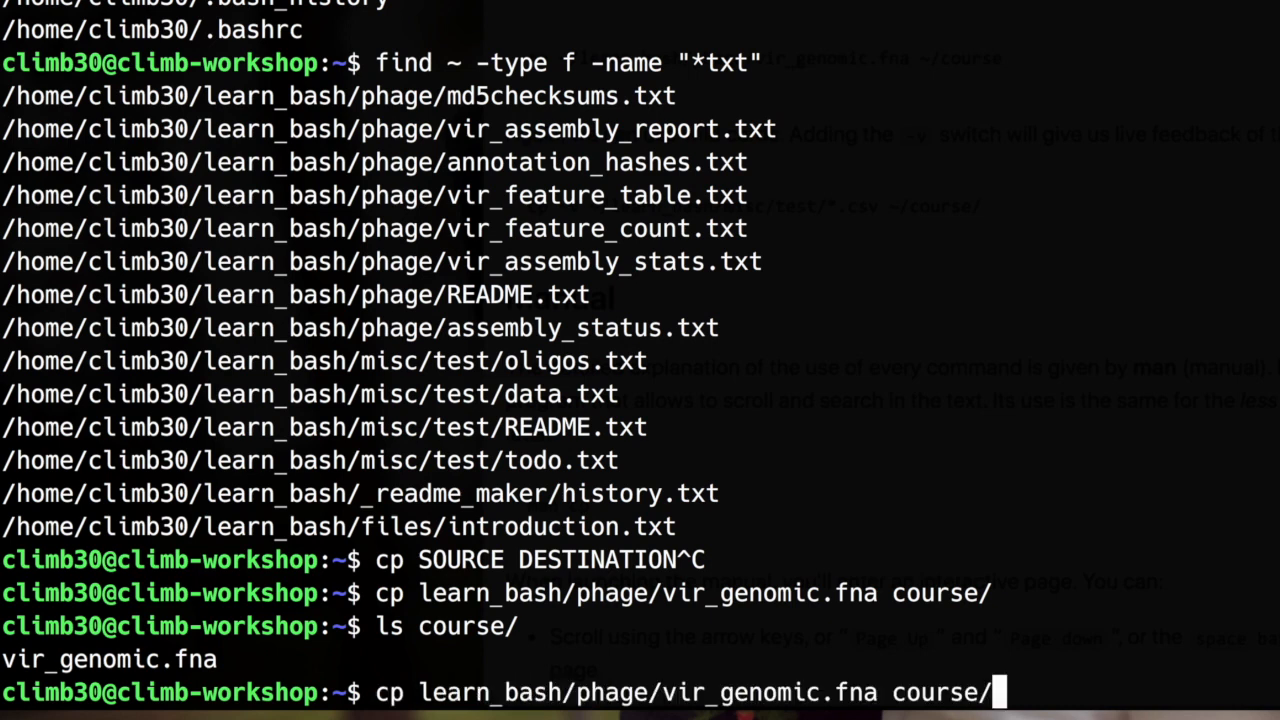
double_click(938, 692)
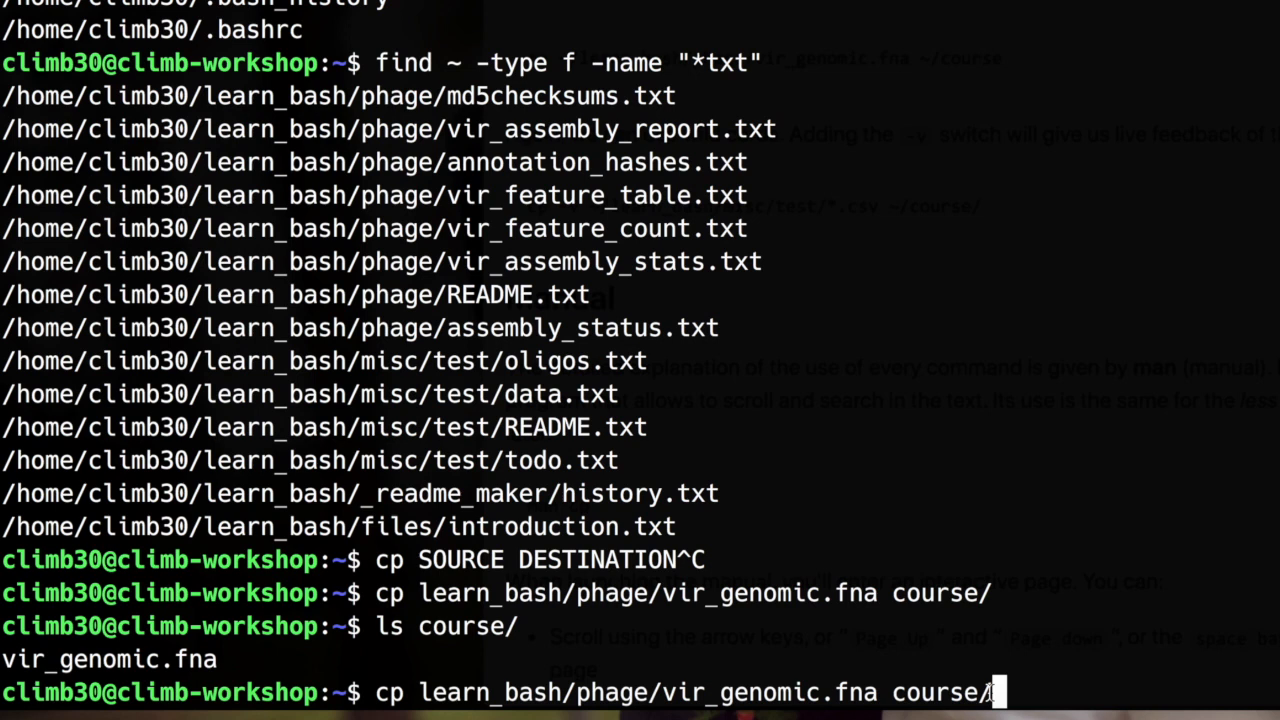
type("genome.fa")
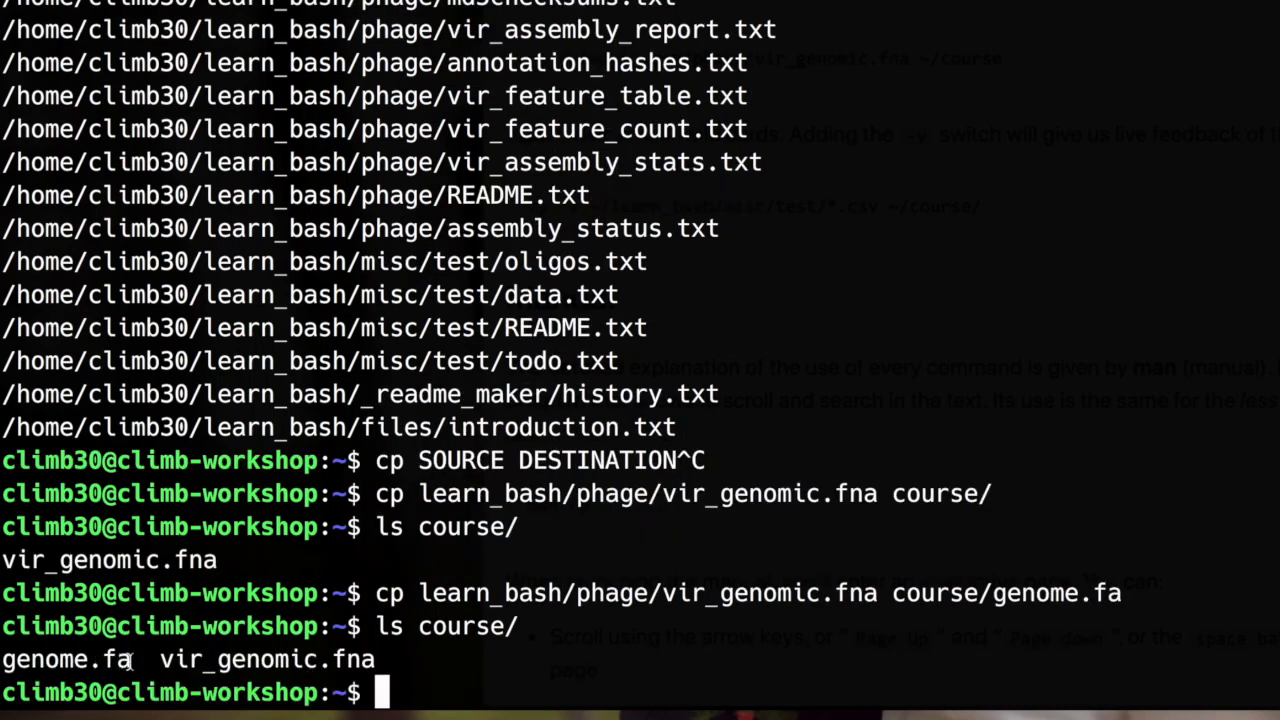
double_click(68, 660)
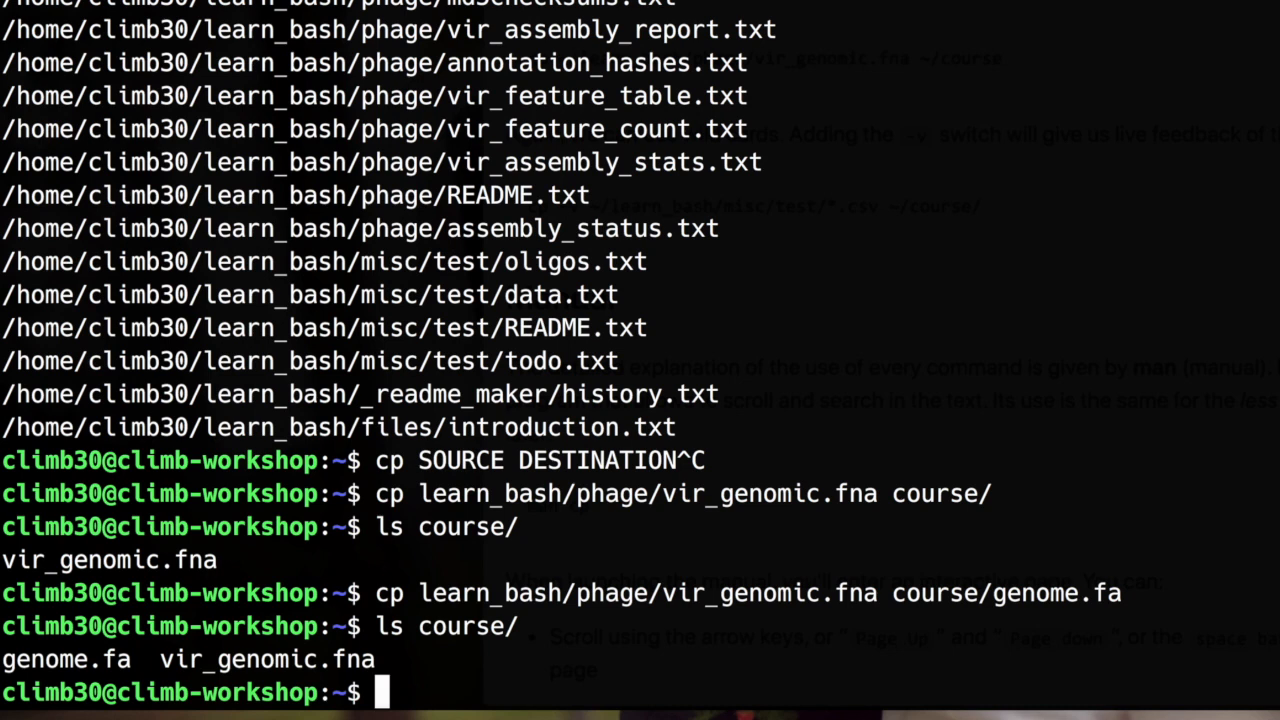
Copy all *txt files from learn_bash/phage into course/
type("cp learn_bash/phage/")
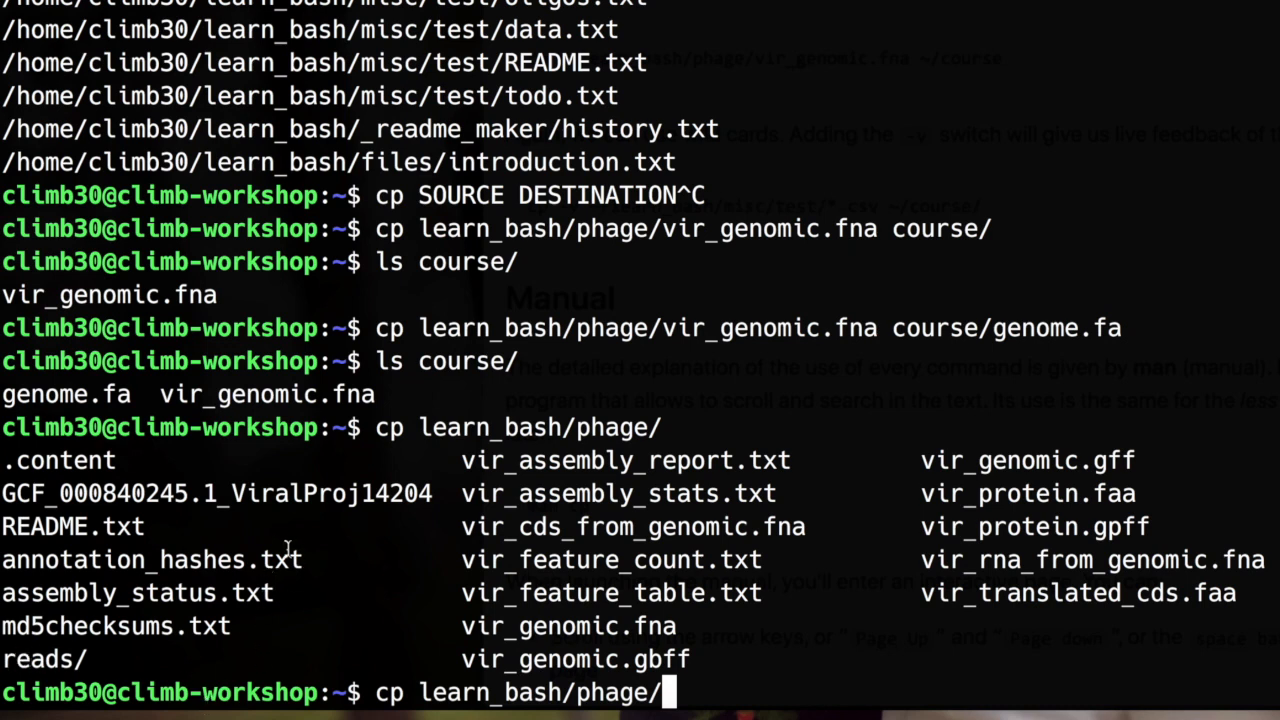
type("*txt")
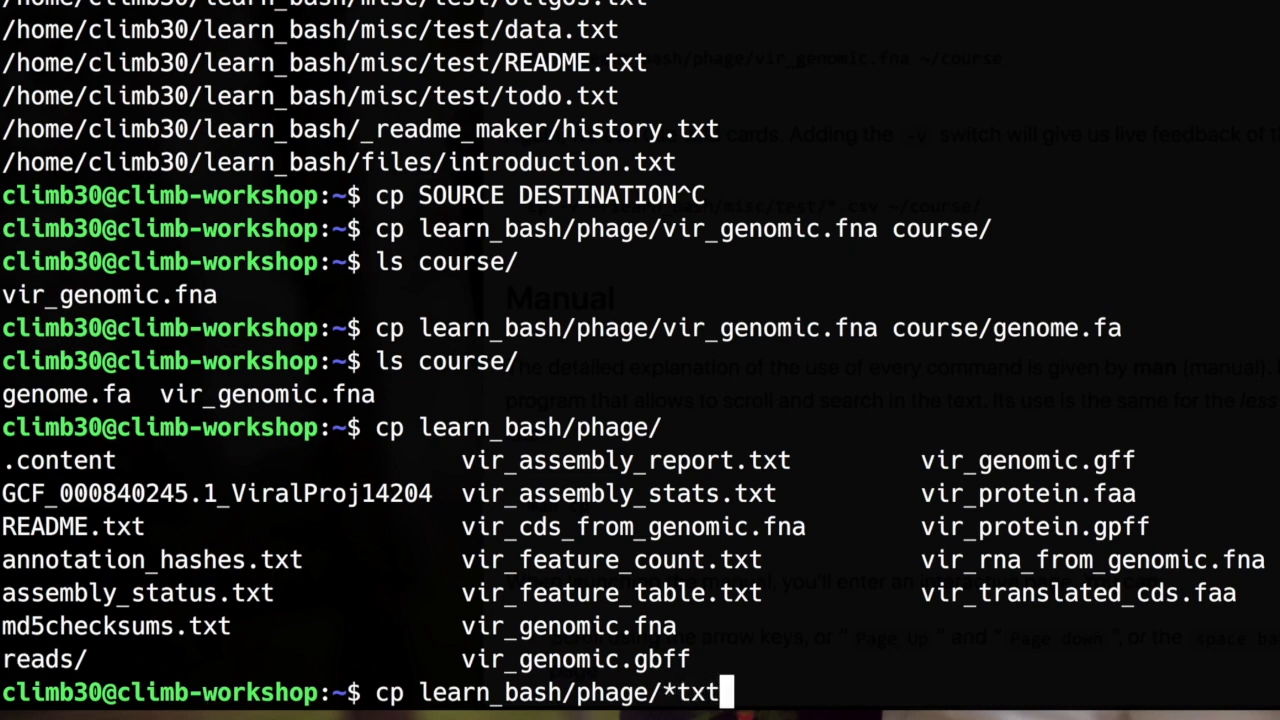
type("course/")
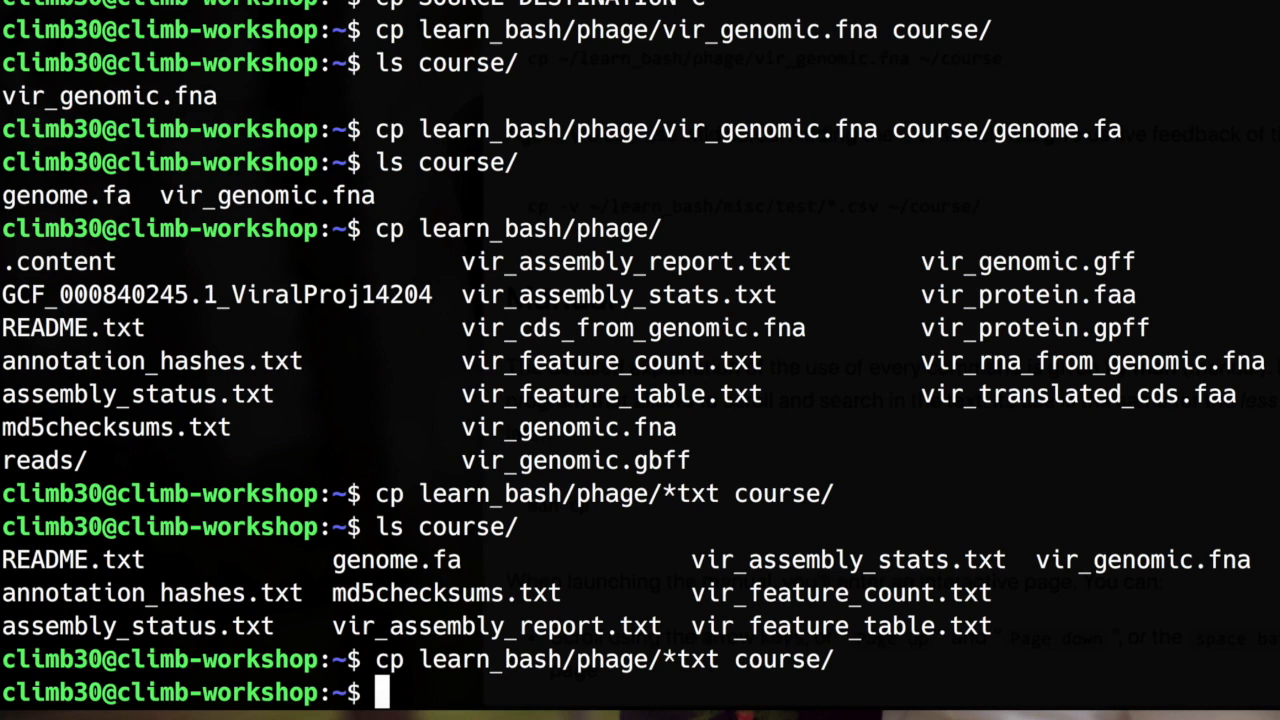
Repeat the txt copy with cp -v so each copied file is reported by name
type("cp")
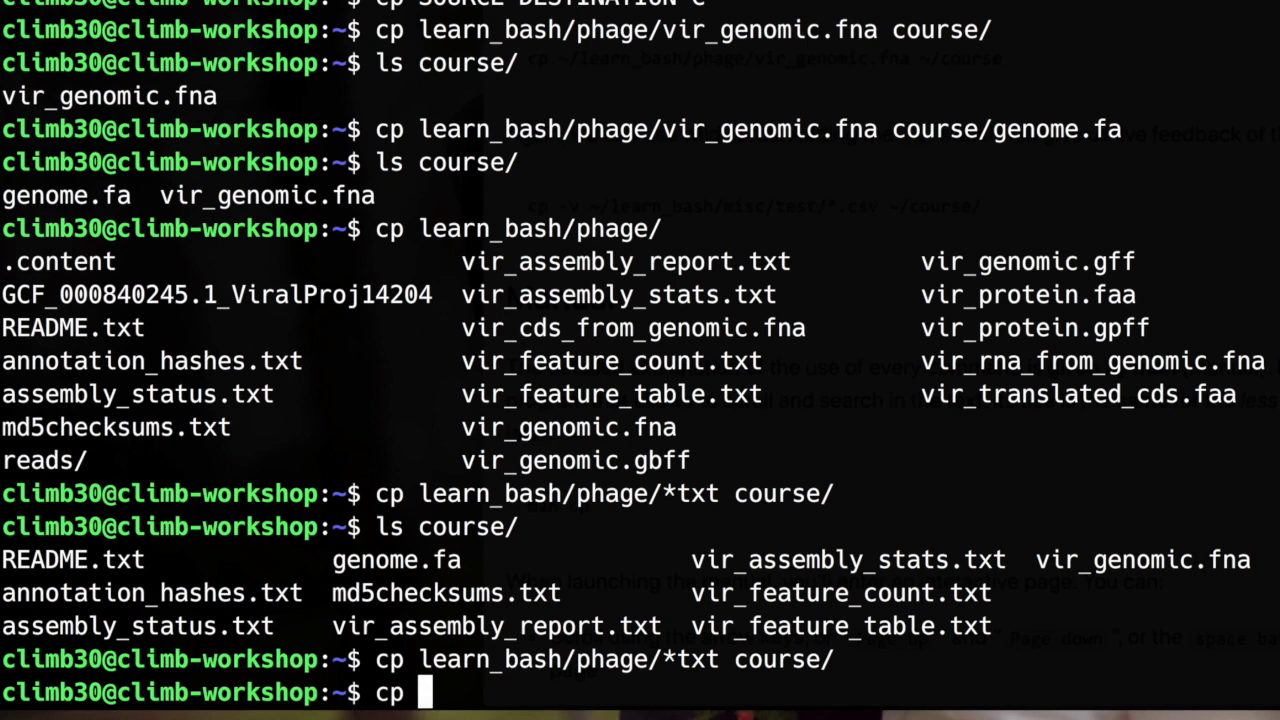
type("-v")
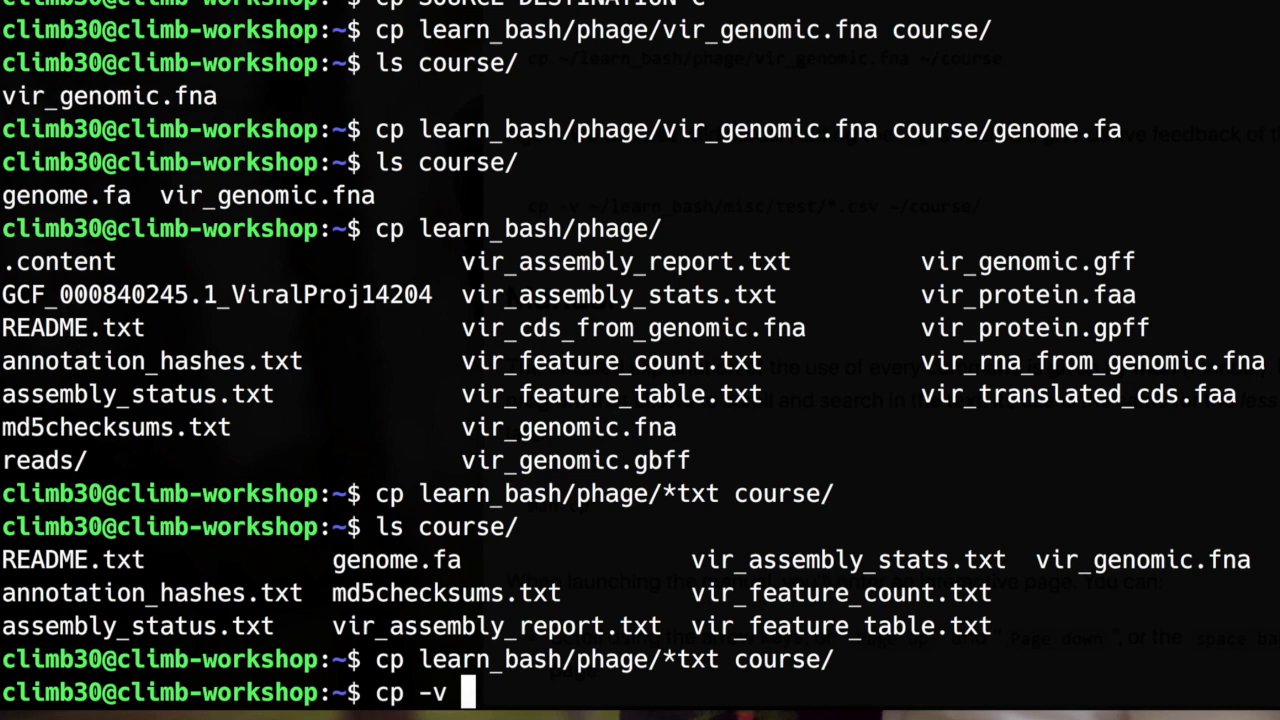
type("le")
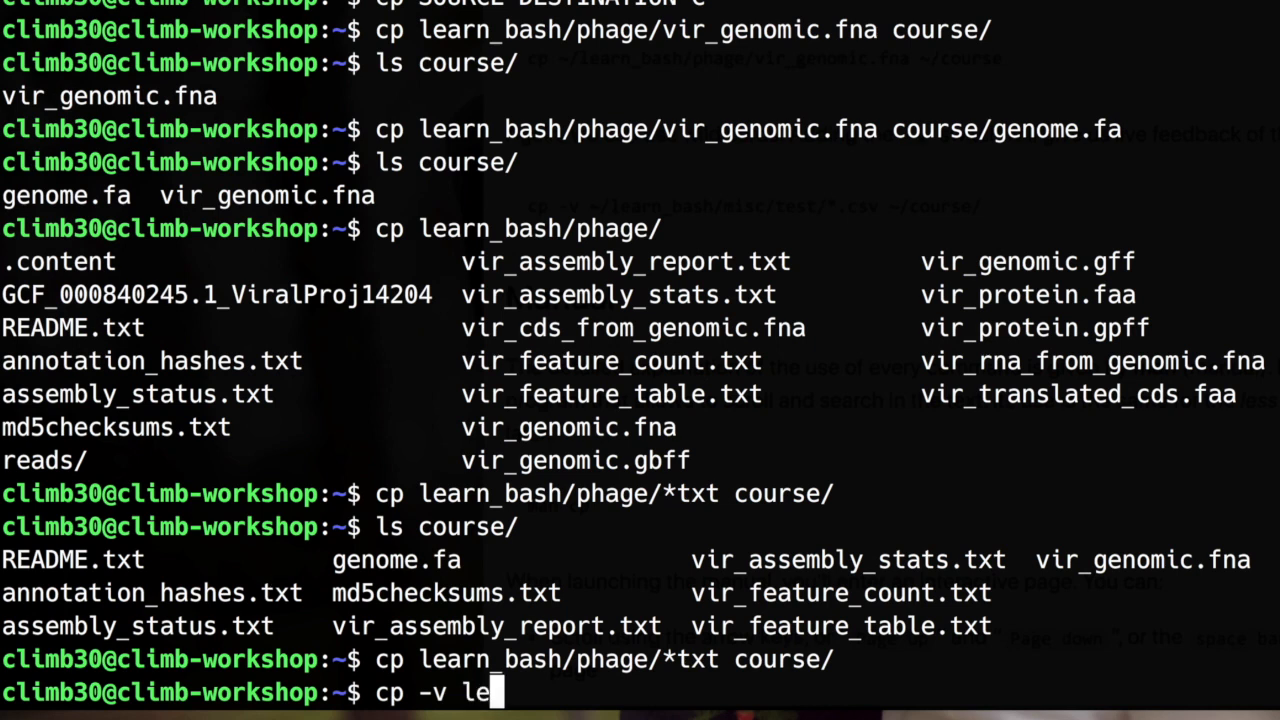
type("arn_bash/")
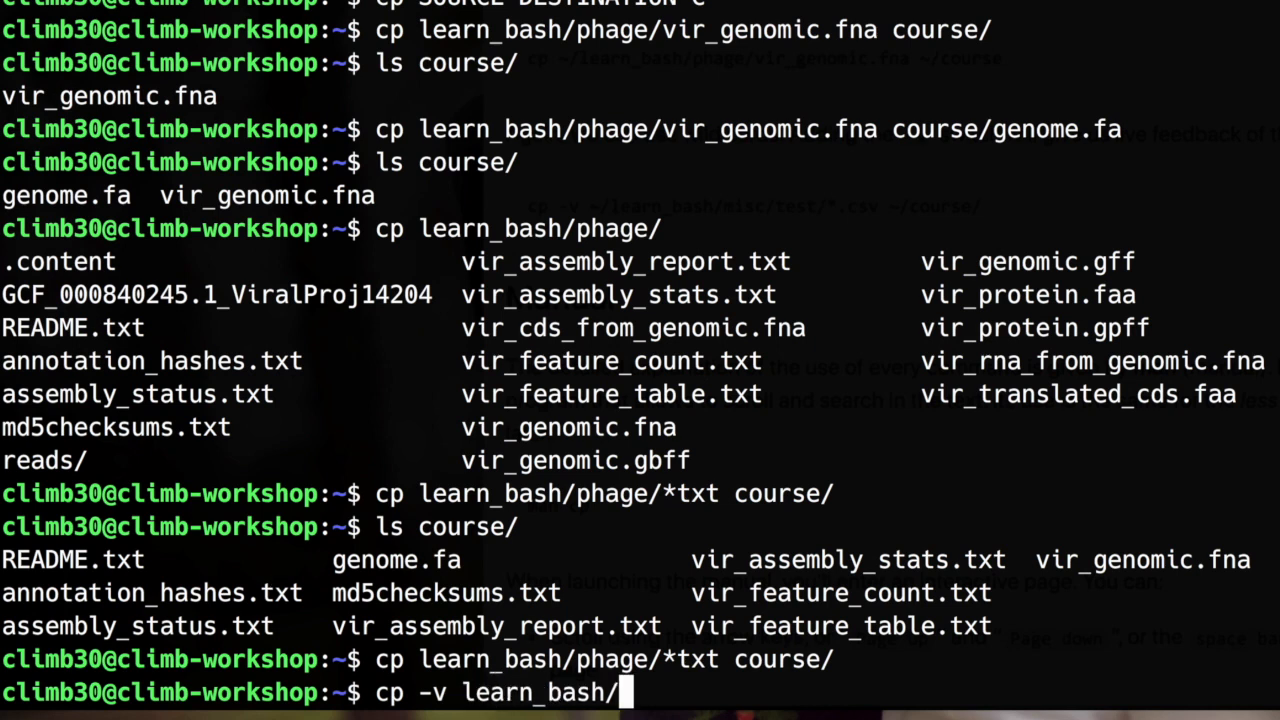
type("phage/*txt course/")
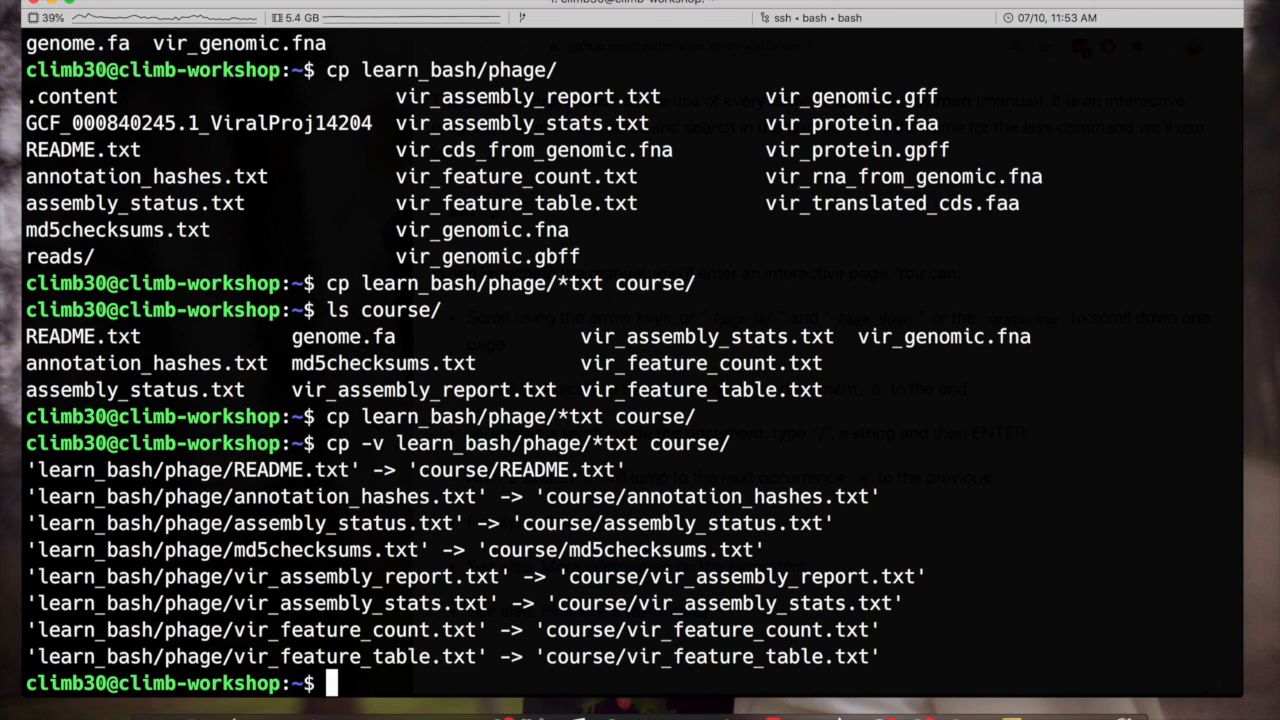
Bring up the mv manual page and scroll down through its options list
type("man")
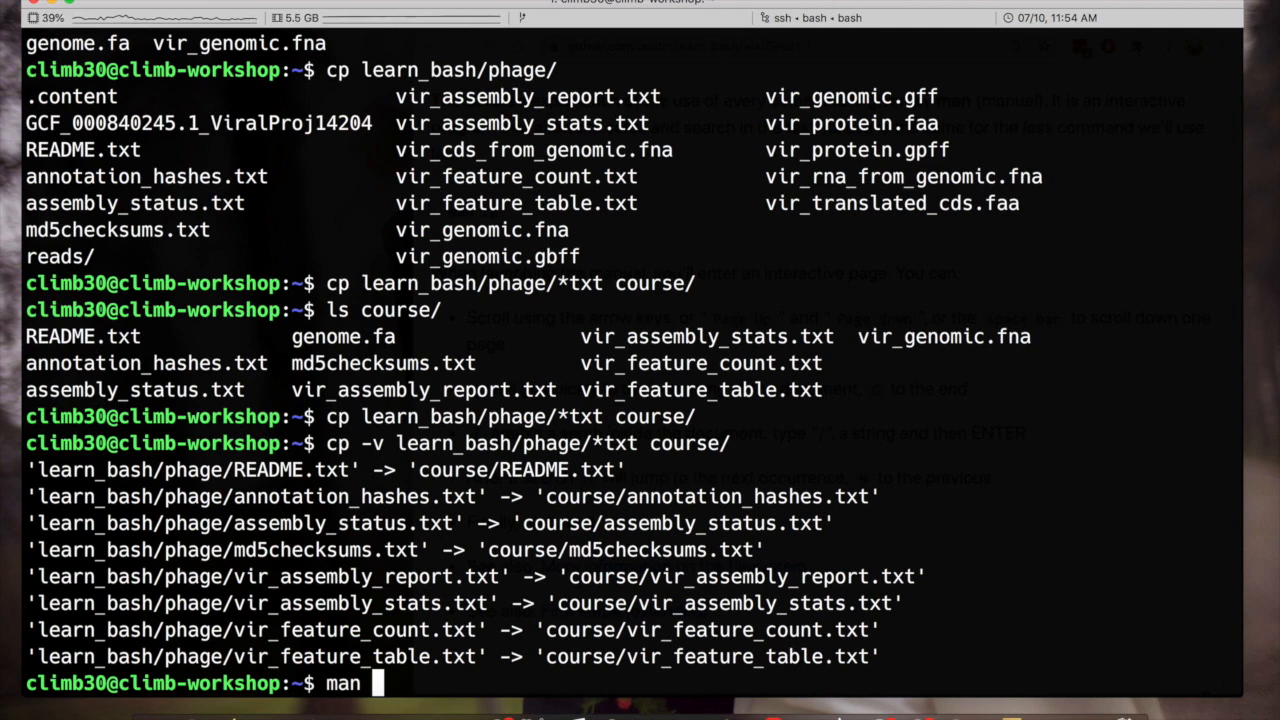
type("mv")
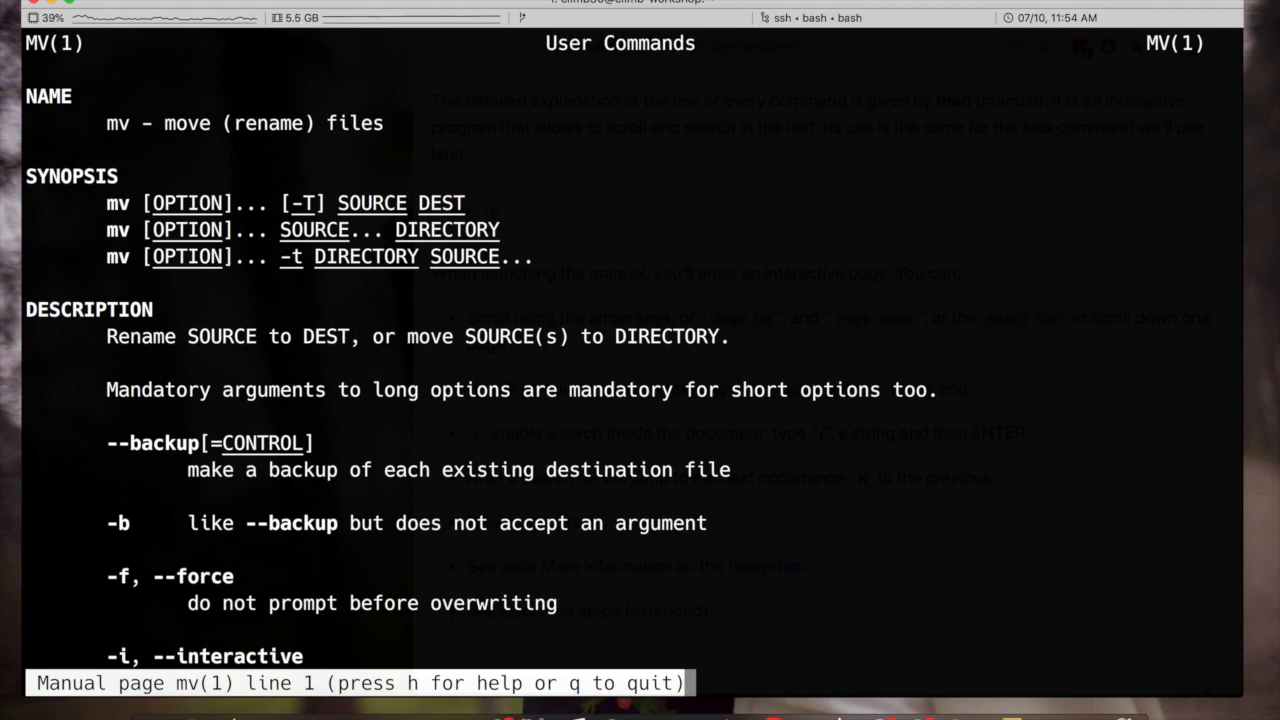
mouse_move(30, 180)
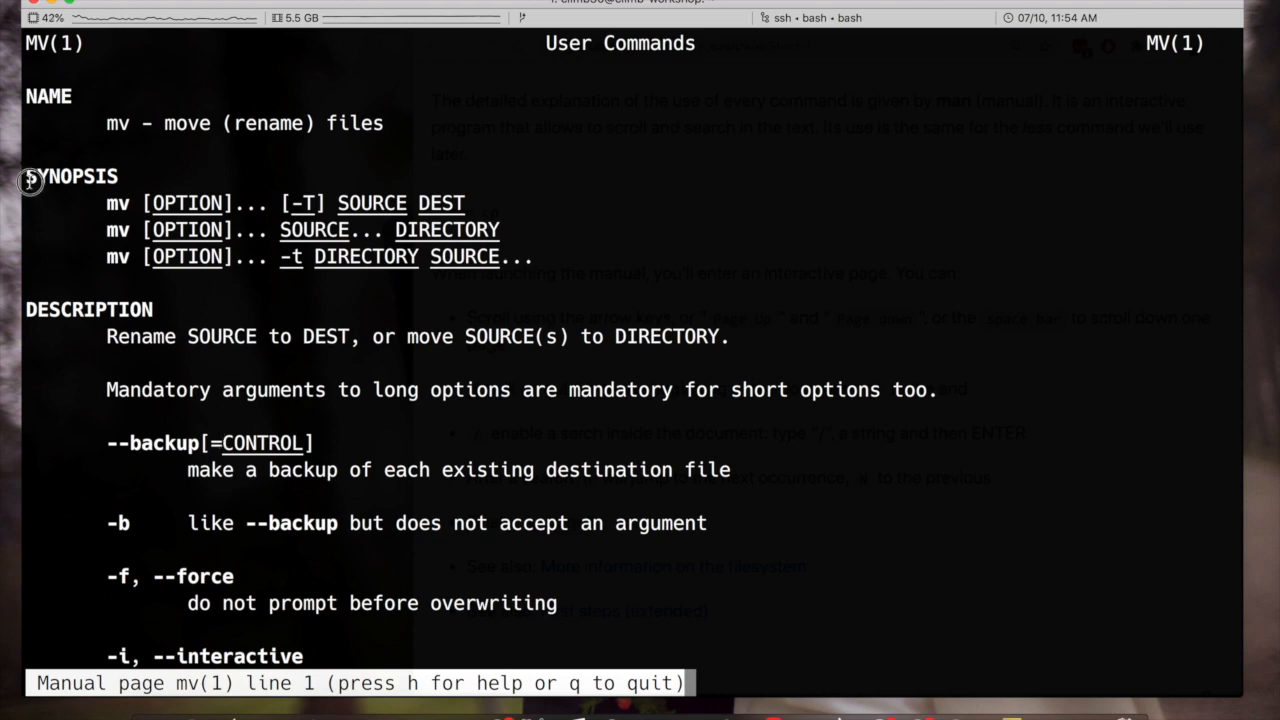
scroll("down", 3)
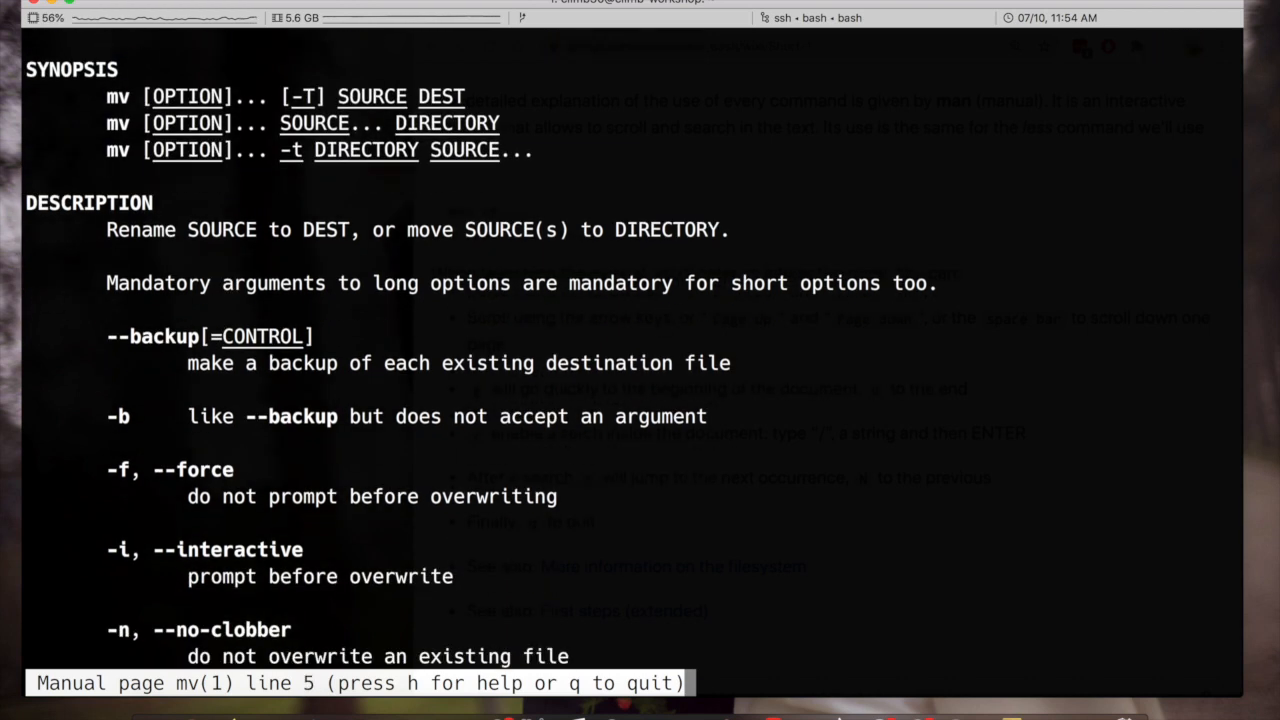
scroll("down", 3)
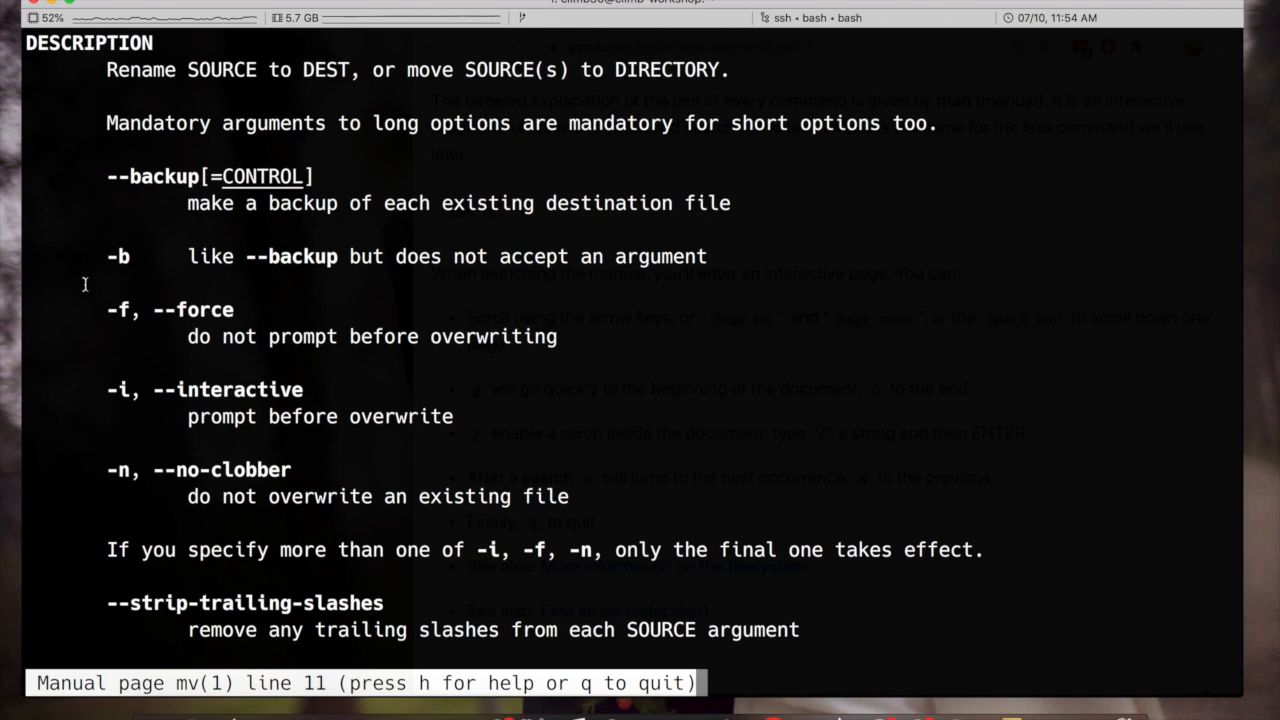
scroll("down", 3)
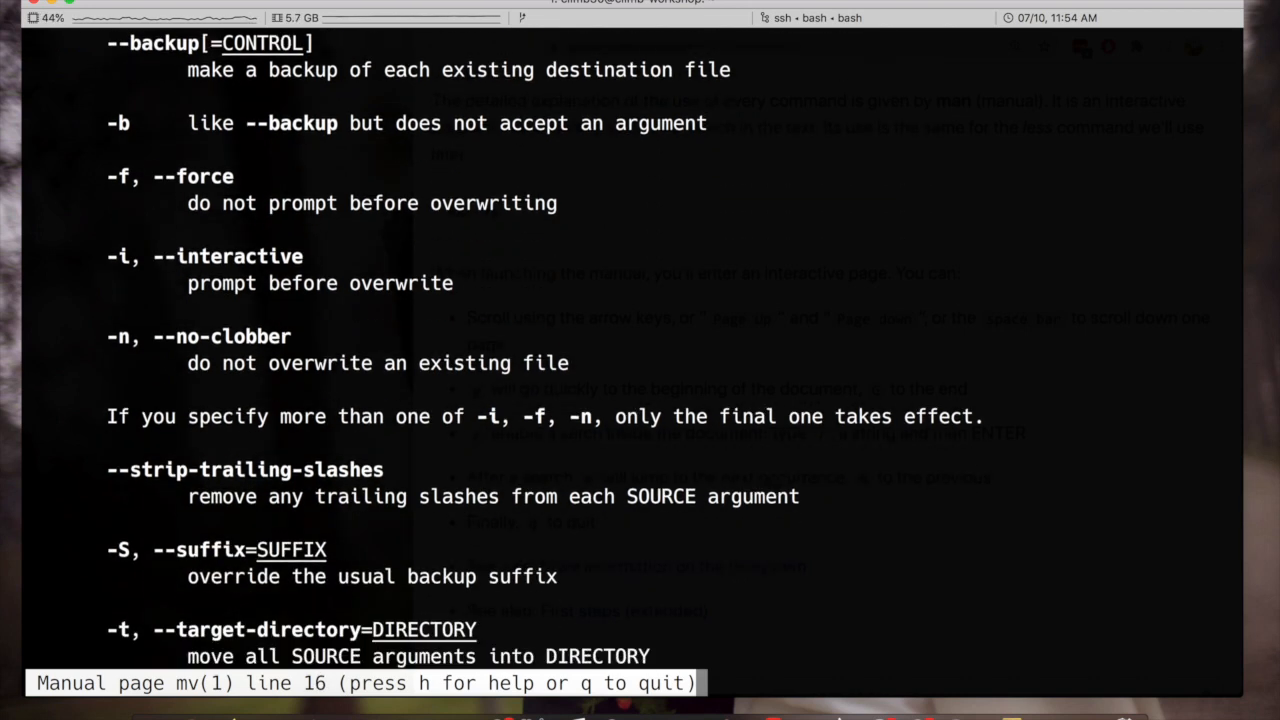
scroll("down", 3)
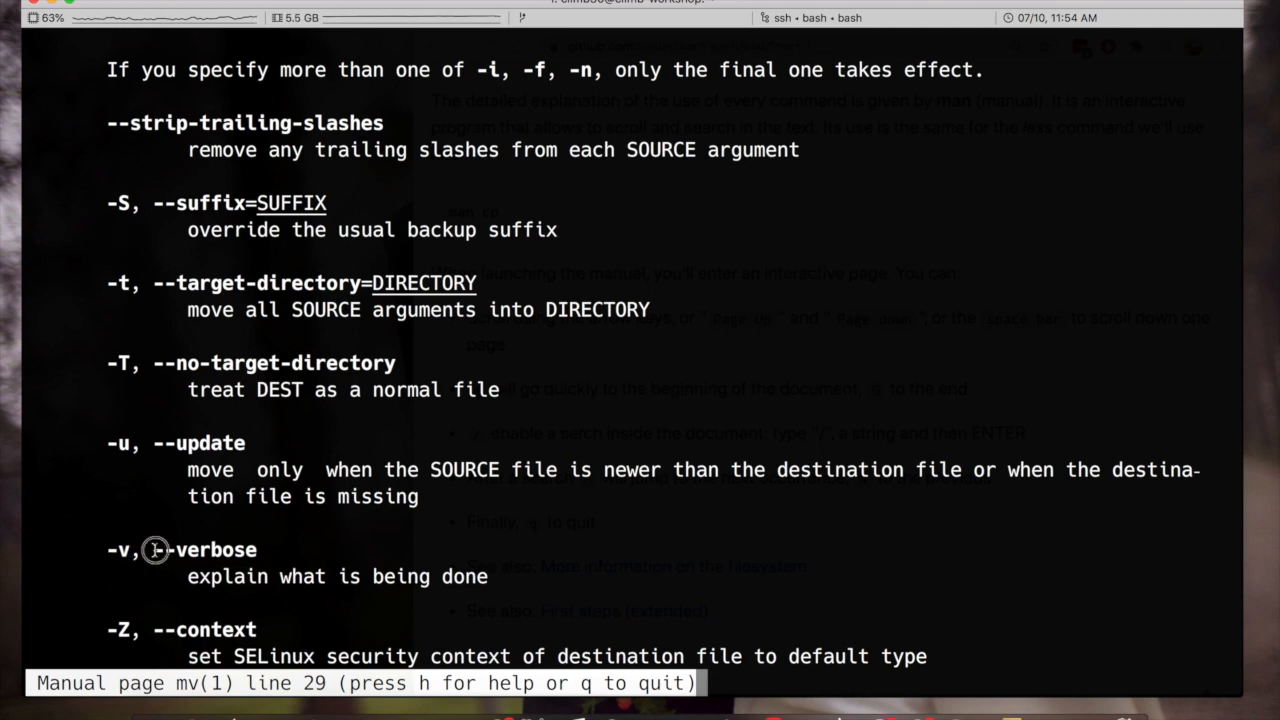
mouse_move(196, 576)
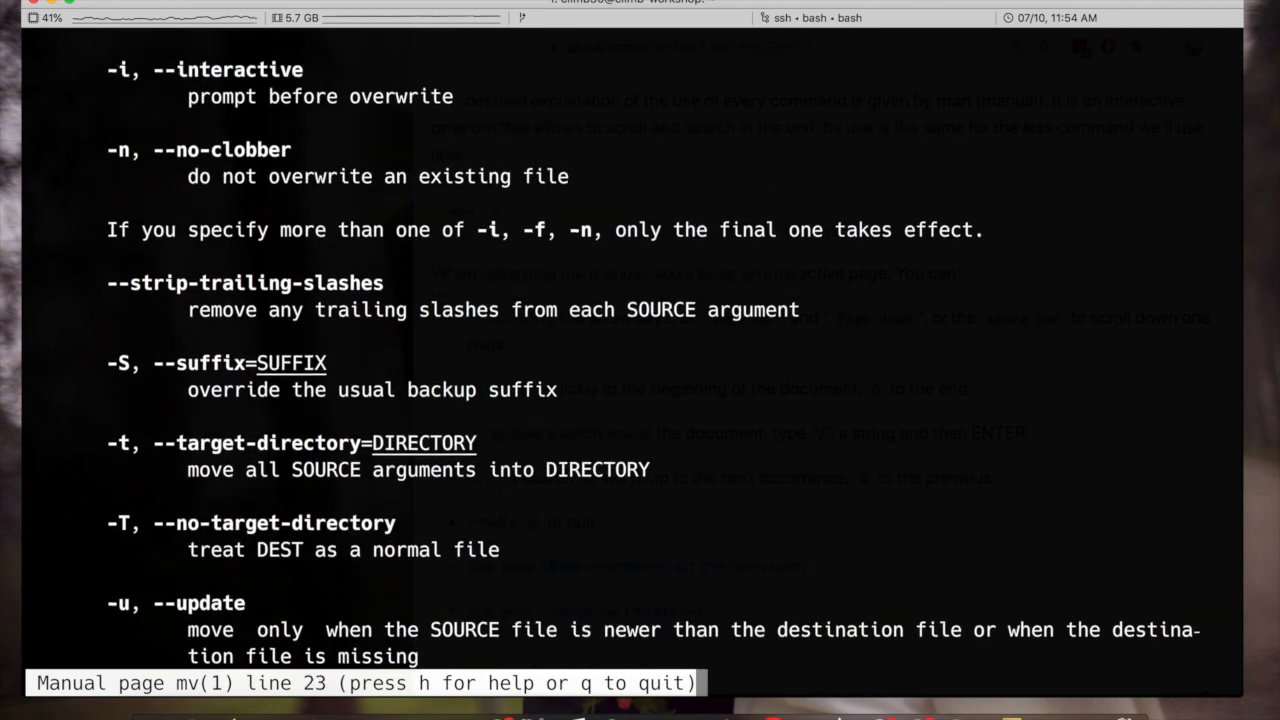
scroll("down", 3)
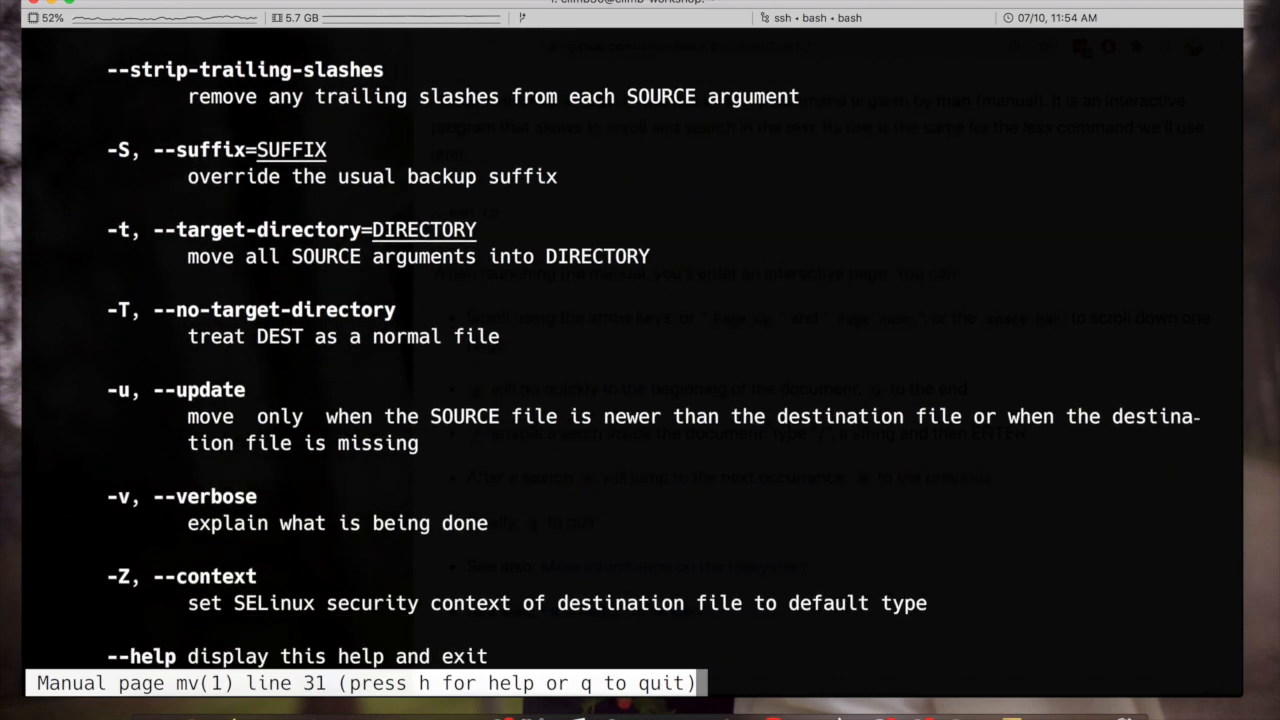
scroll("down", 3)
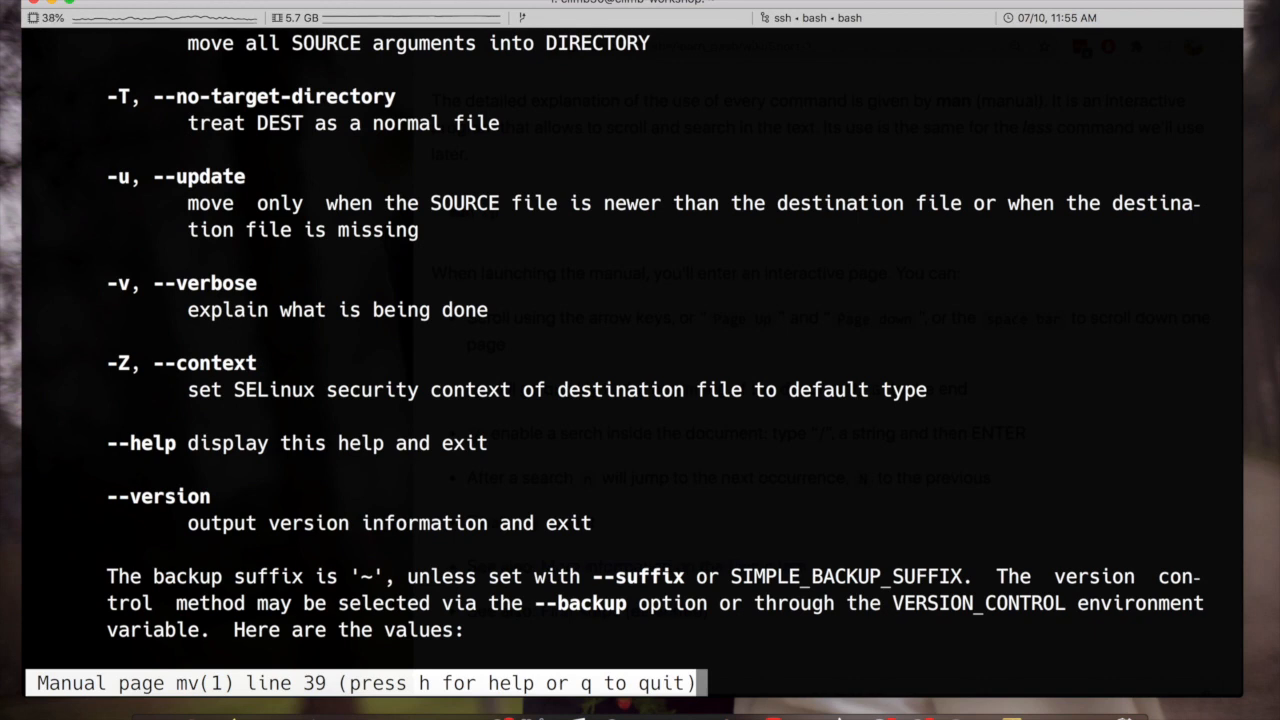
Search the mv man page for 'verb' to find the verbose option
type("/")
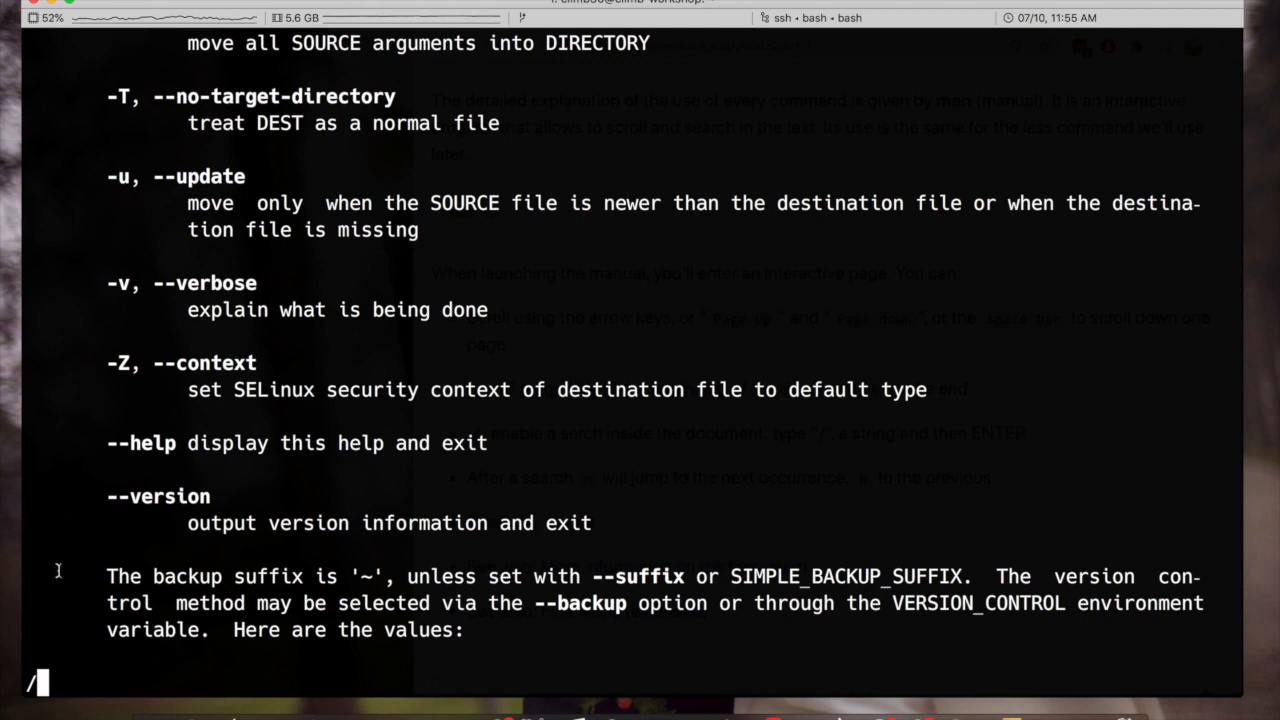
type("verb")
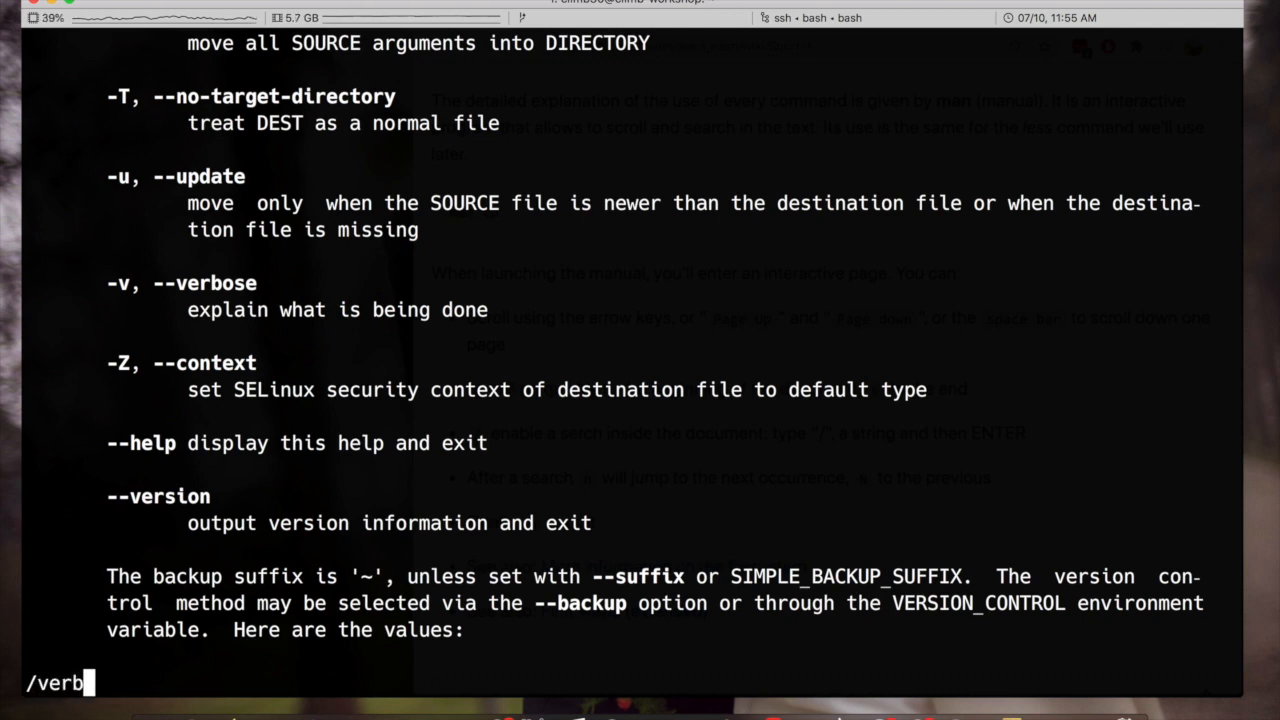